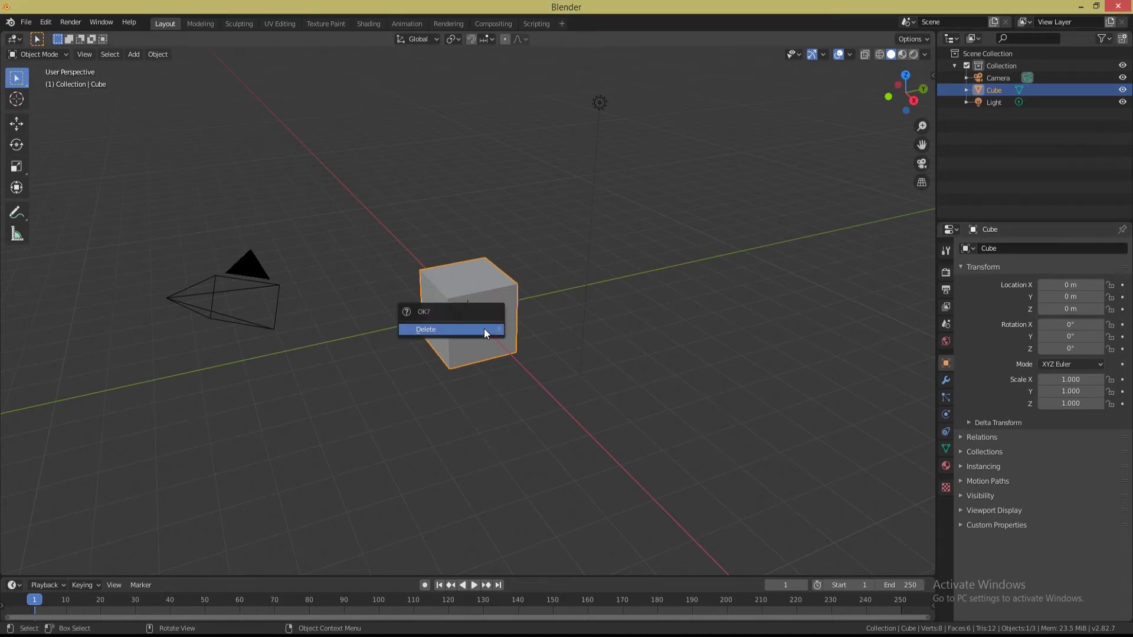
Delete the default cube and begin importing an external model
left_click(425, 329)
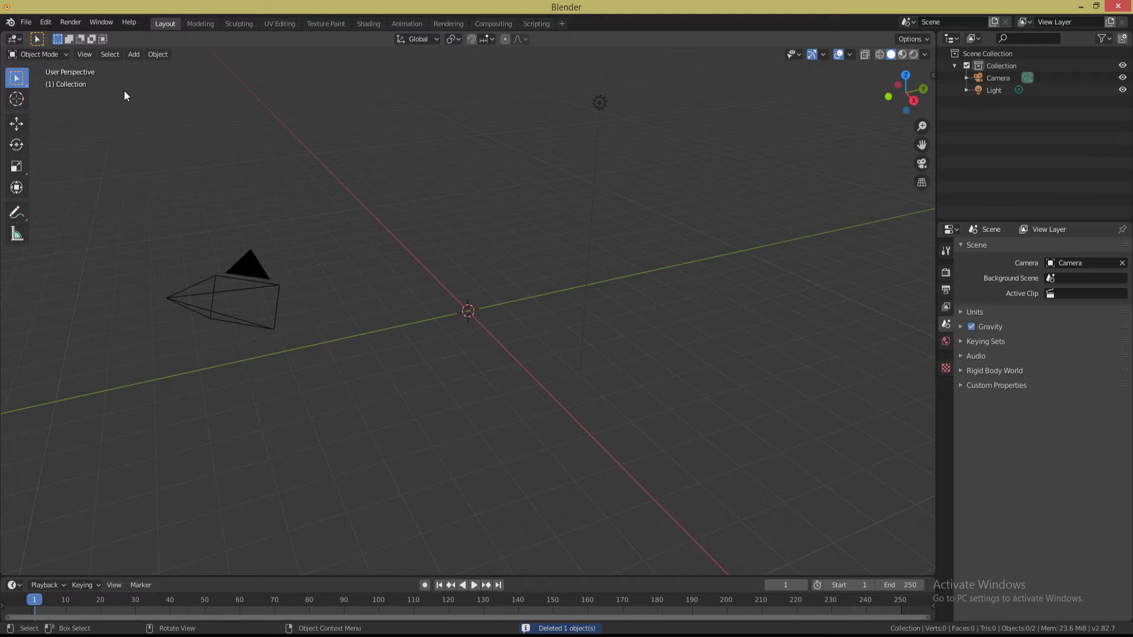
left_click(24, 22)
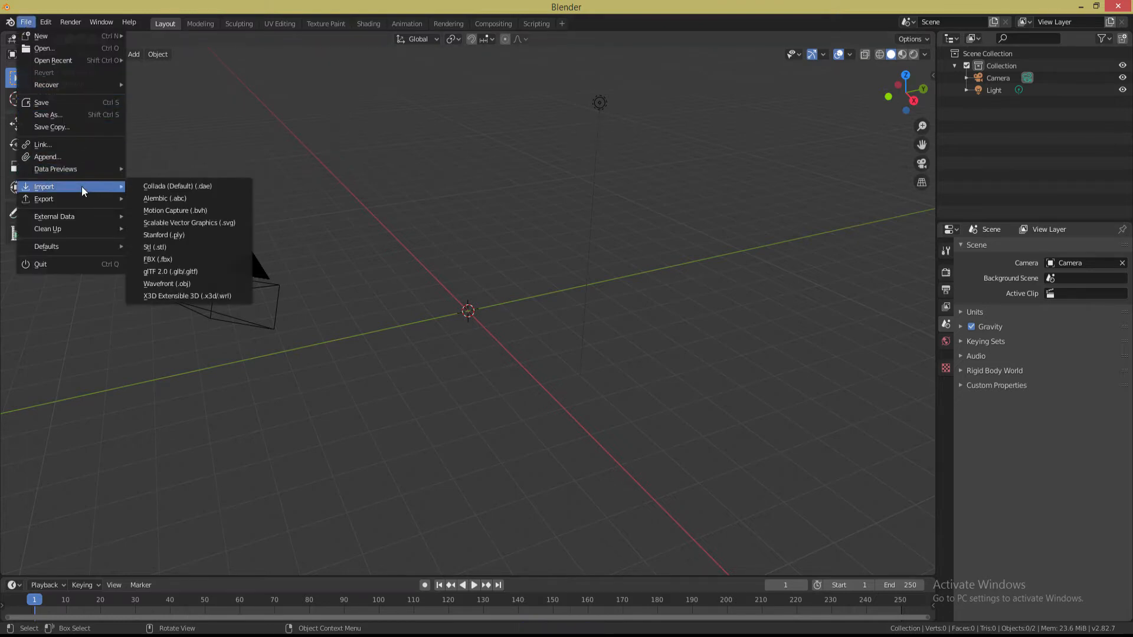
mouse_move(157, 258)
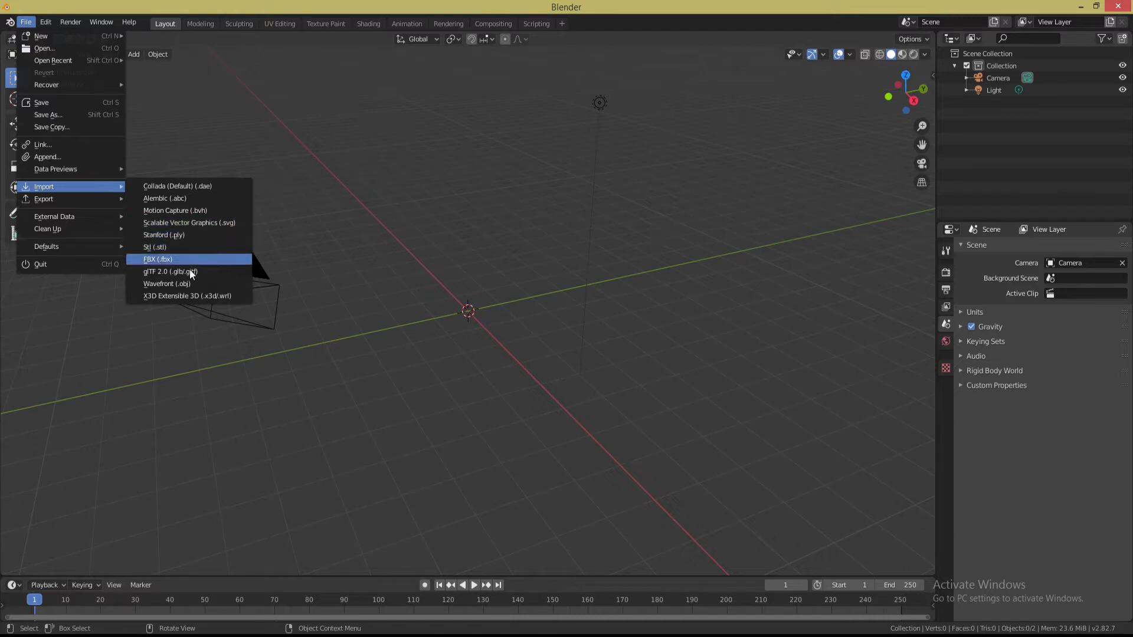
Import the wakeboard boat OBJ from the tutoril/Wakeboard folder as a Wavefront model
left_click(157, 259)
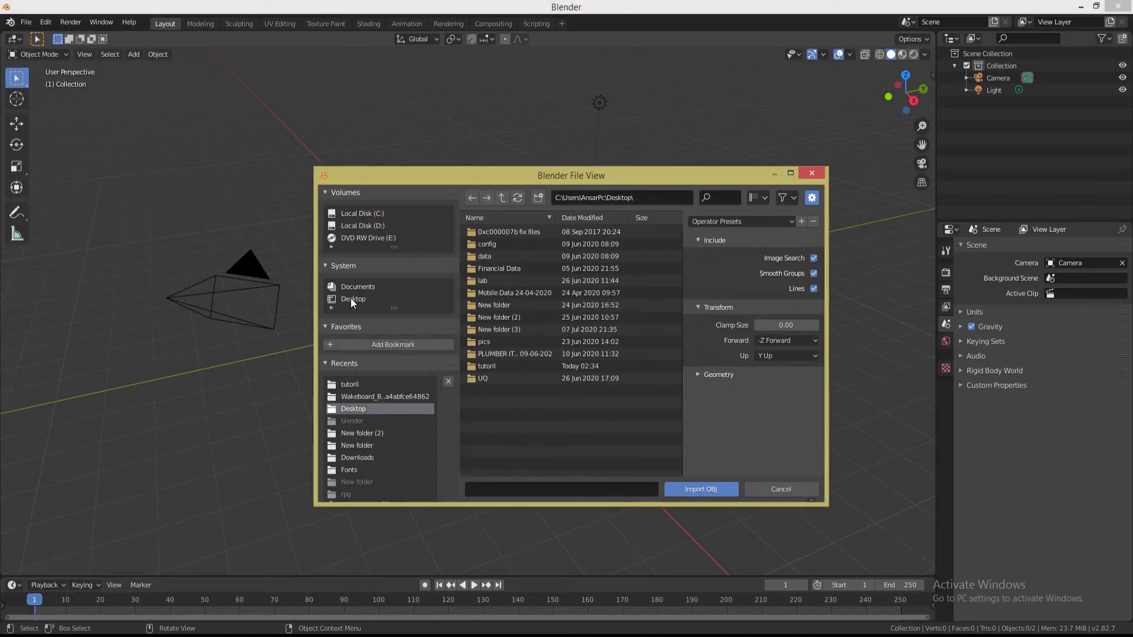
double_click(487, 365)
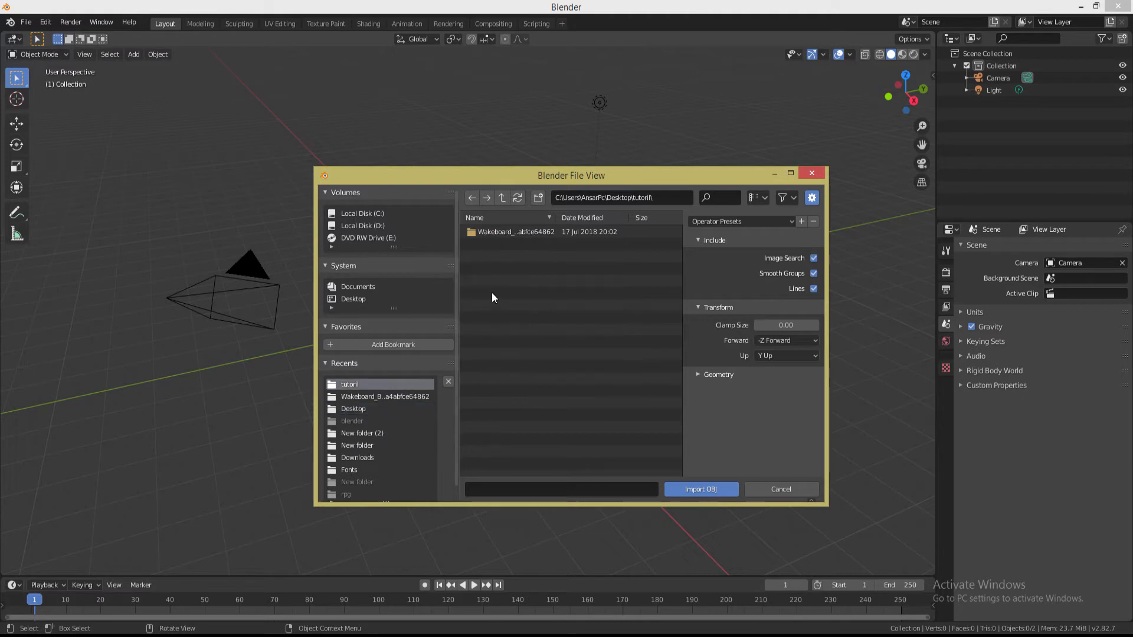
double_click(516, 231)
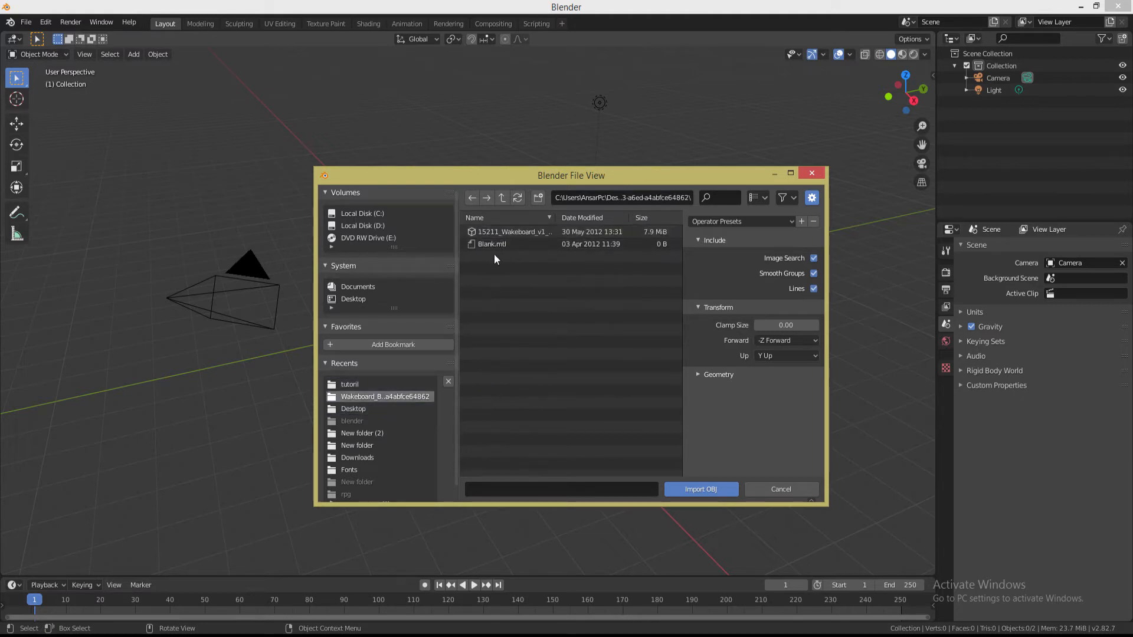
left_click(514, 233)
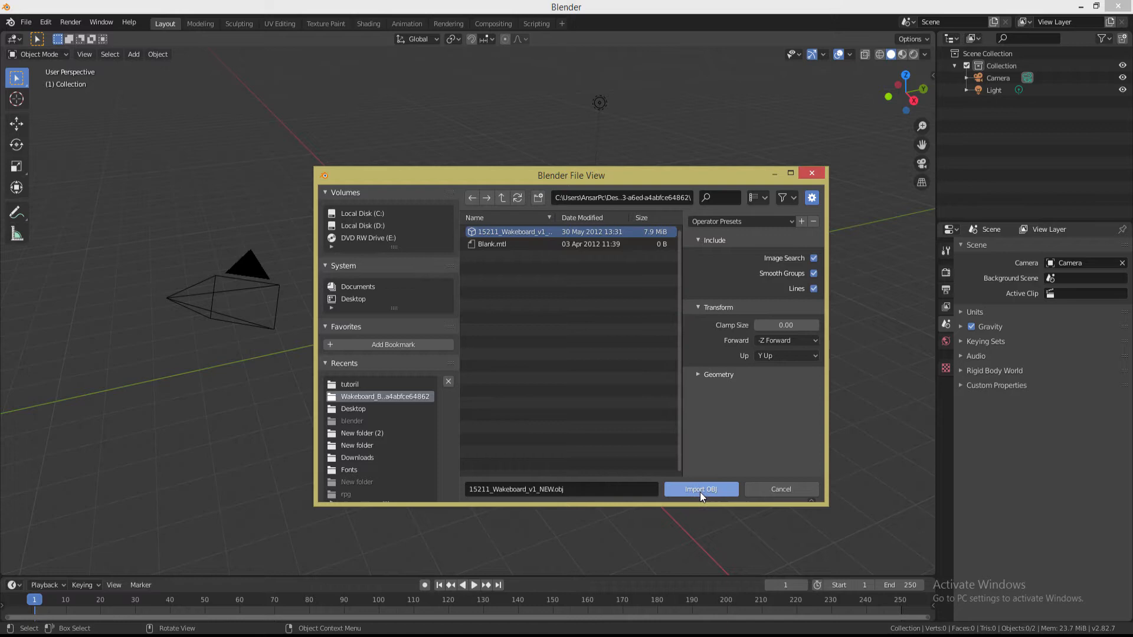
left_click(700, 488)
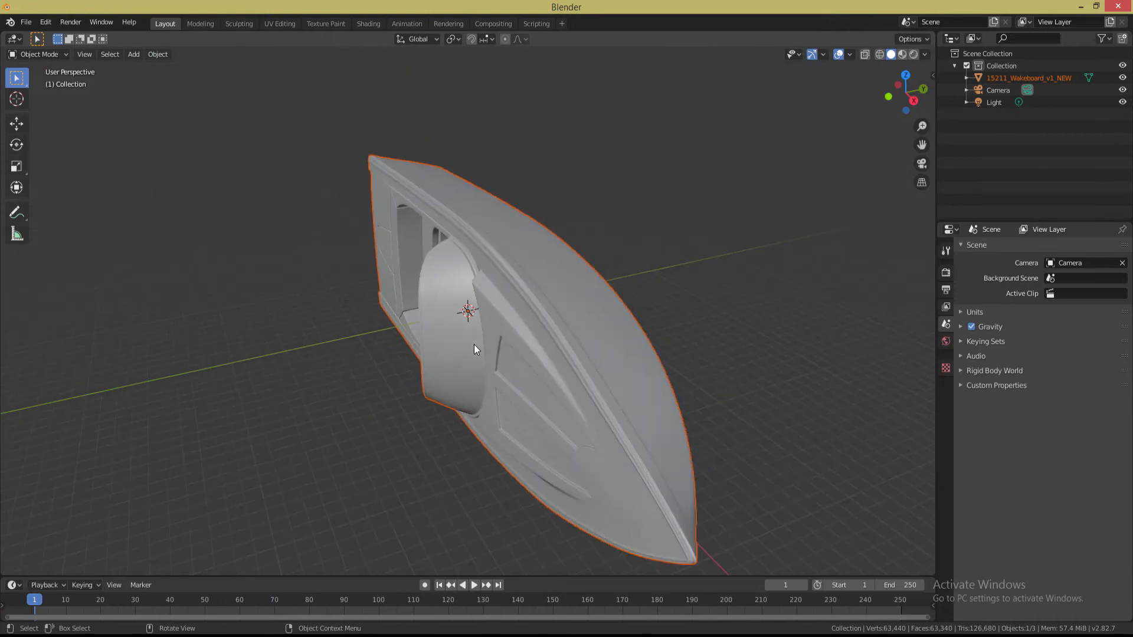
Scale the imported boat down and rotate it level with its hull down
key("s")
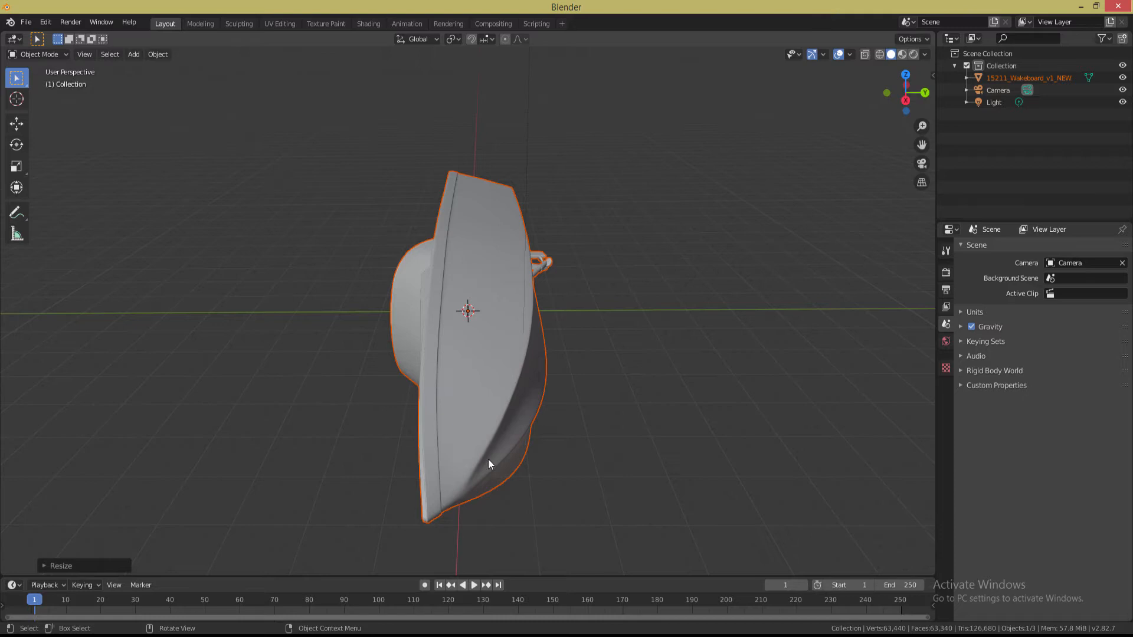
key("r")
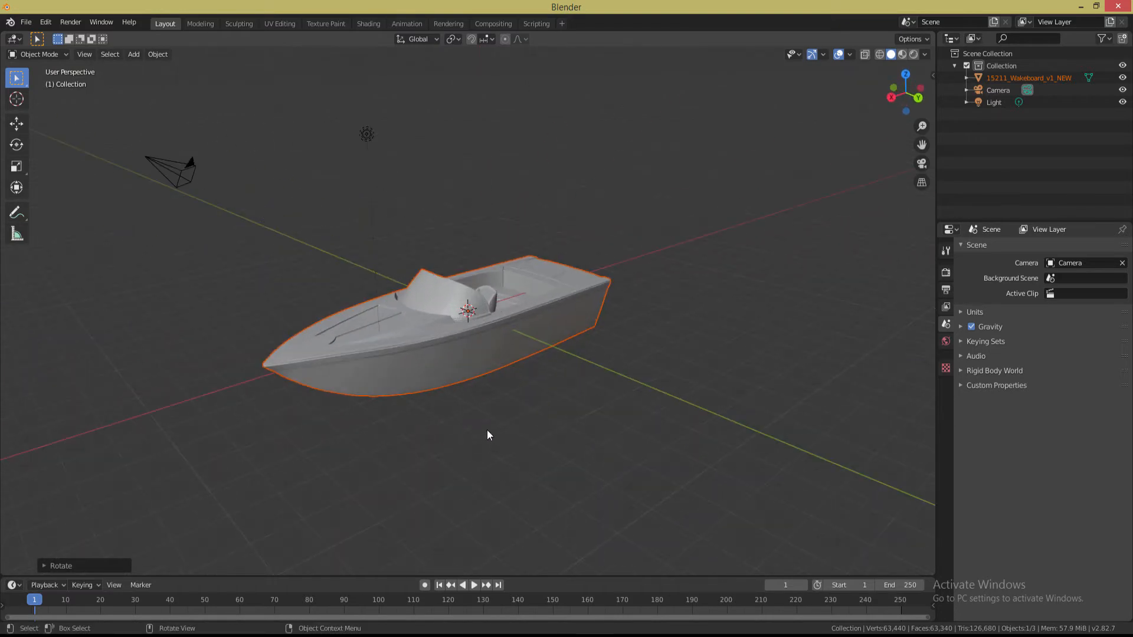
Add a plane mesh, enlarge it to about 26 and lower it beneath the boat as water
left_click(133, 53)
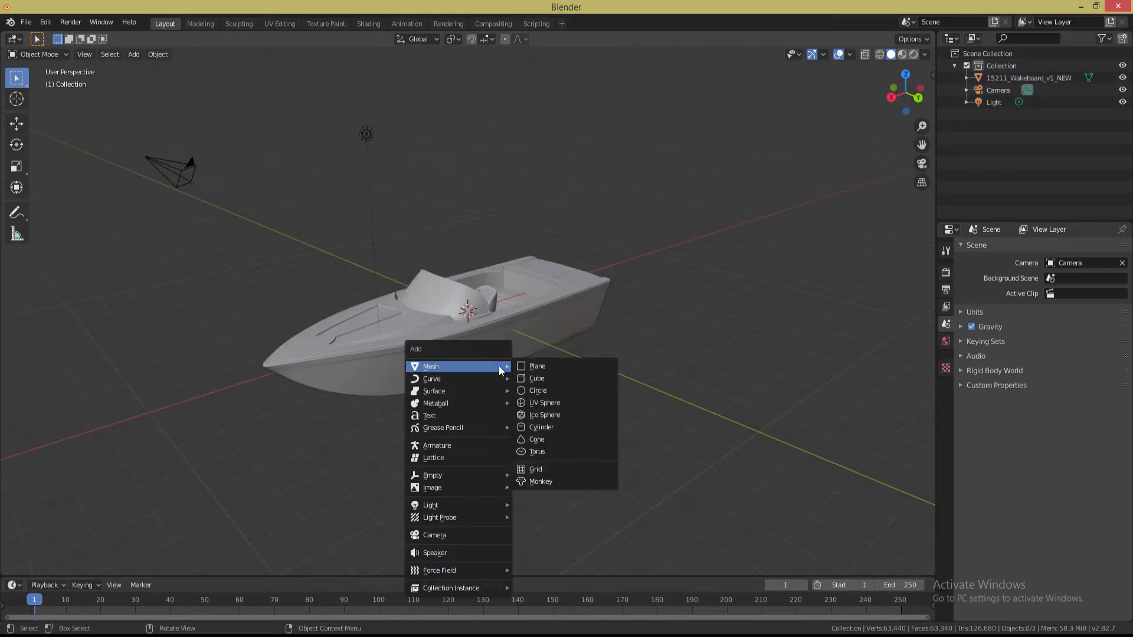
left_click(536, 366)
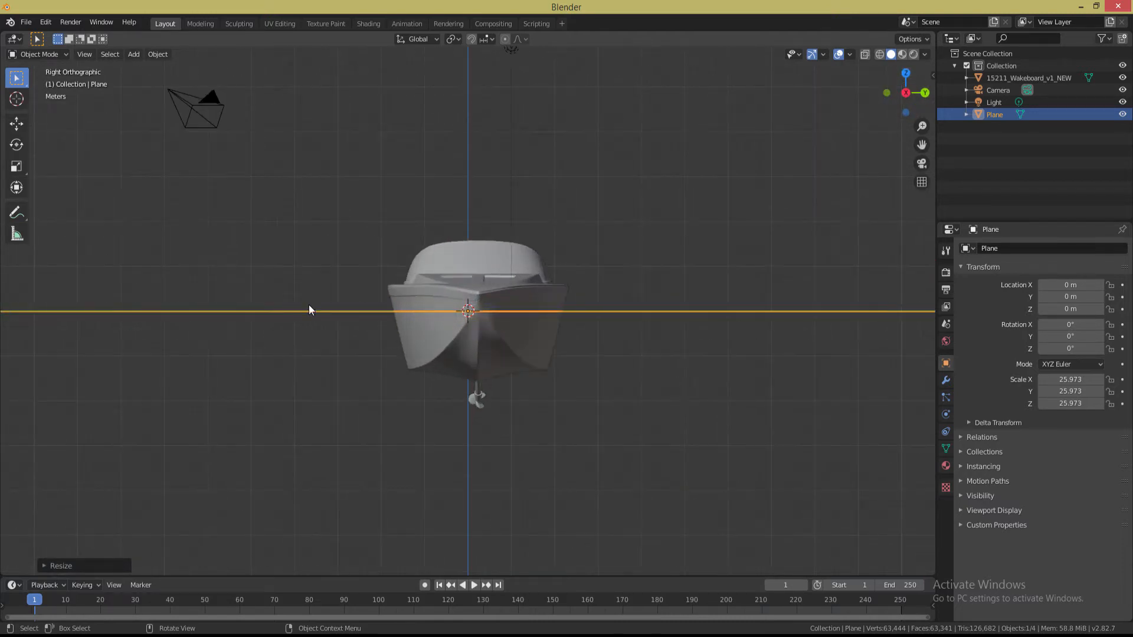
left_click(16, 123)
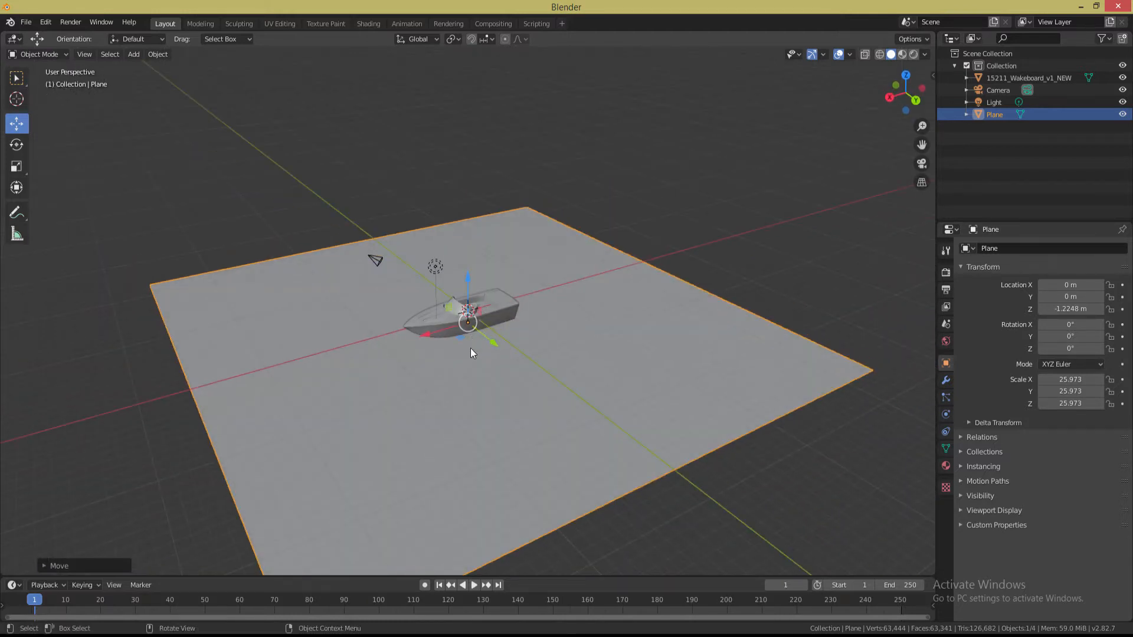
key("Tab")
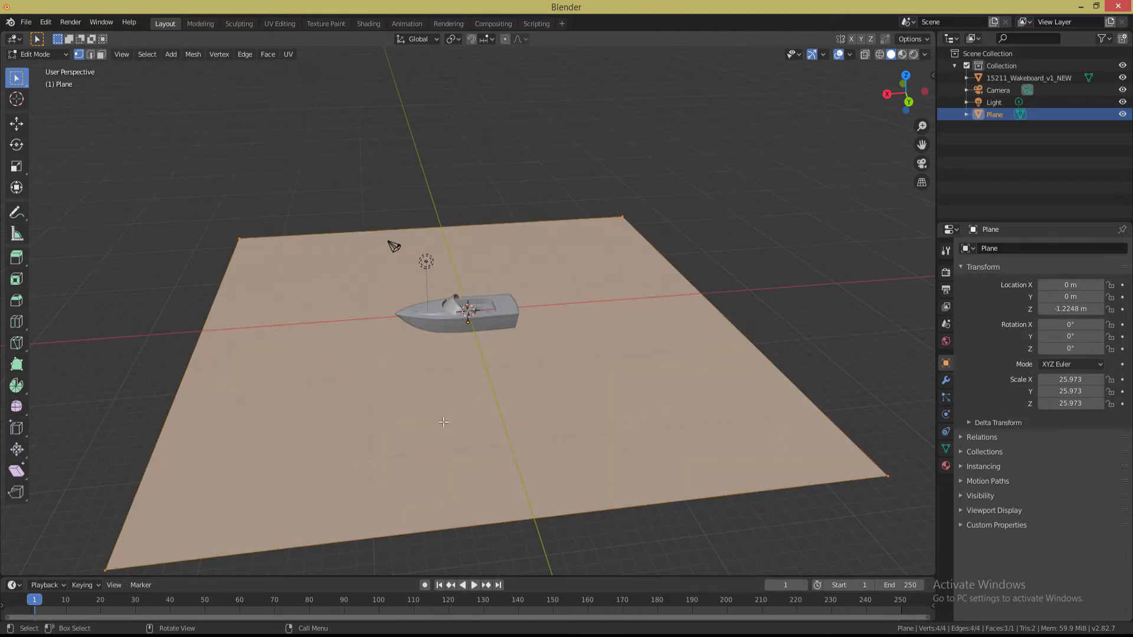
Subdivide the plane repeatedly into a dense 65,536-face mesh and leave Edit Mode
right_click(443, 317)
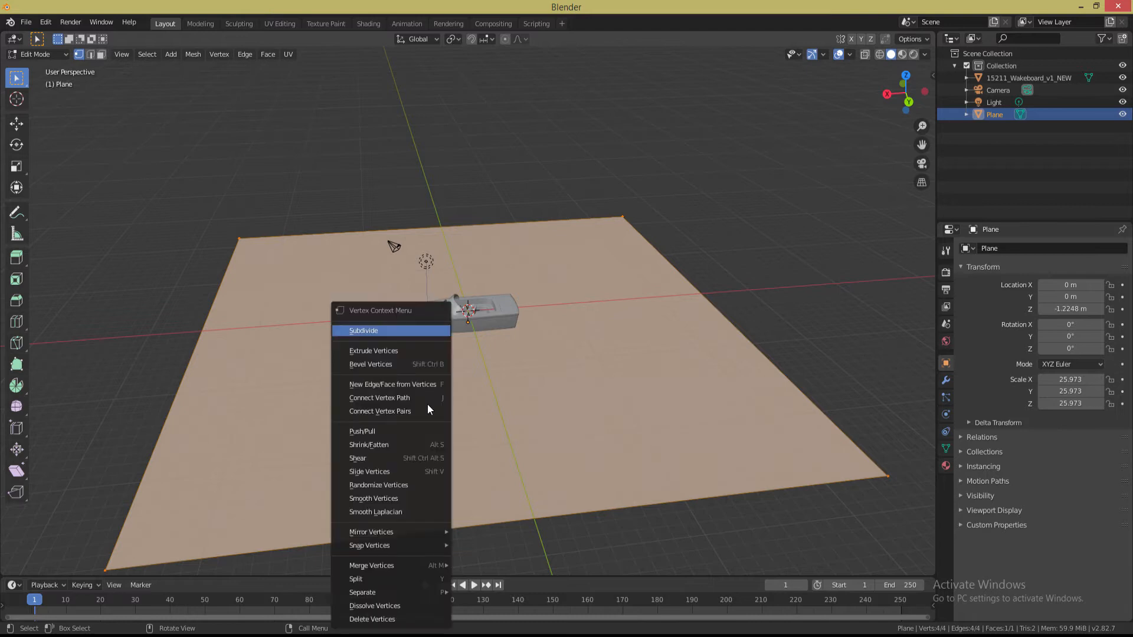
left_click(363, 330)
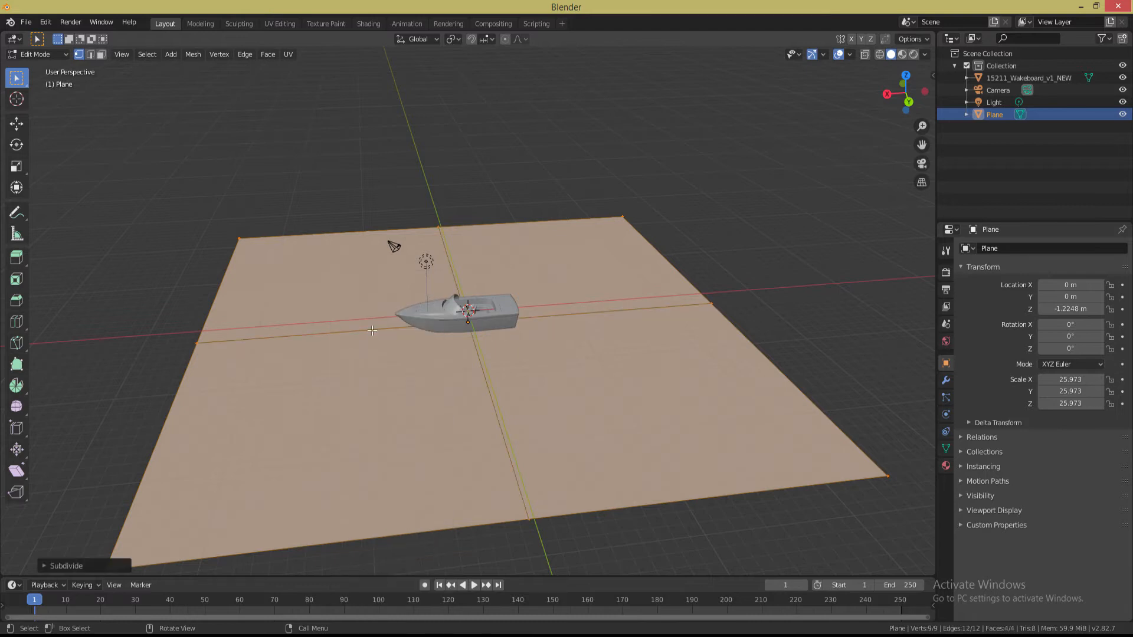
right_click(371, 330)
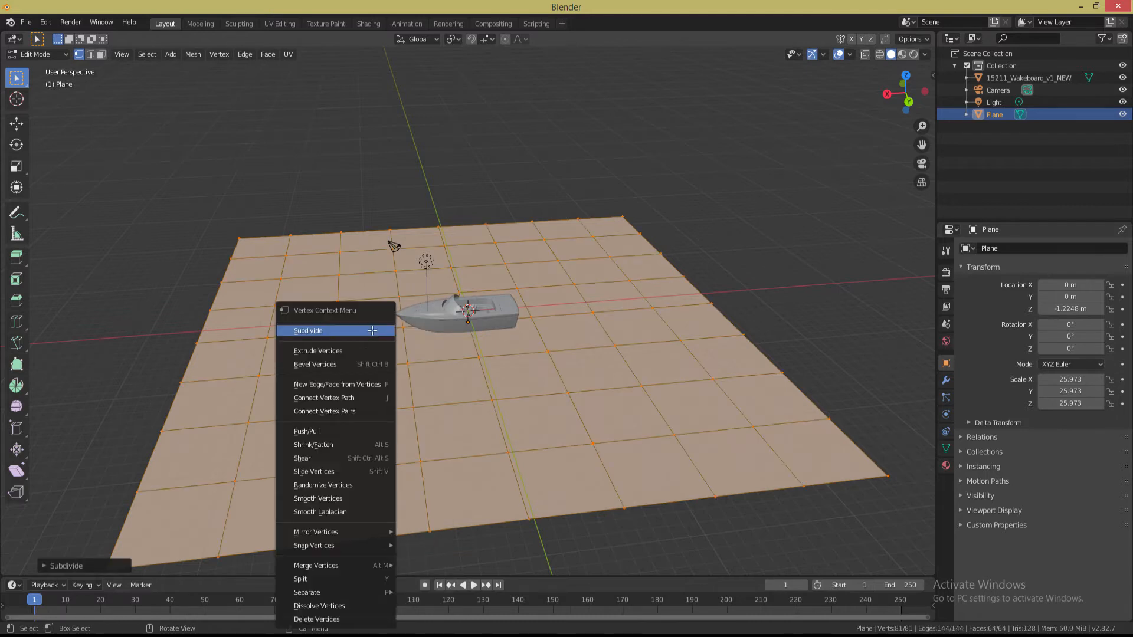
left_click(308, 330)
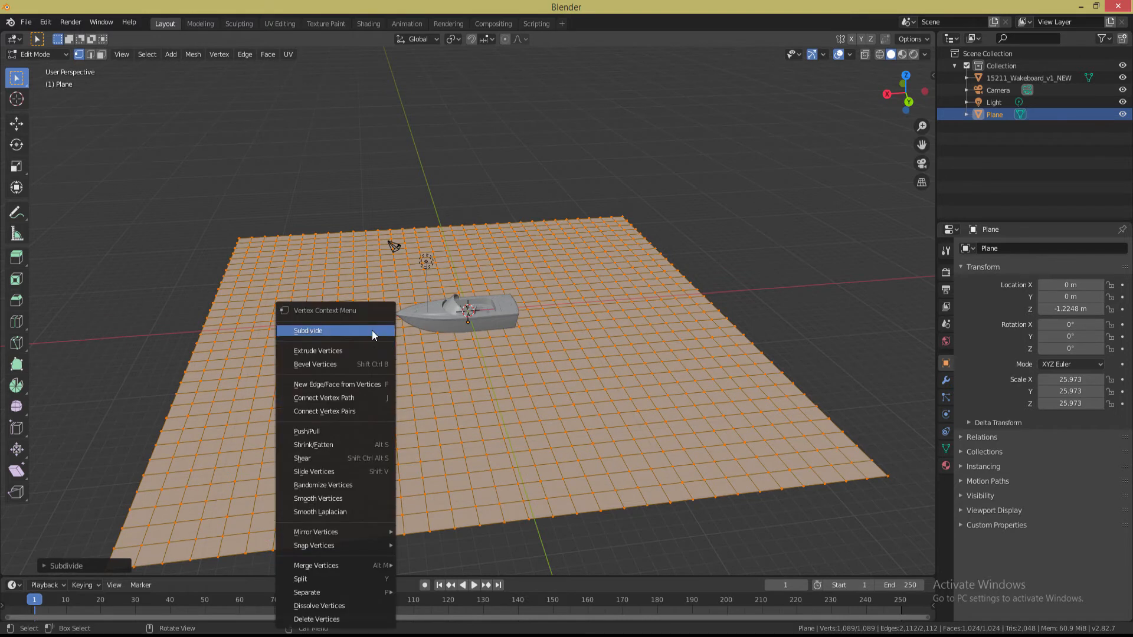
left_click(308, 331)
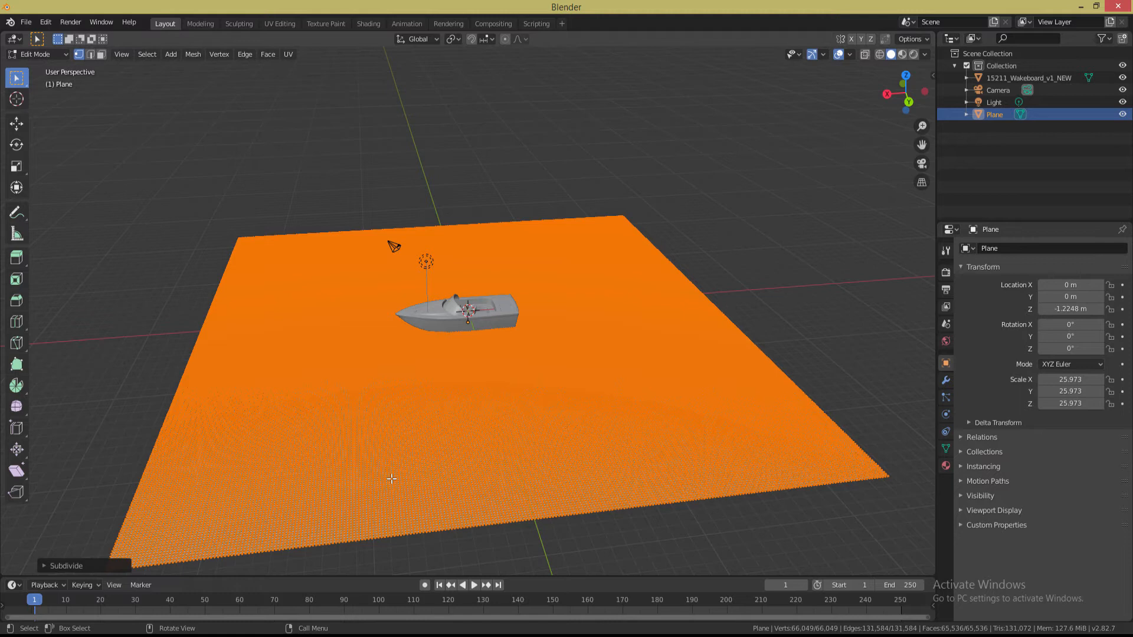
mouse_move(583, 443)
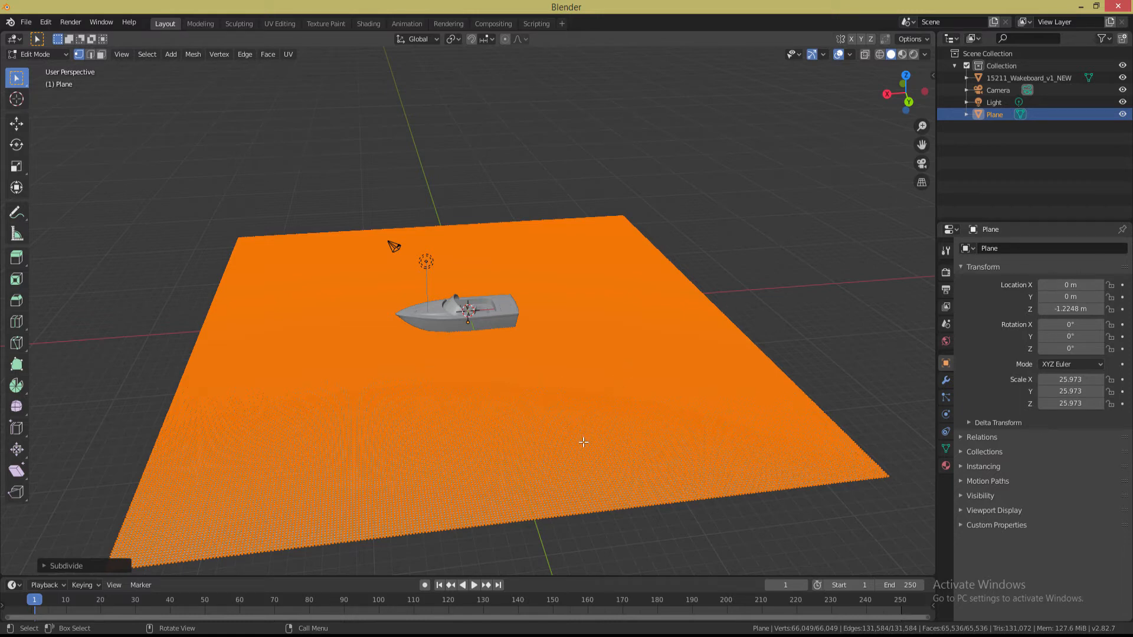
key("Tab")
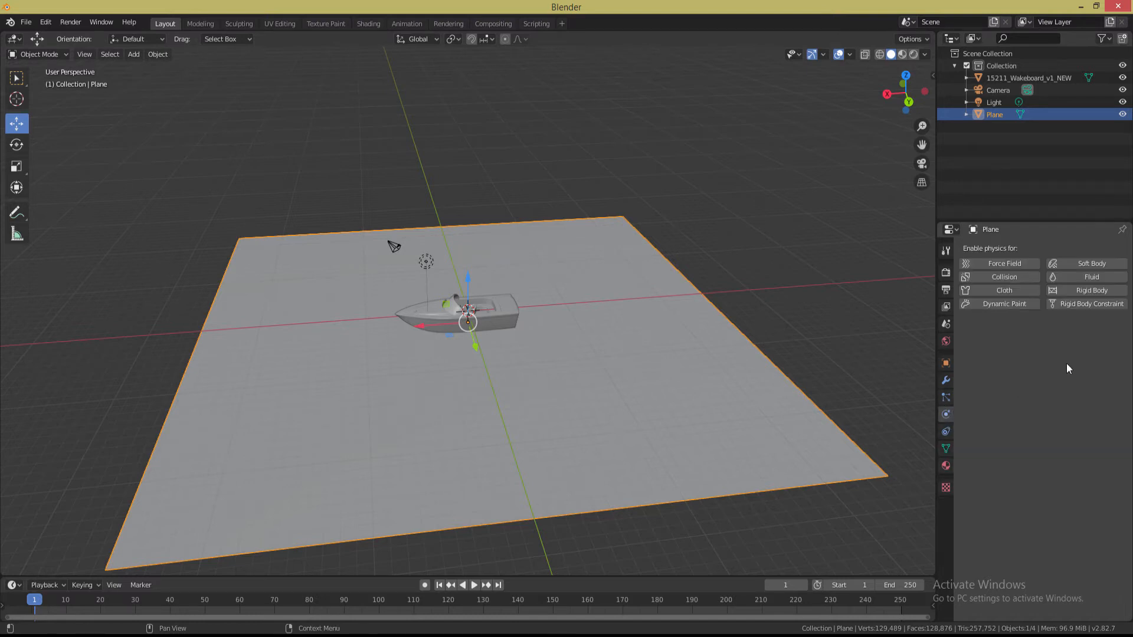
mouse_move(1003, 303)
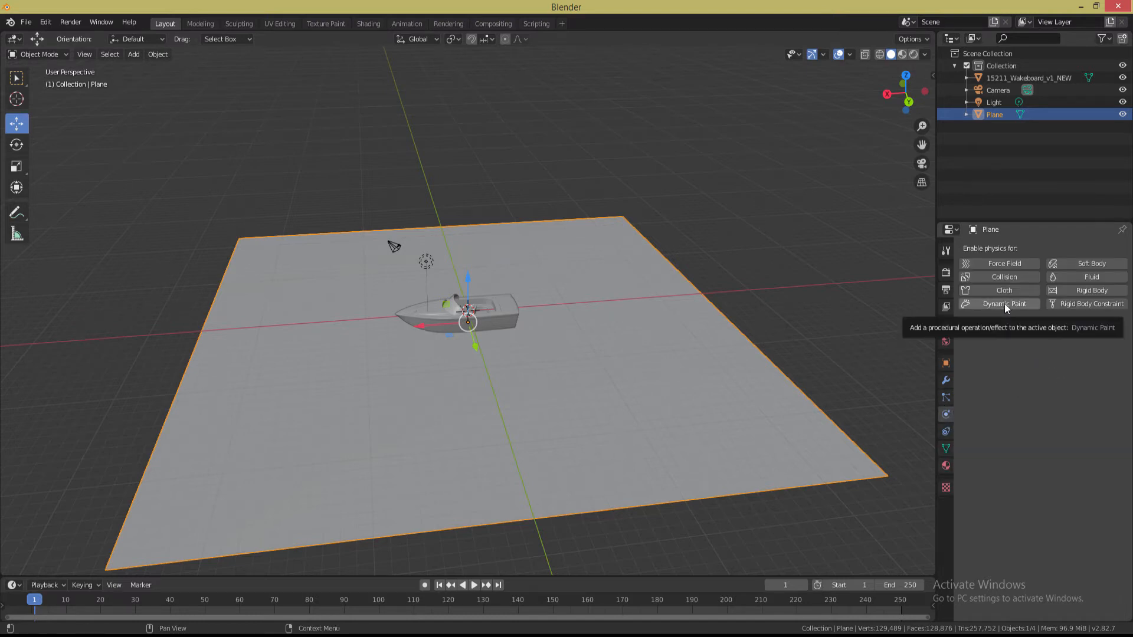
Make the plane a Dynamic Paint canvas with a Waves surface type
left_click(1003, 303)
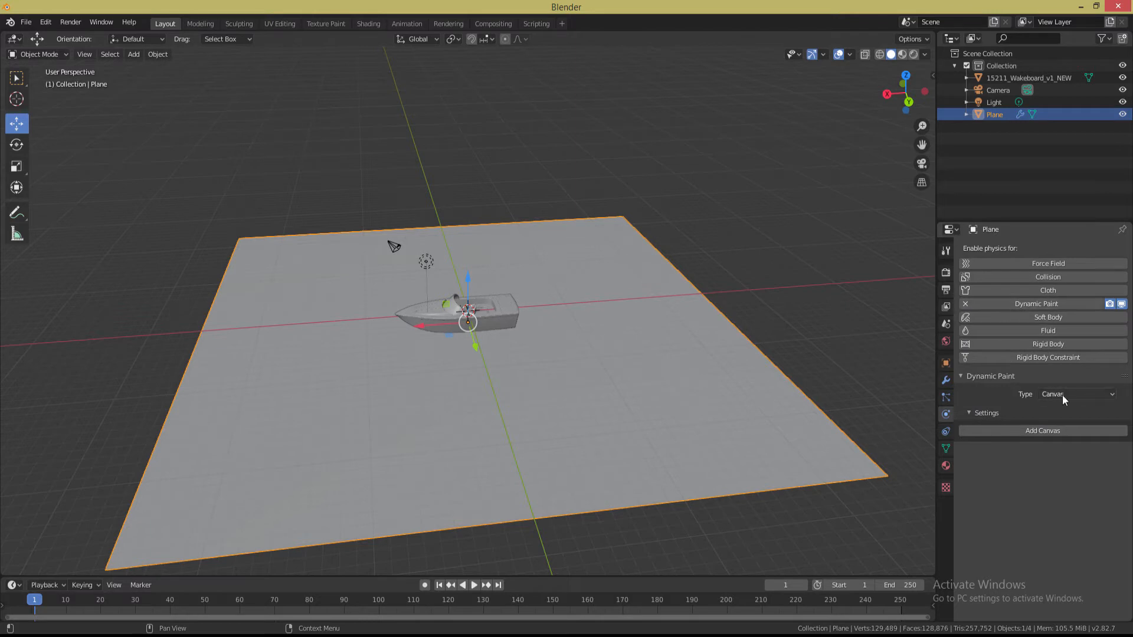
left_click(1043, 430)
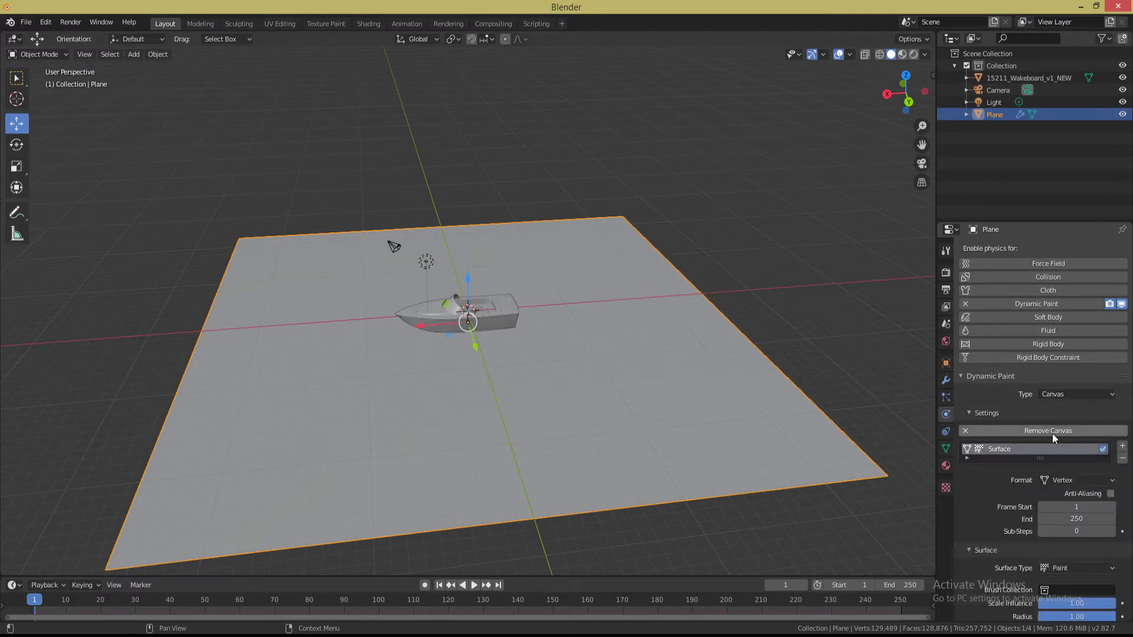
scroll("down", 3)
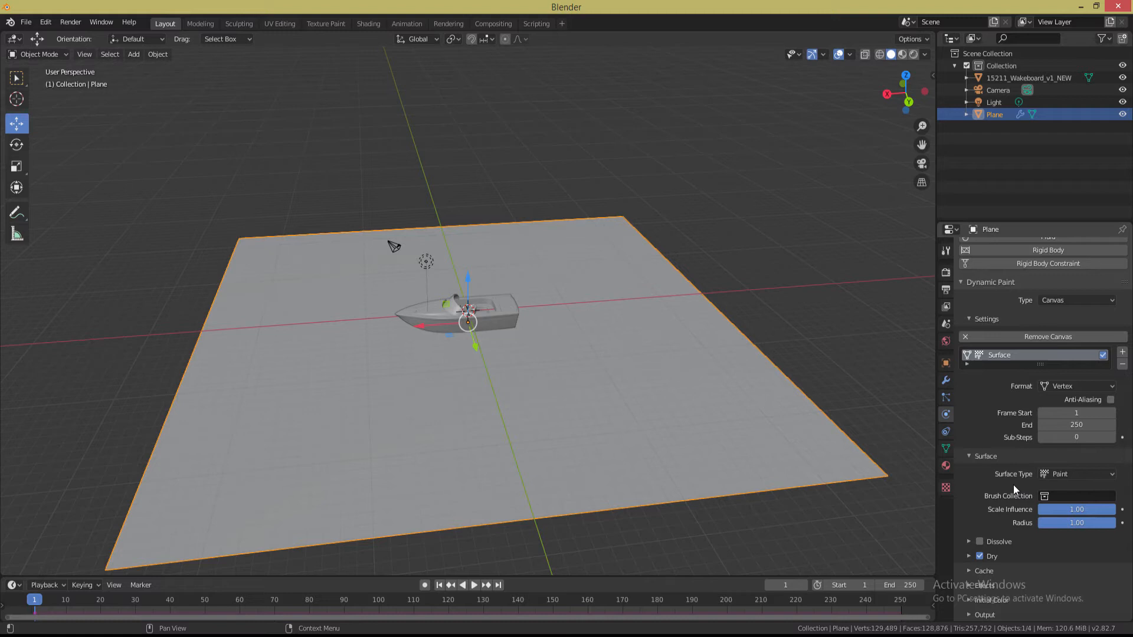
left_click(1076, 474)
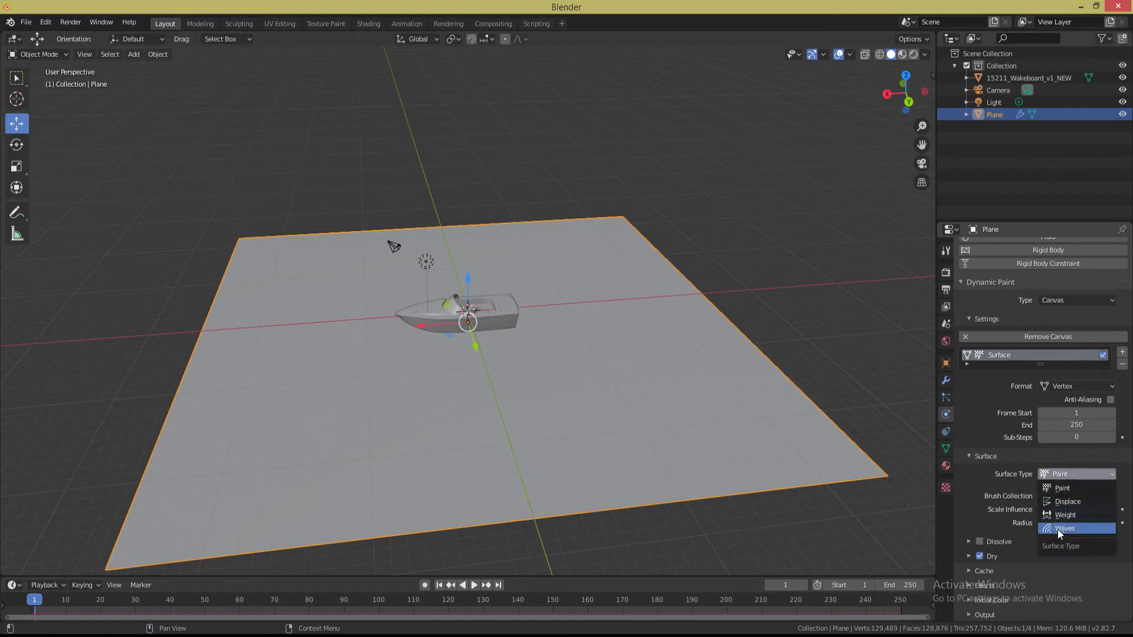
left_click(1063, 529)
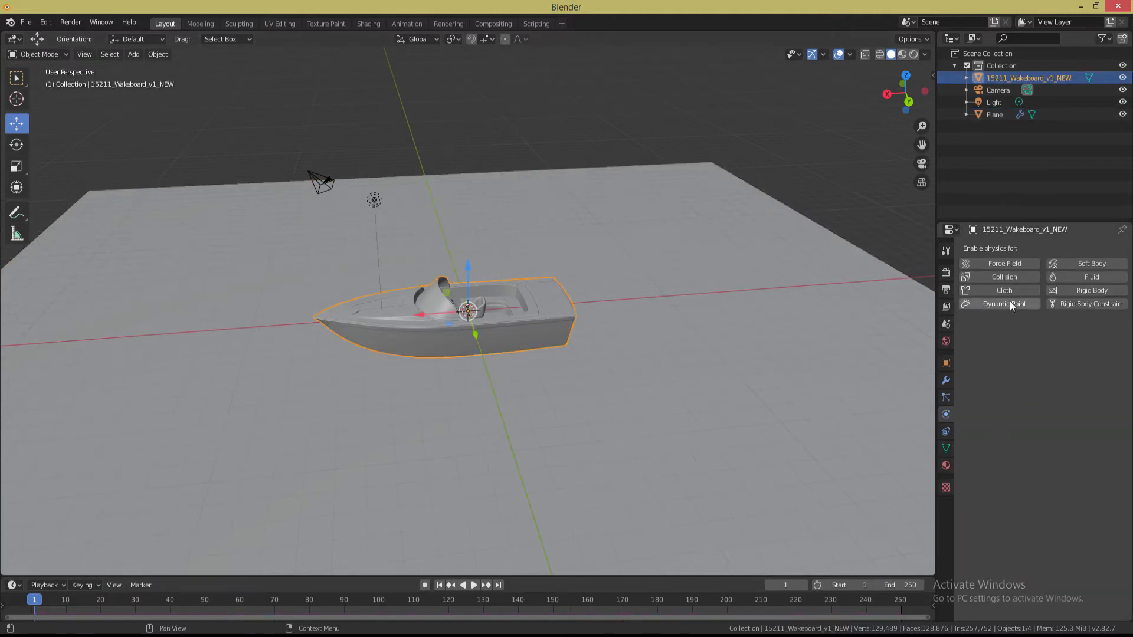
Make the boat a Dynamic Paint brush with brush settings, then select the water plane
left_click(1000, 304)
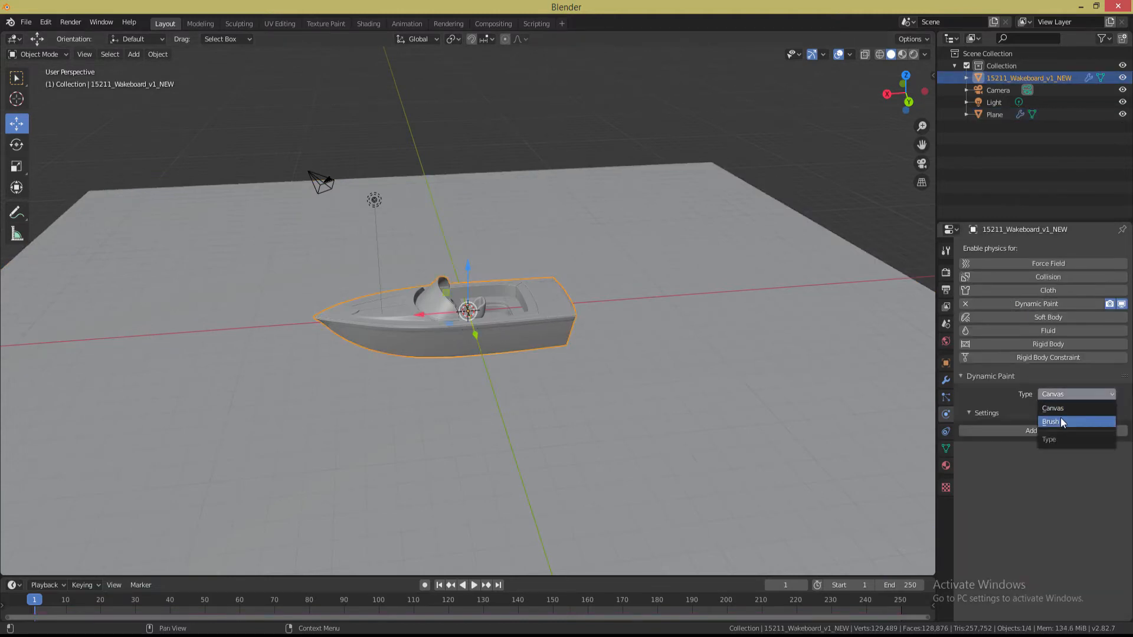
left_click(1060, 421)
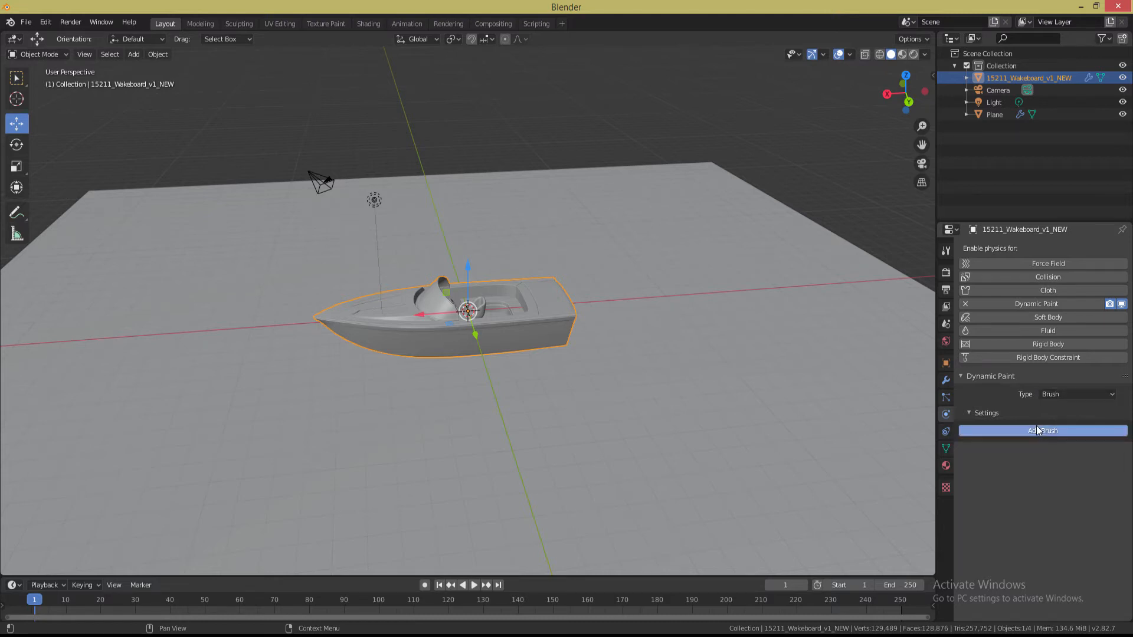
left_click(1042, 430)
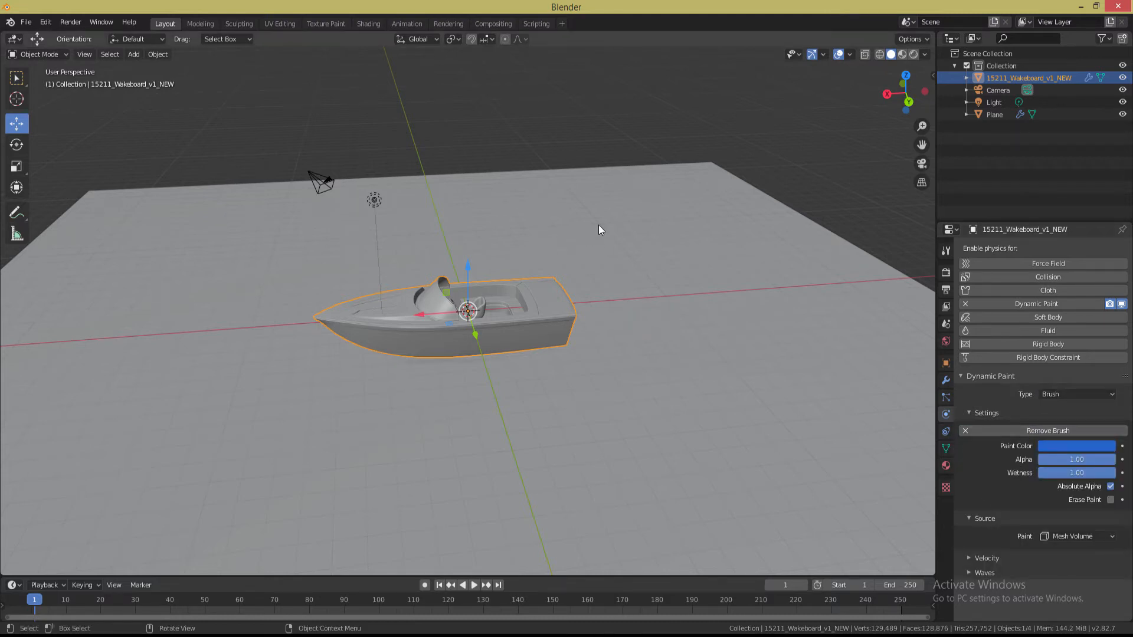
left_click(994, 114)
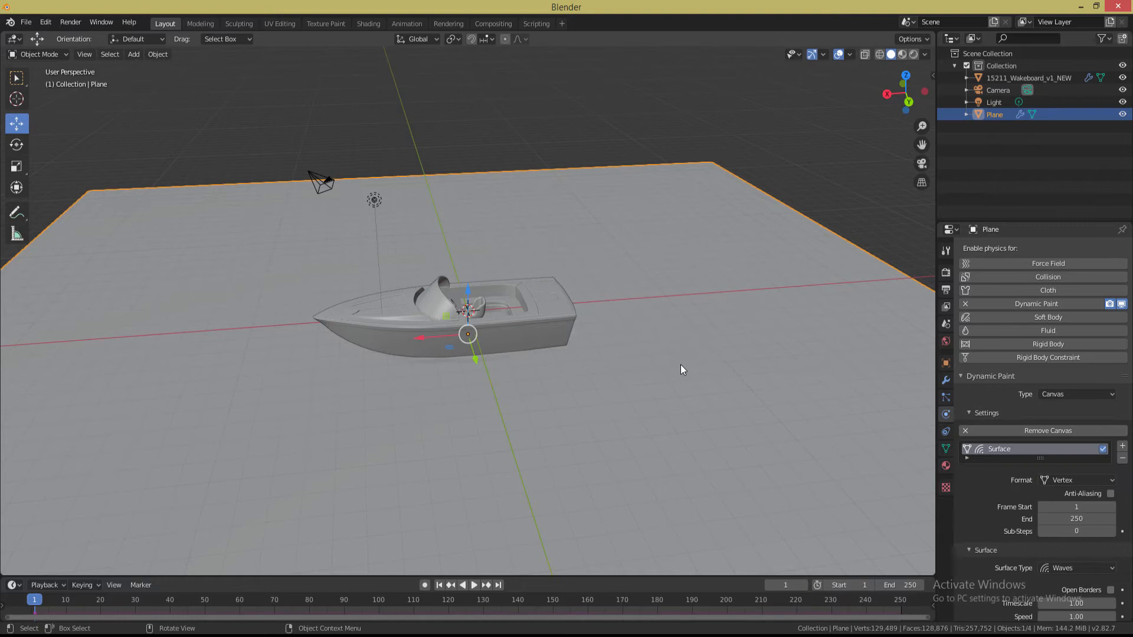
mouse_move(817, 394)
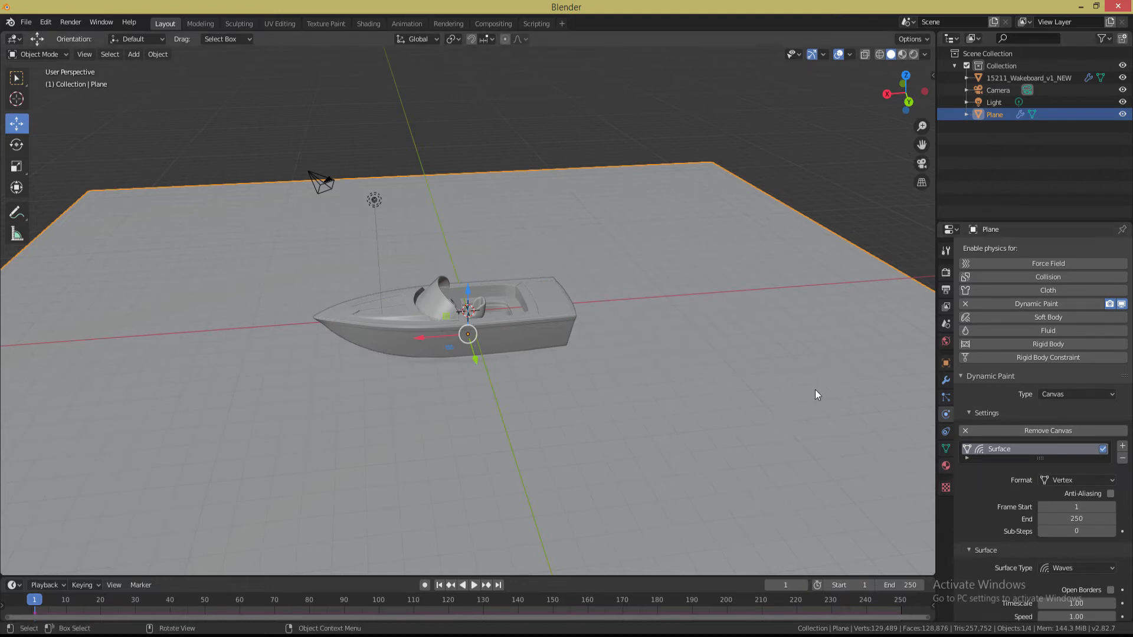
mouse_move(945, 466)
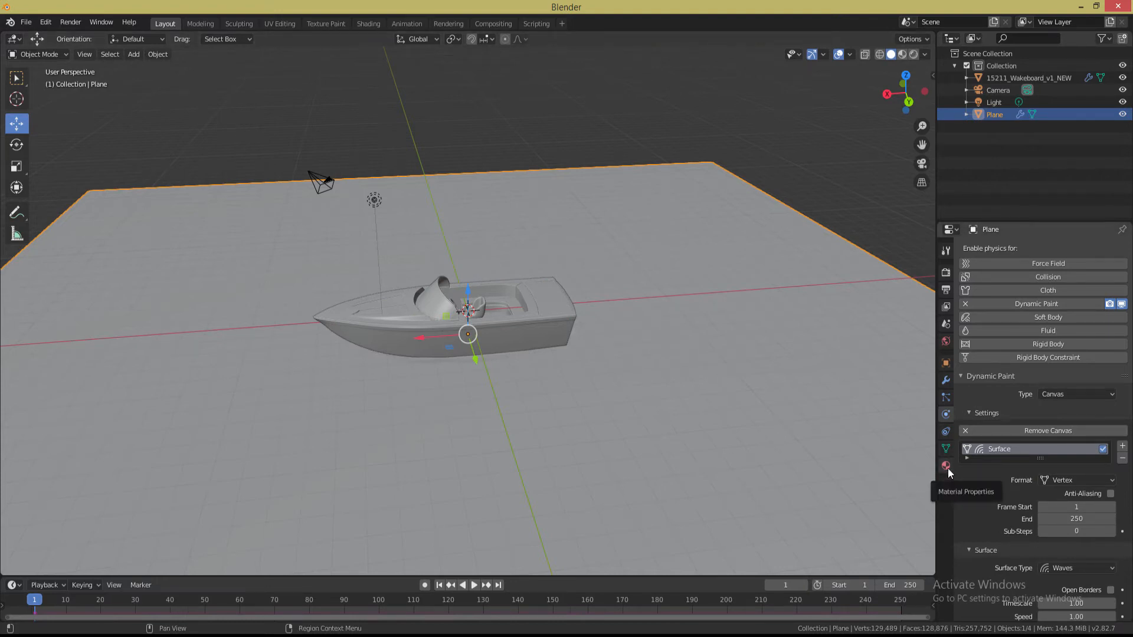
Give the plane a Glass BSDF shader with roughness 0.100 and a darkened colour
left_click(944, 465)
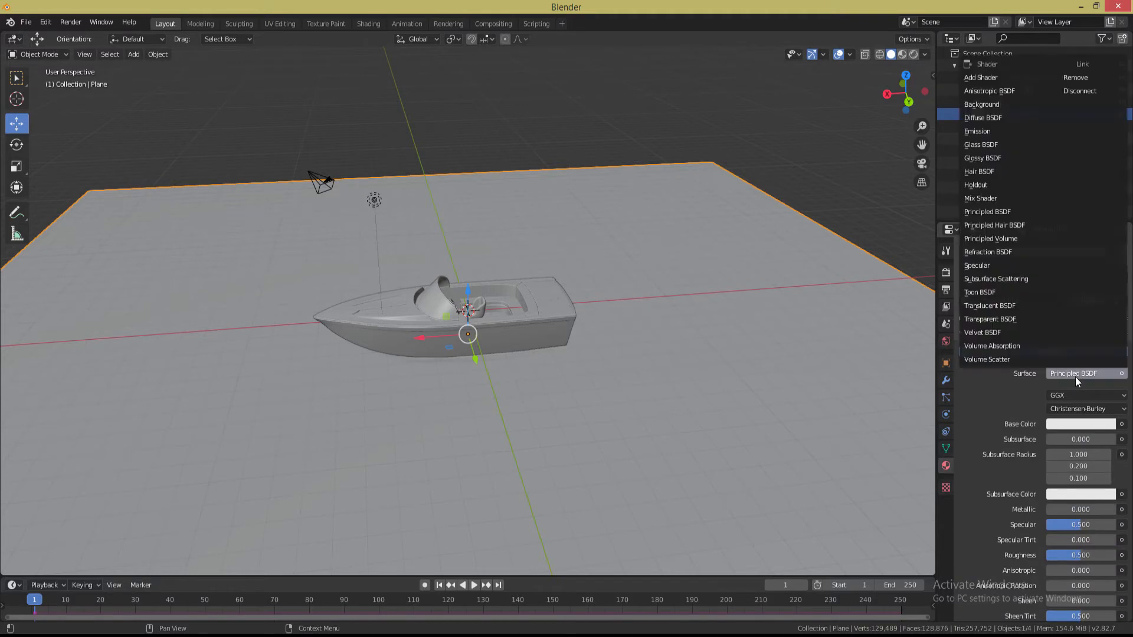
mouse_move(983, 144)
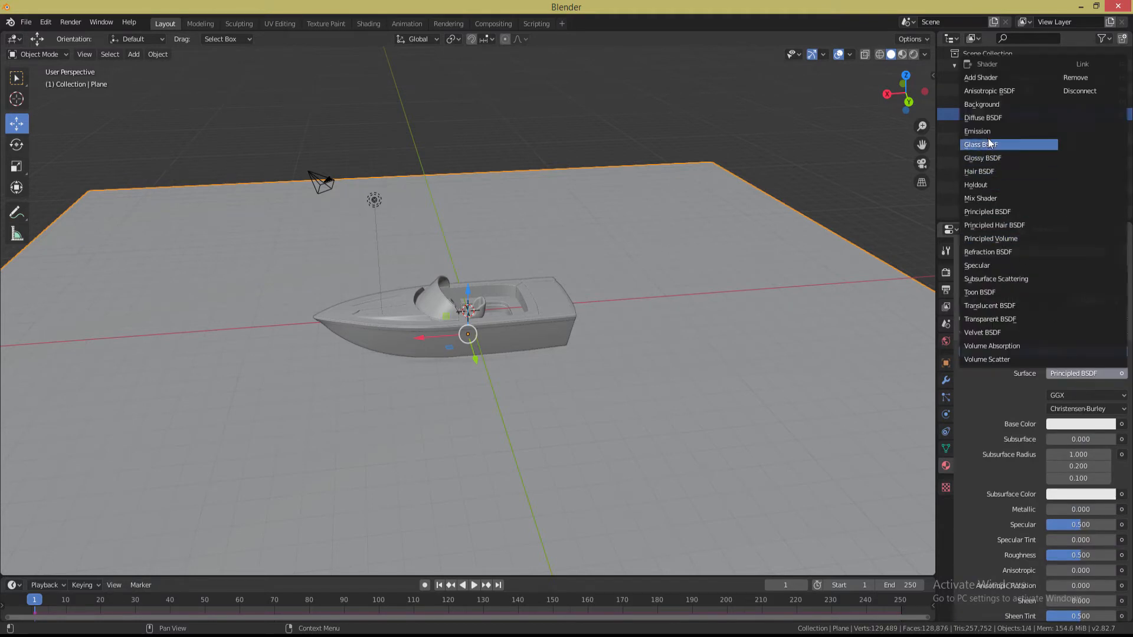
left_click(980, 144)
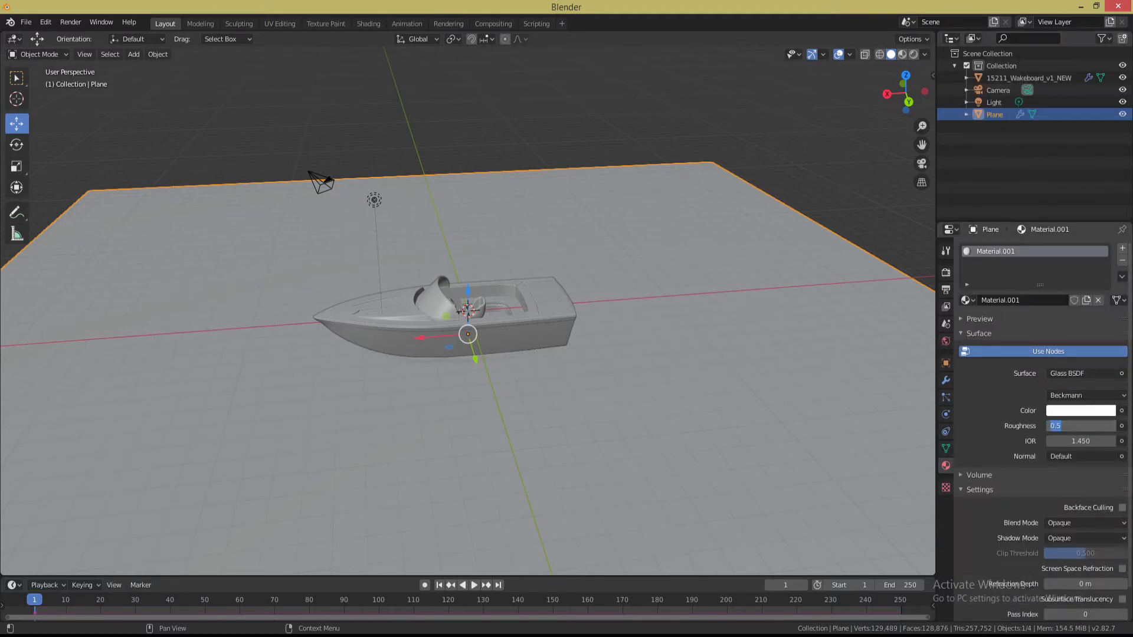
type("0.100")
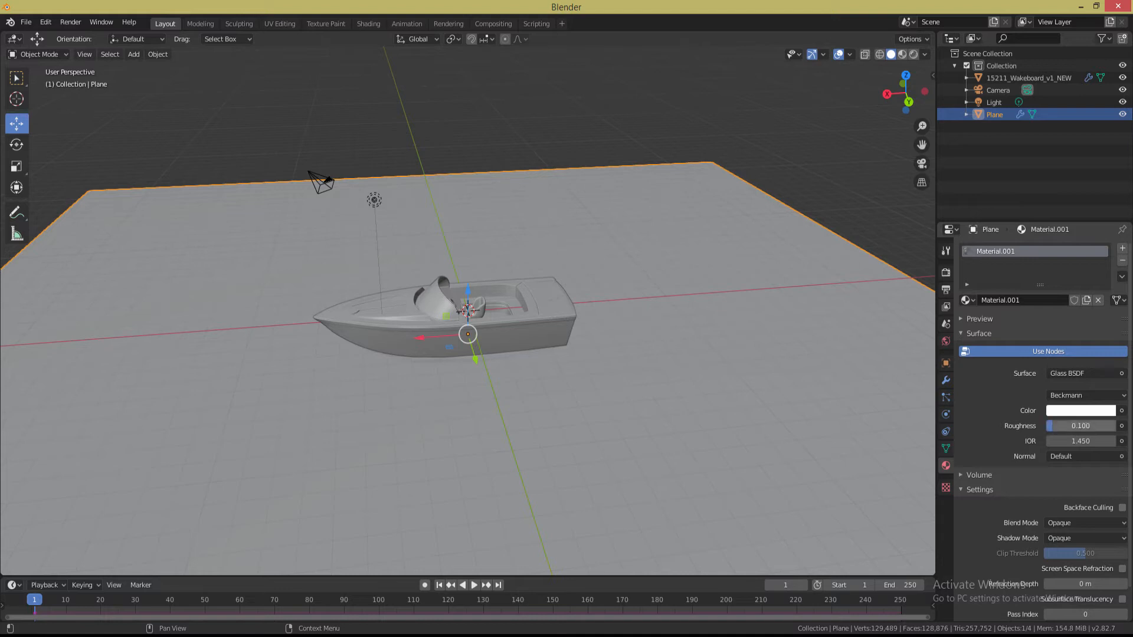
left_click(1080, 411)
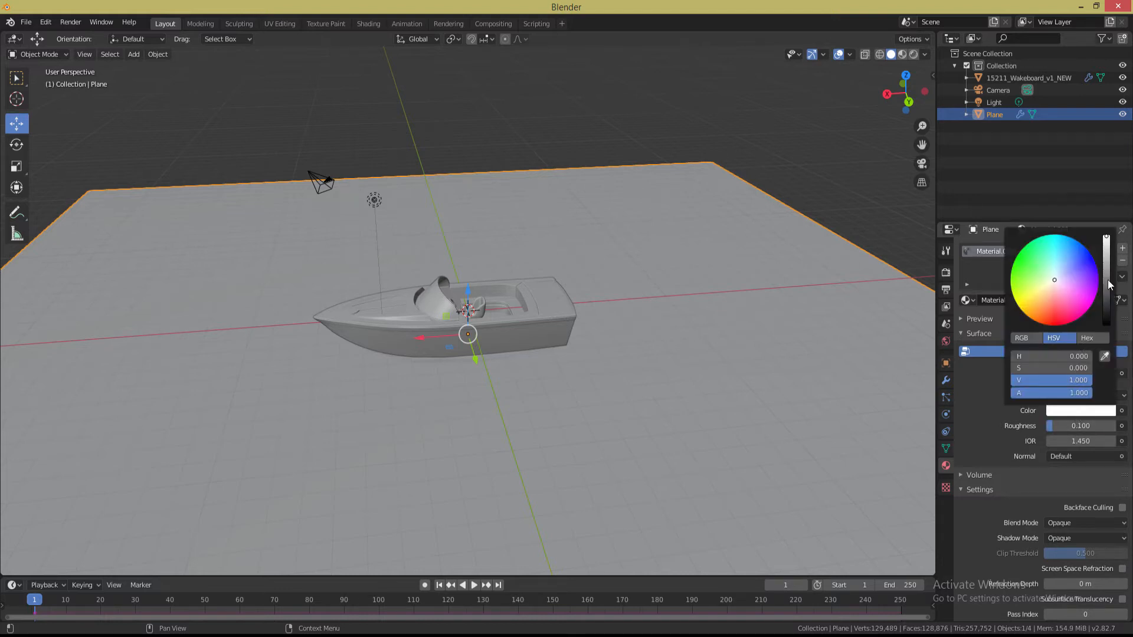
left_click_drag(1106, 245, 1106, 282)
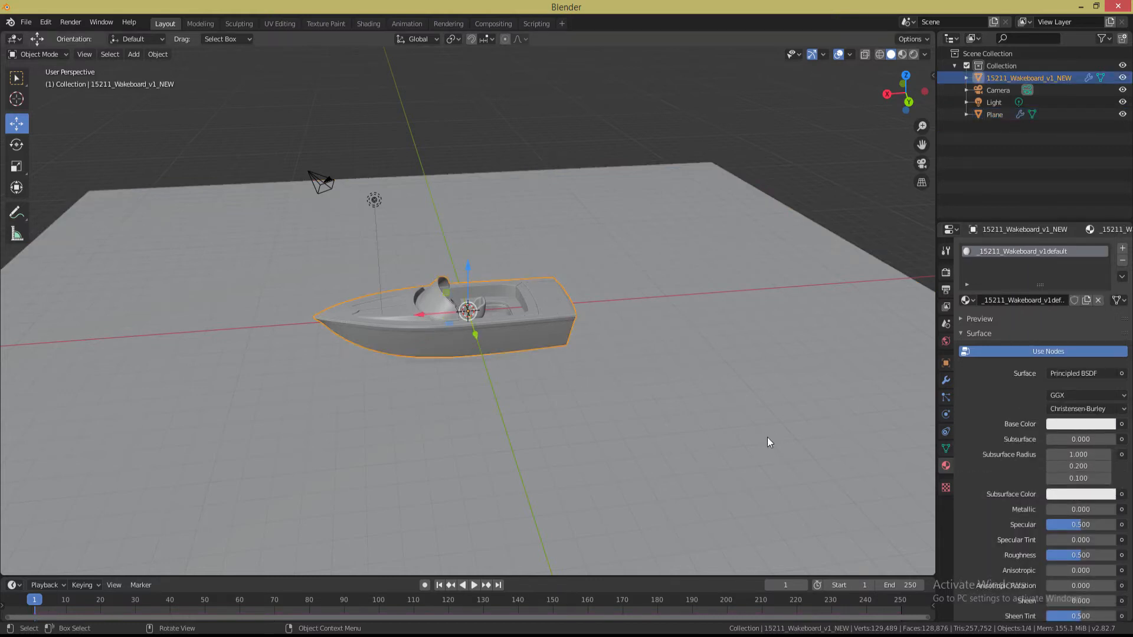
Lower the boat's base colour value slightly below pure white
left_click(1080, 424)
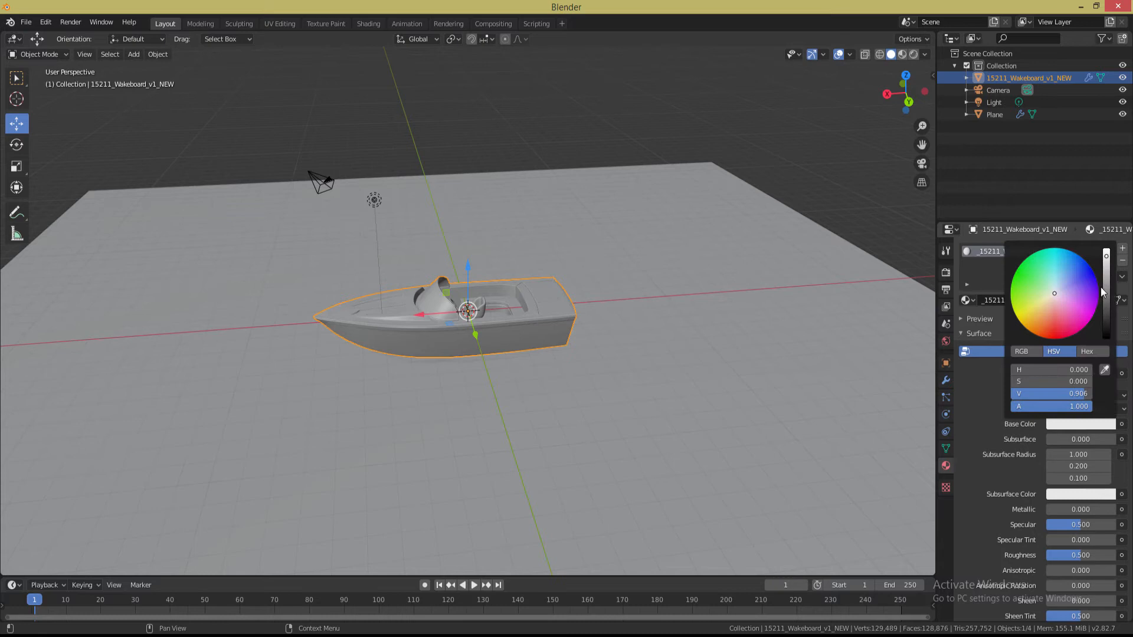
mouse_move(1106, 282)
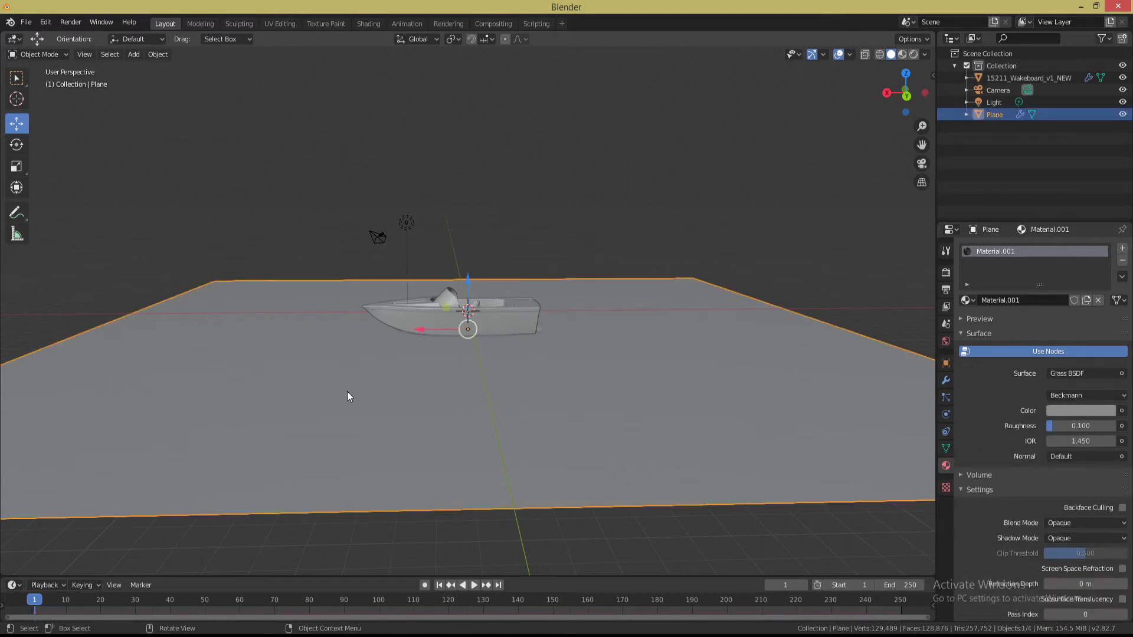
mouse_move(357, 394)
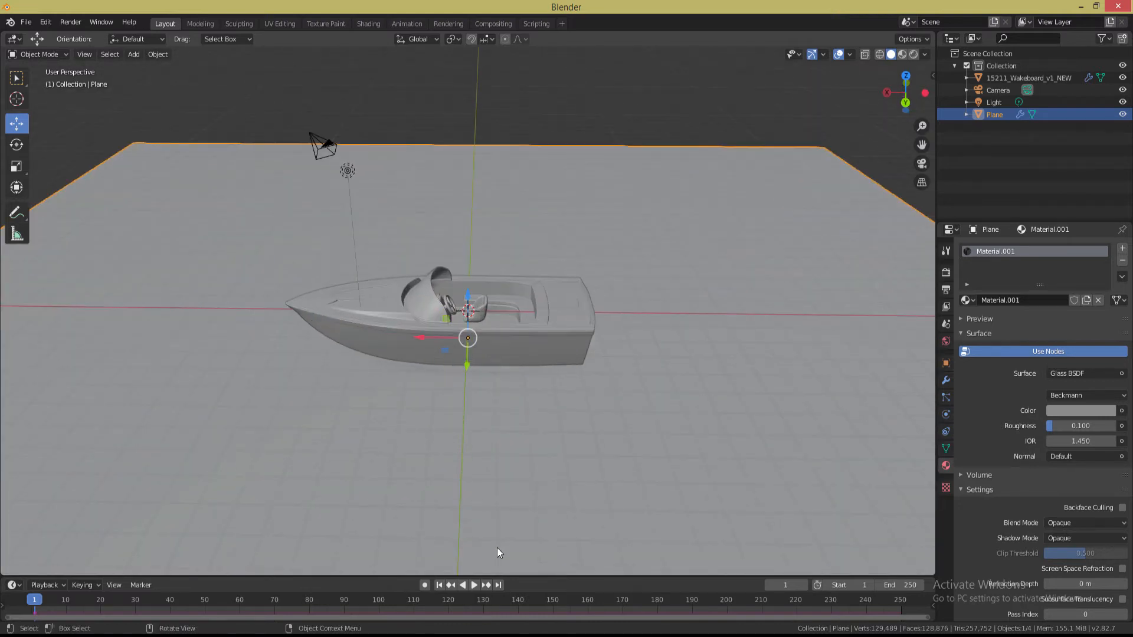
left_click(462, 584)
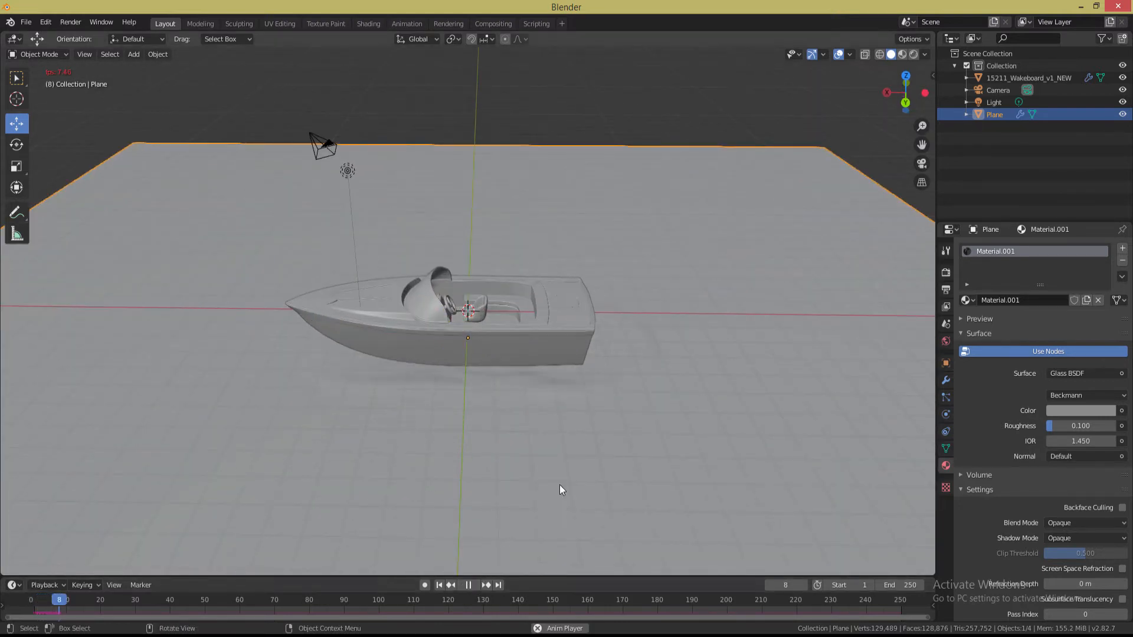
left_click(467, 585)
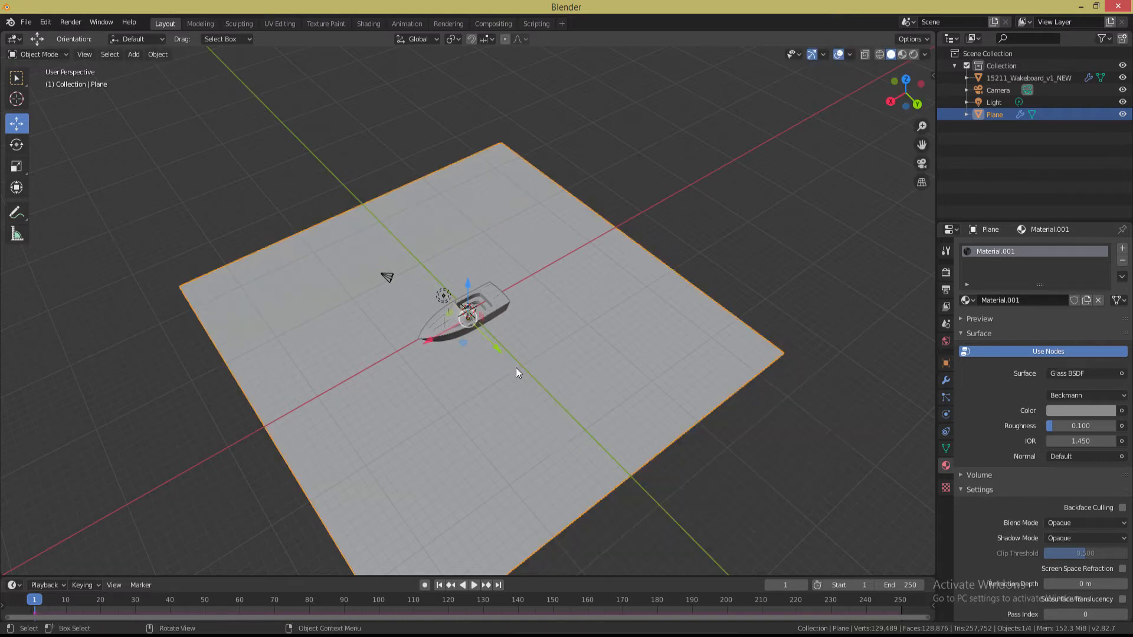
Place the boat near the plane's edge and record its starting keyframe
left_click(1028, 78)
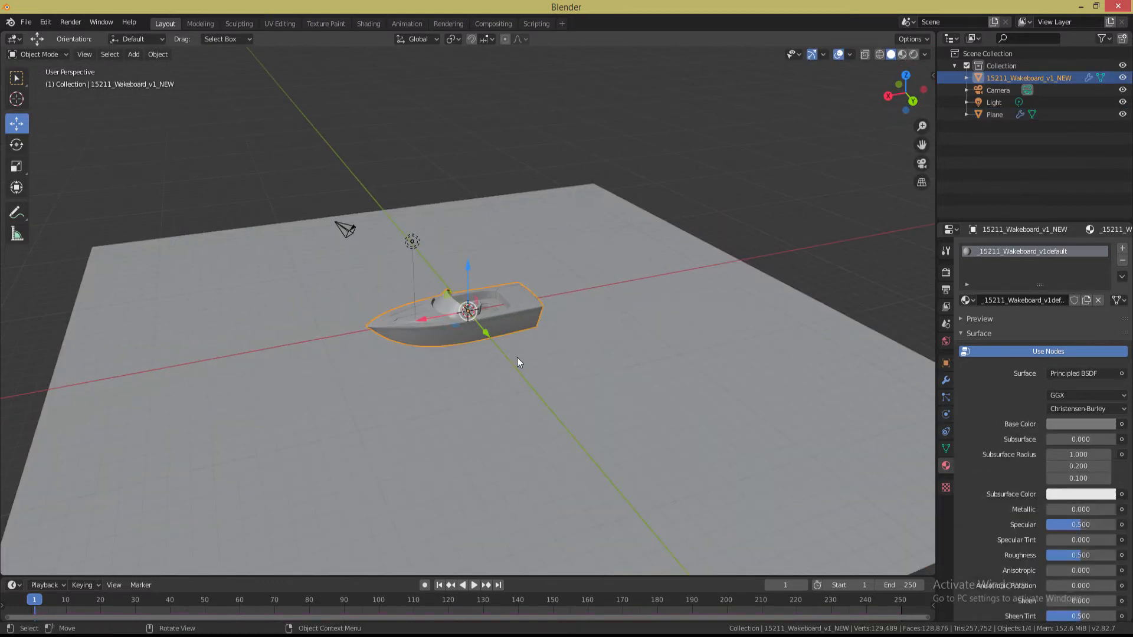
left_click_drag(448, 310, 538, 387)
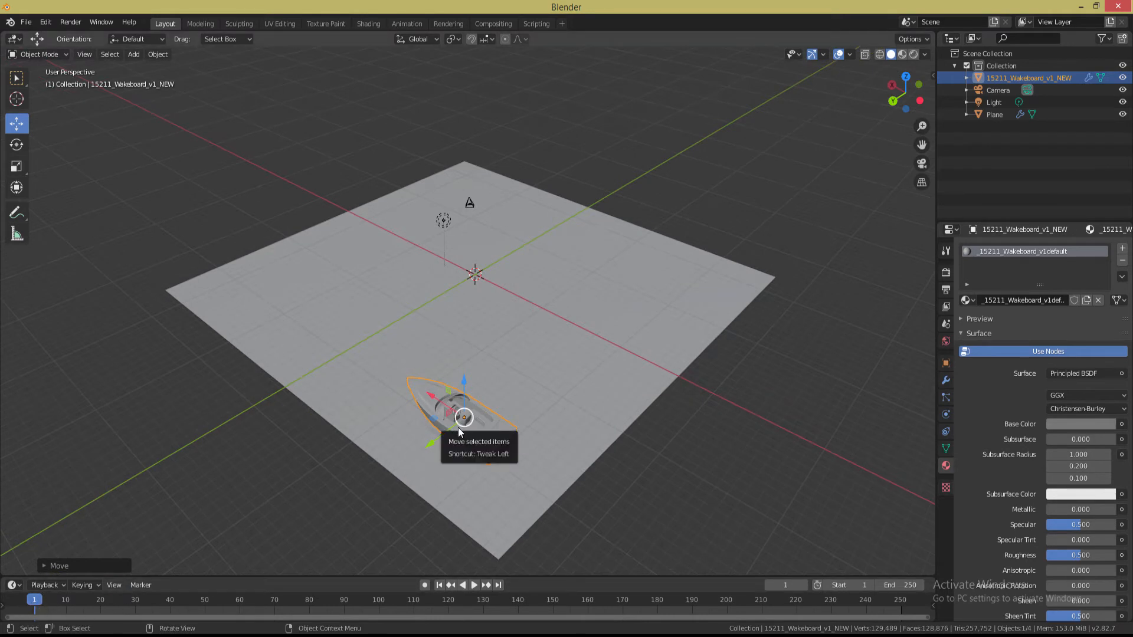
key("i")
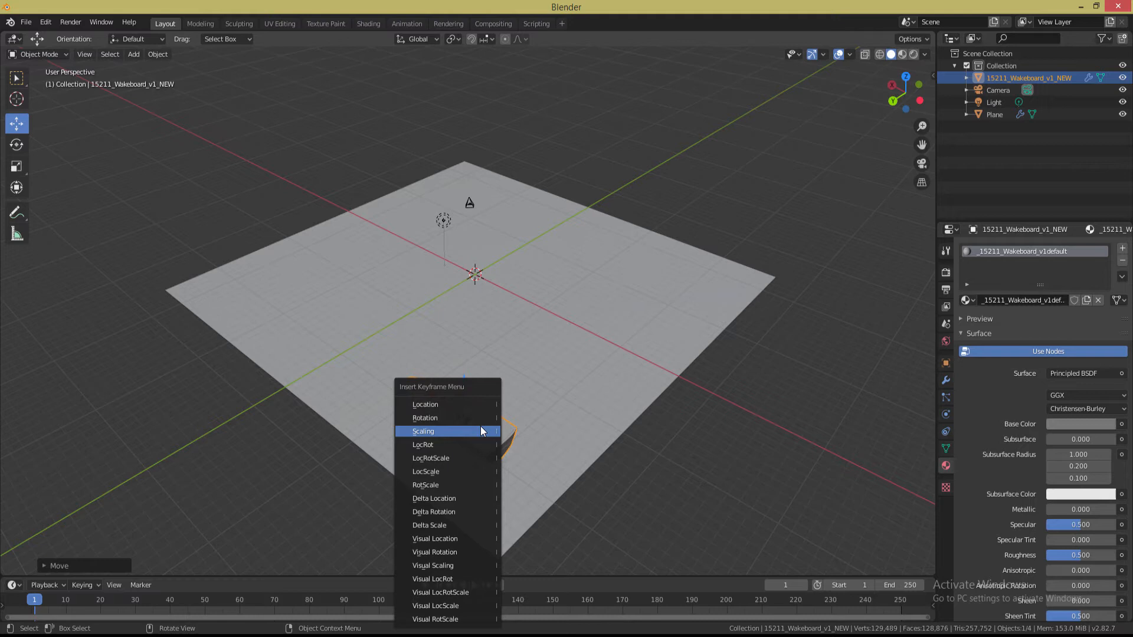
left_click(422, 432)
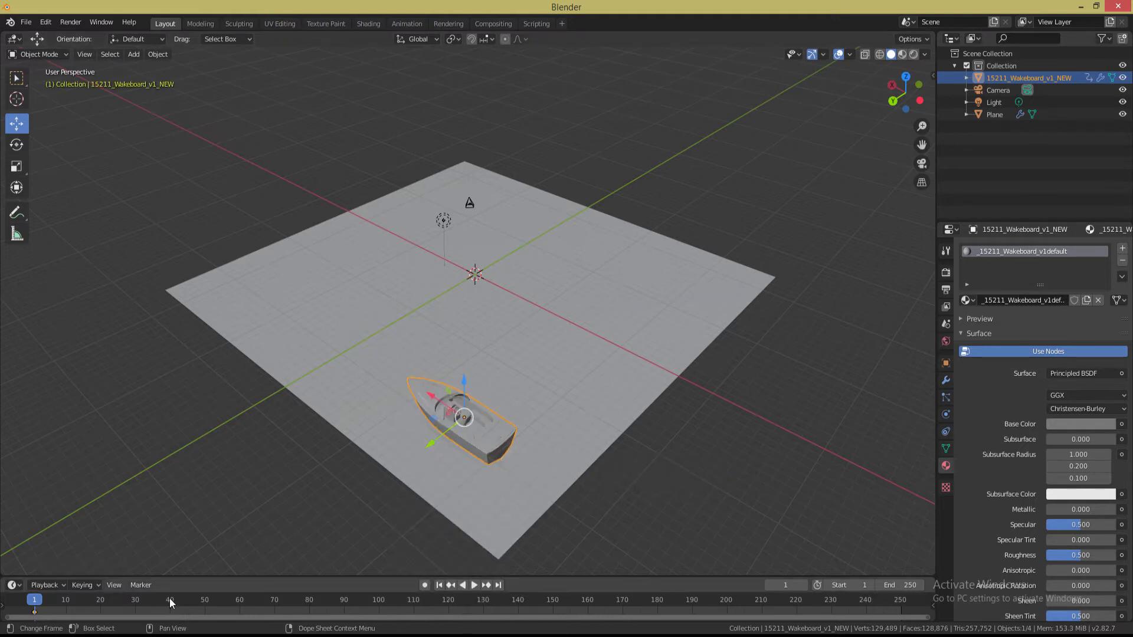
At frame 40 reposition the boat and record a LocRot keyframe
left_click(170, 600)
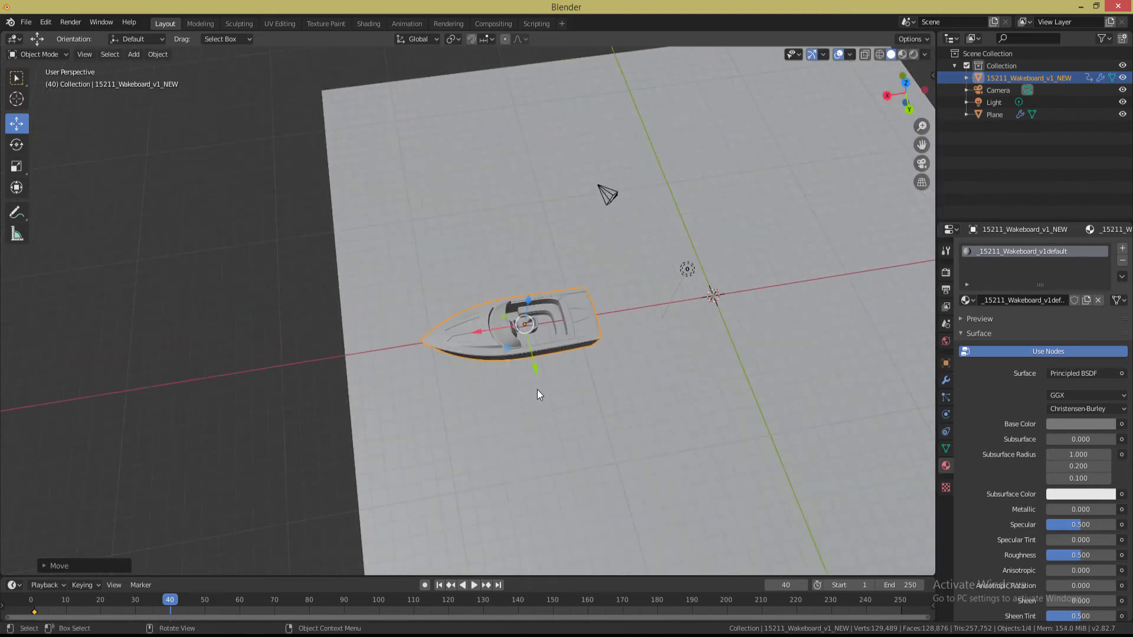
key("r")
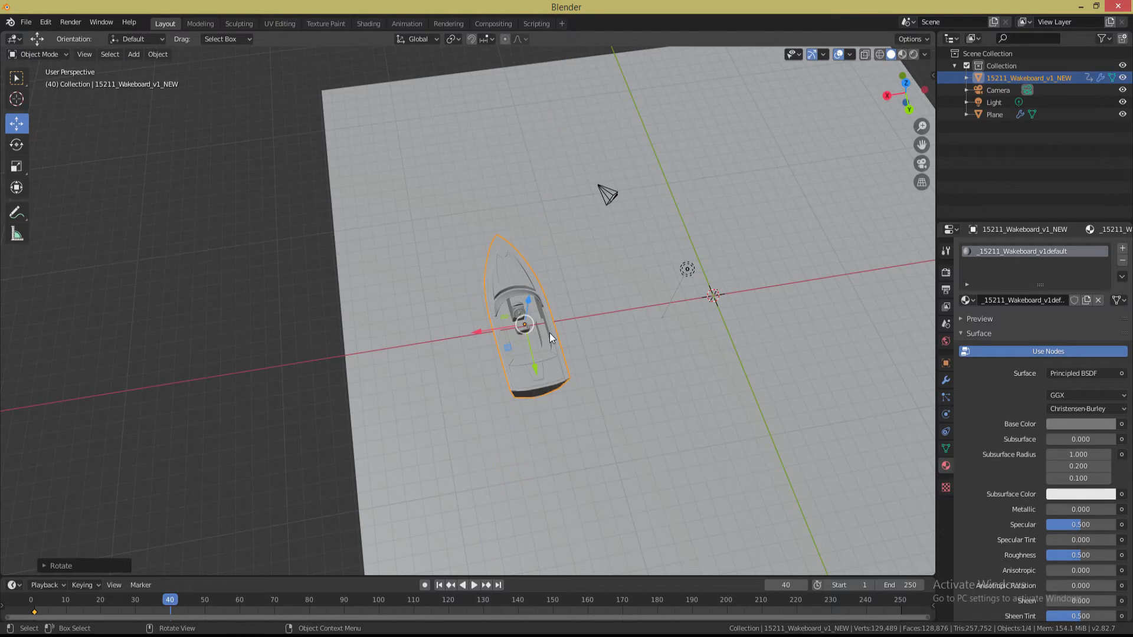
key("i")
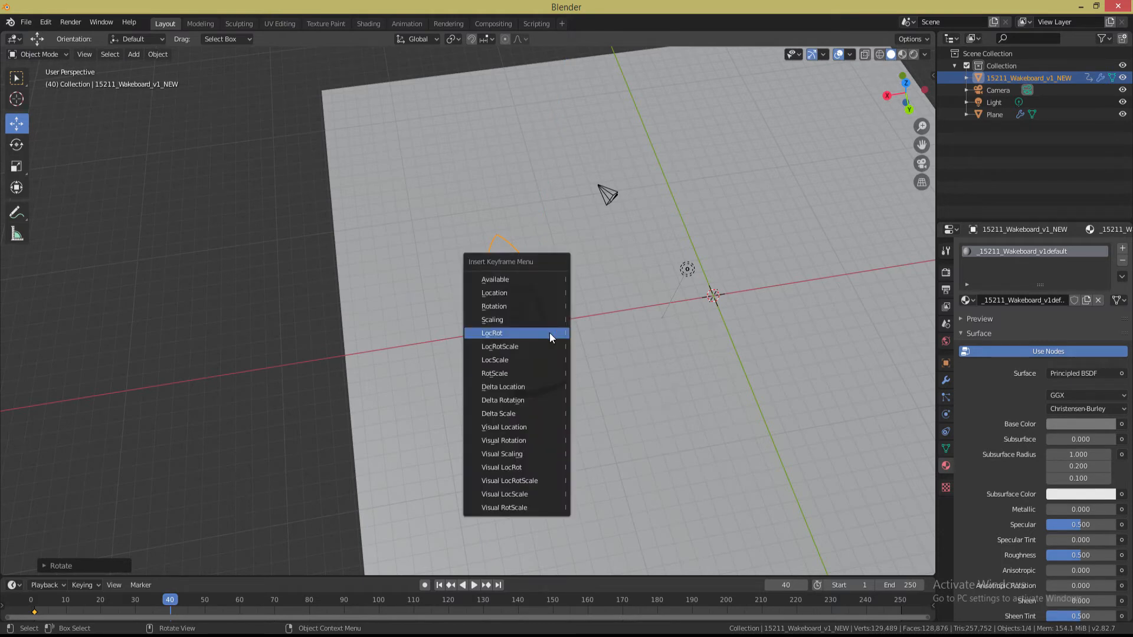
left_click(492, 333)
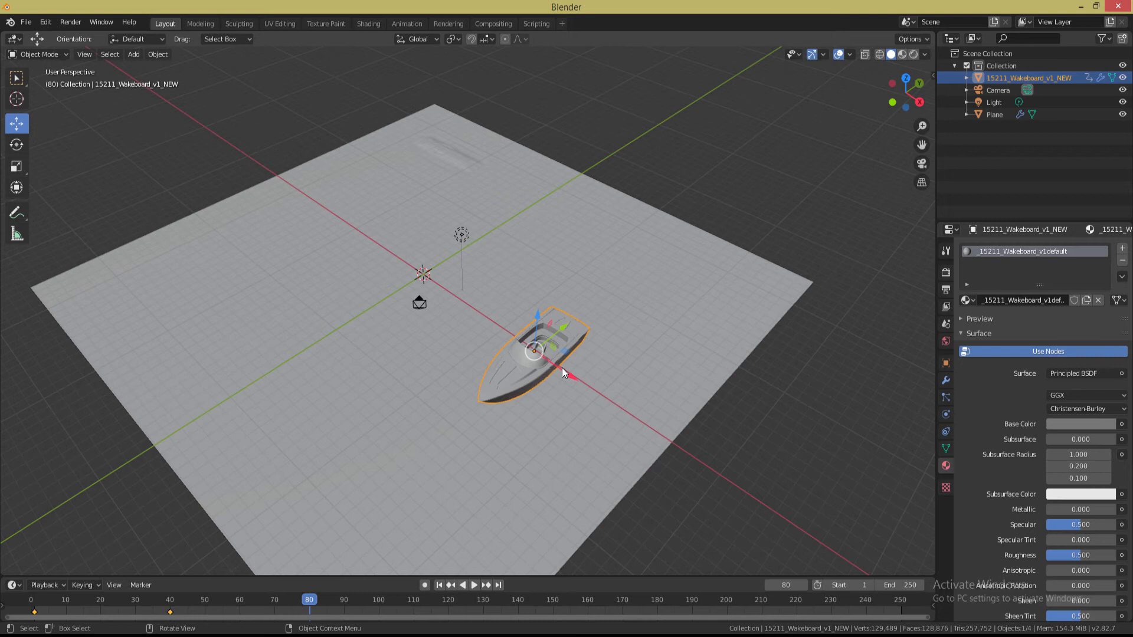
Move the boat toward the left of the plane and turn it to its new heading for frame 80
left_click_drag(539, 354, 337, 217)
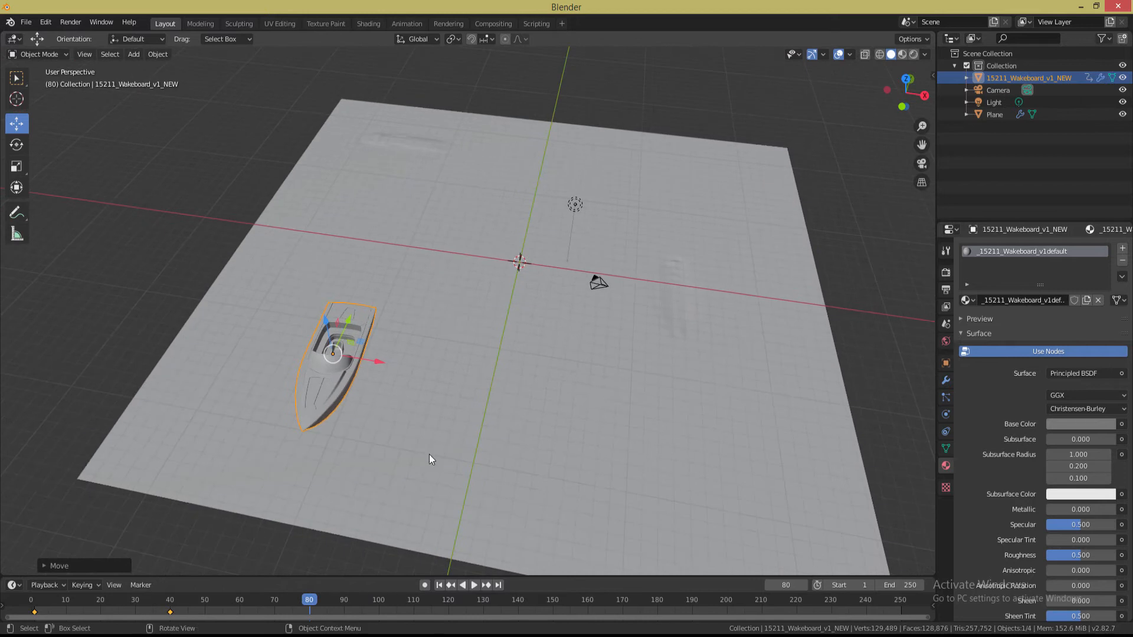
key("r")
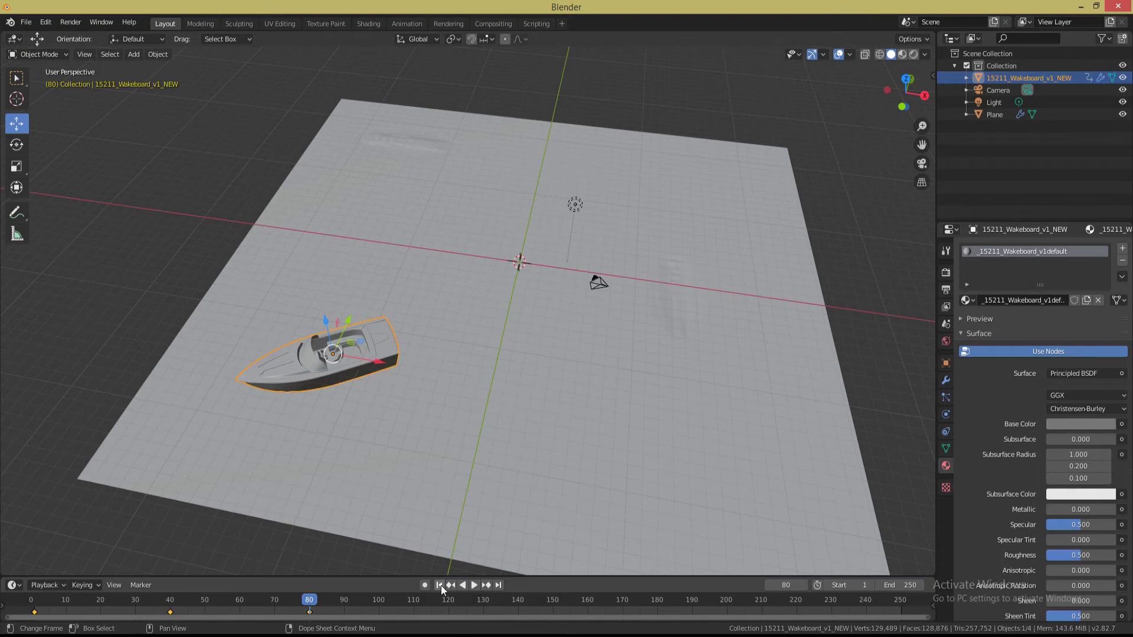
Play the boat animation from the first frame to watch the ripples, then stop playback
left_click(439, 586)
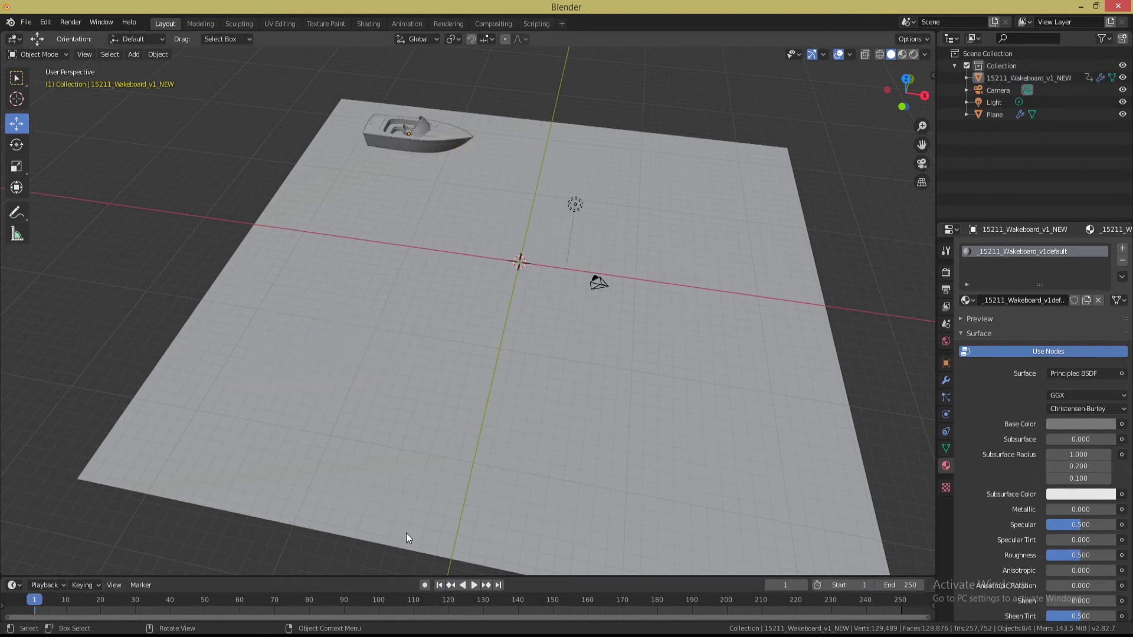
left_click(461, 585)
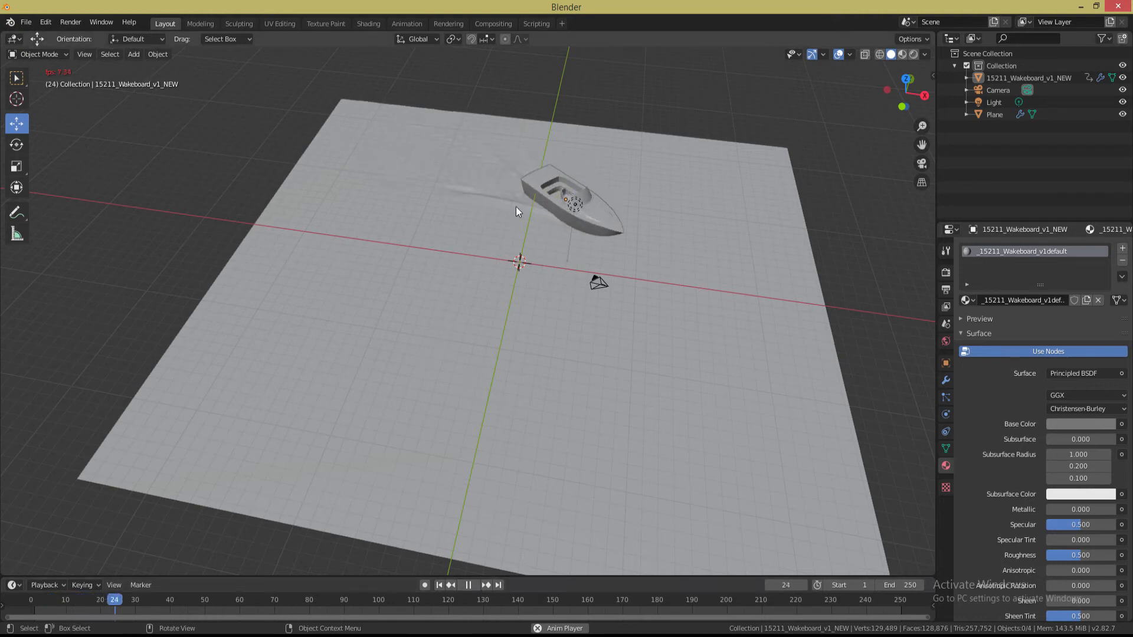
left_click(467, 585)
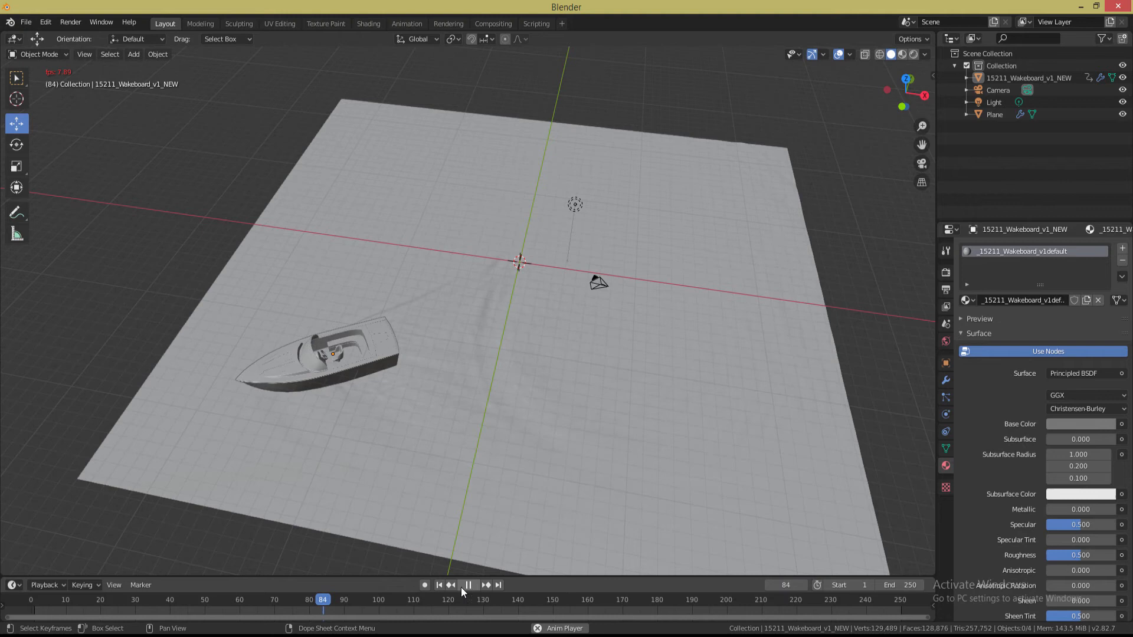
left_click(467, 585)
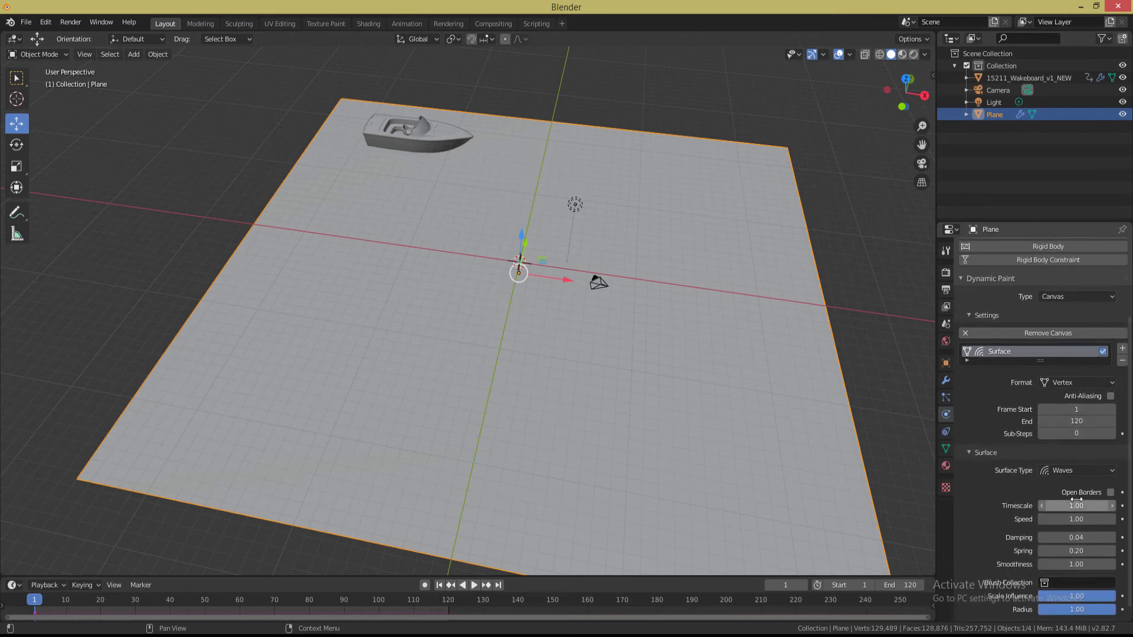
Enable Open Borders on the wave canvas and save the scene as untitled.blend in the tutoril folder
left_click(1109, 492)
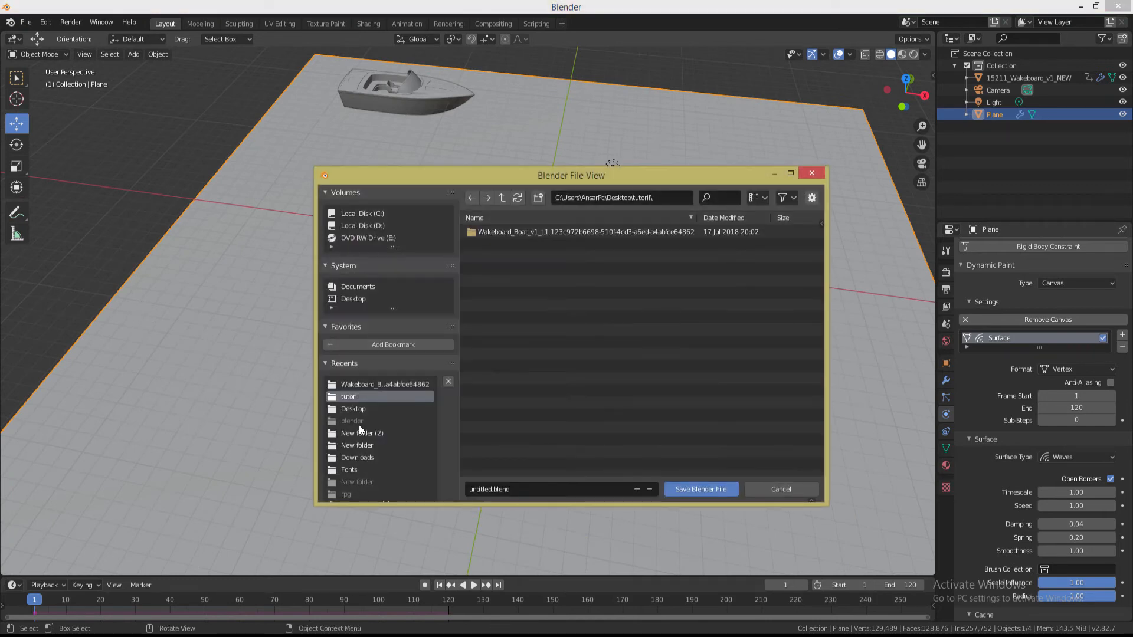
left_click(700, 489)
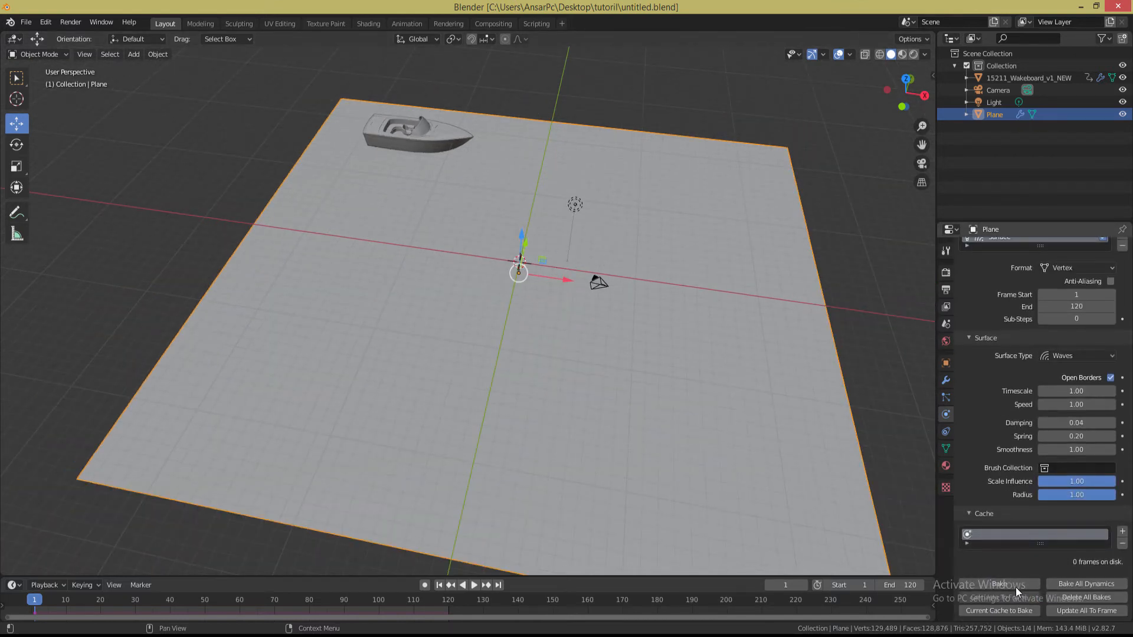
Bake the plane's Dynamic Paint wave cache for all 120 frames
left_click(999, 584)
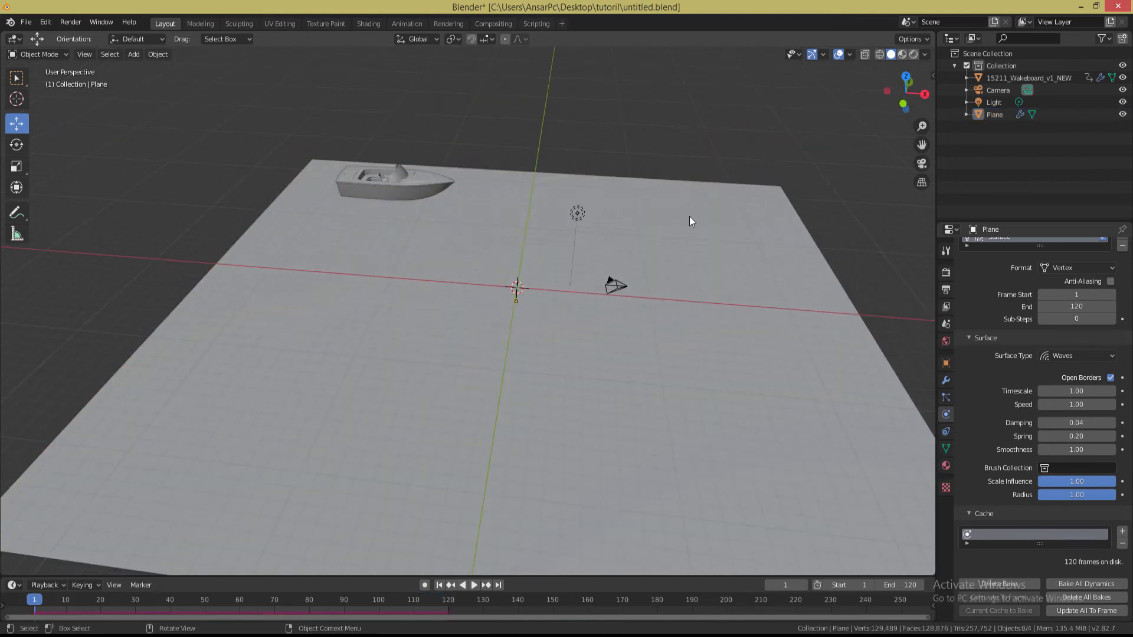
mouse_move(668, 440)
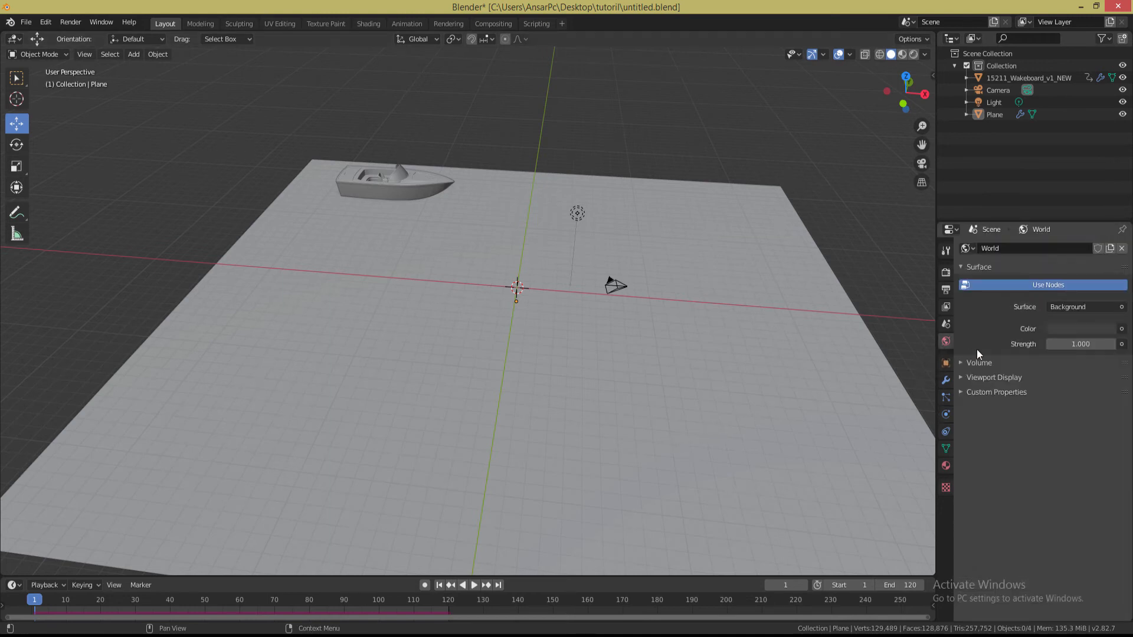
Give the world colour an Environment Texture loaded with autumn_park_4k.hdr
left_click(1122, 328)
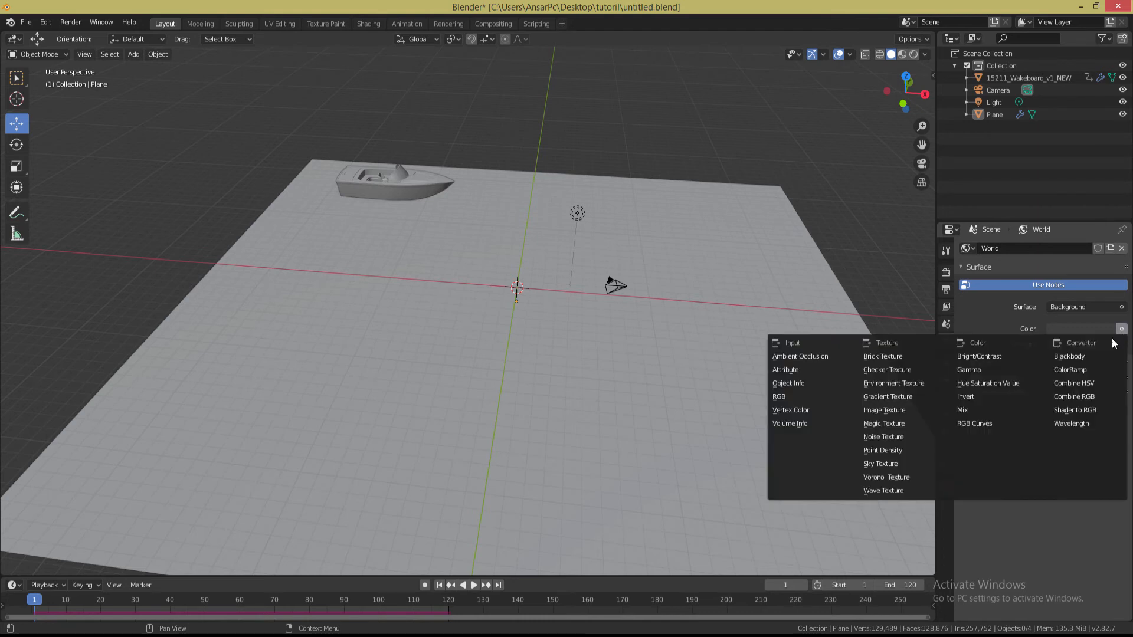
left_click(894, 383)
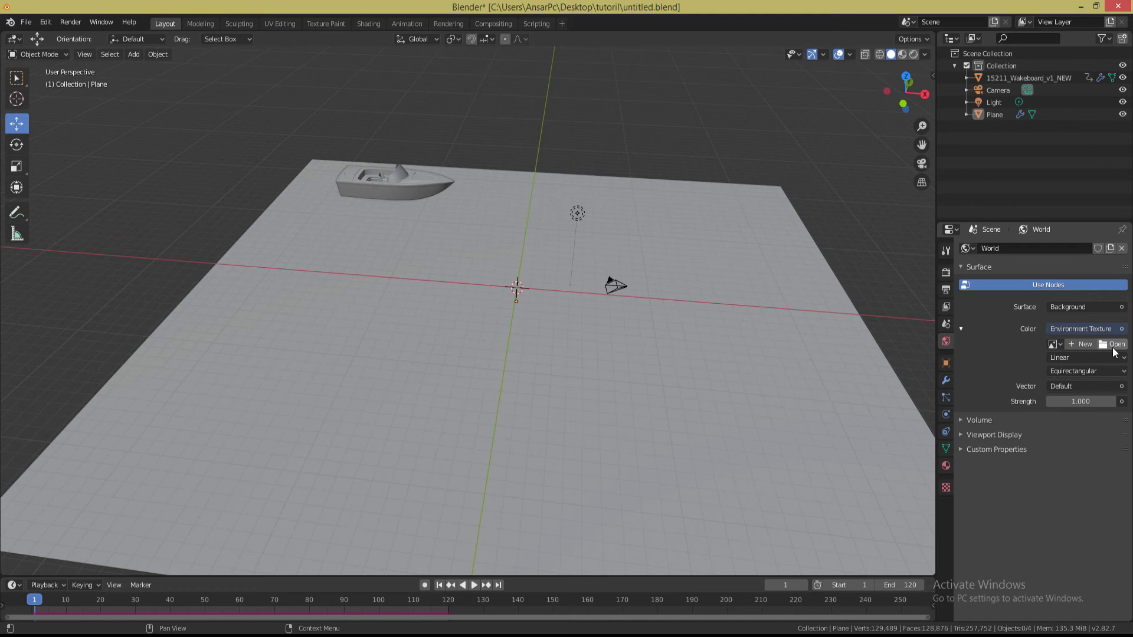
left_click(1116, 344)
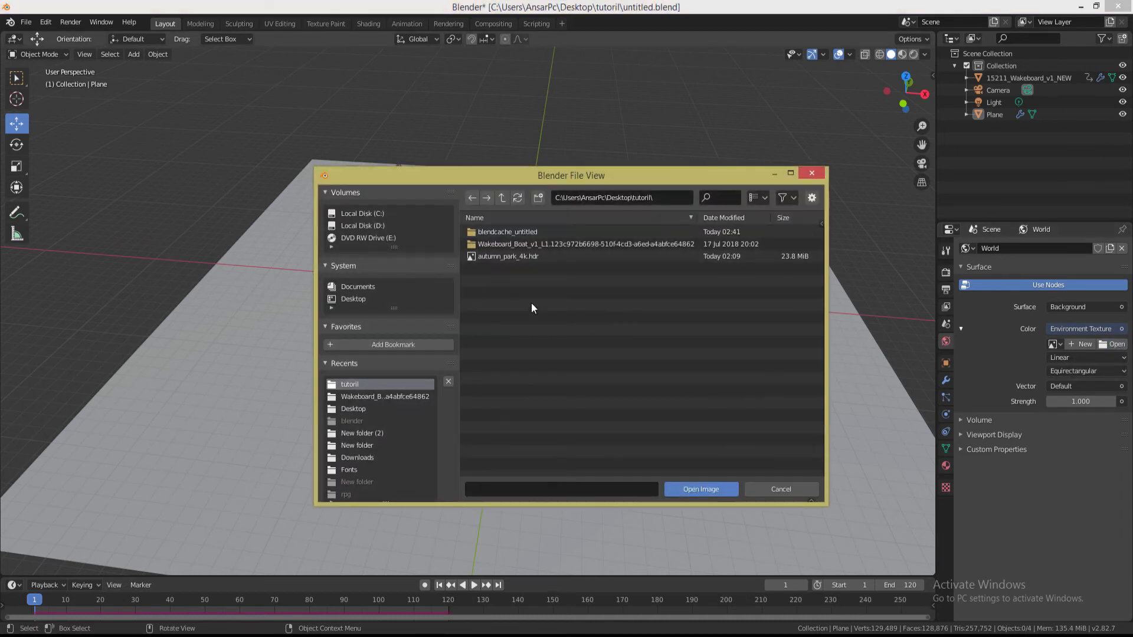
left_click(507, 256)
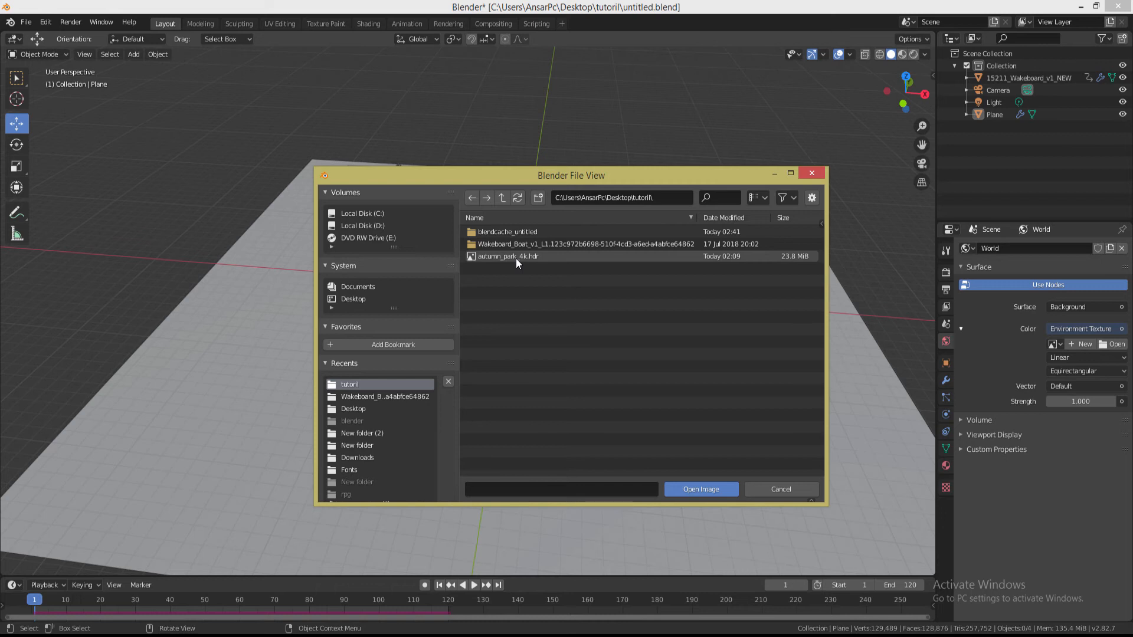
left_click(507, 256)
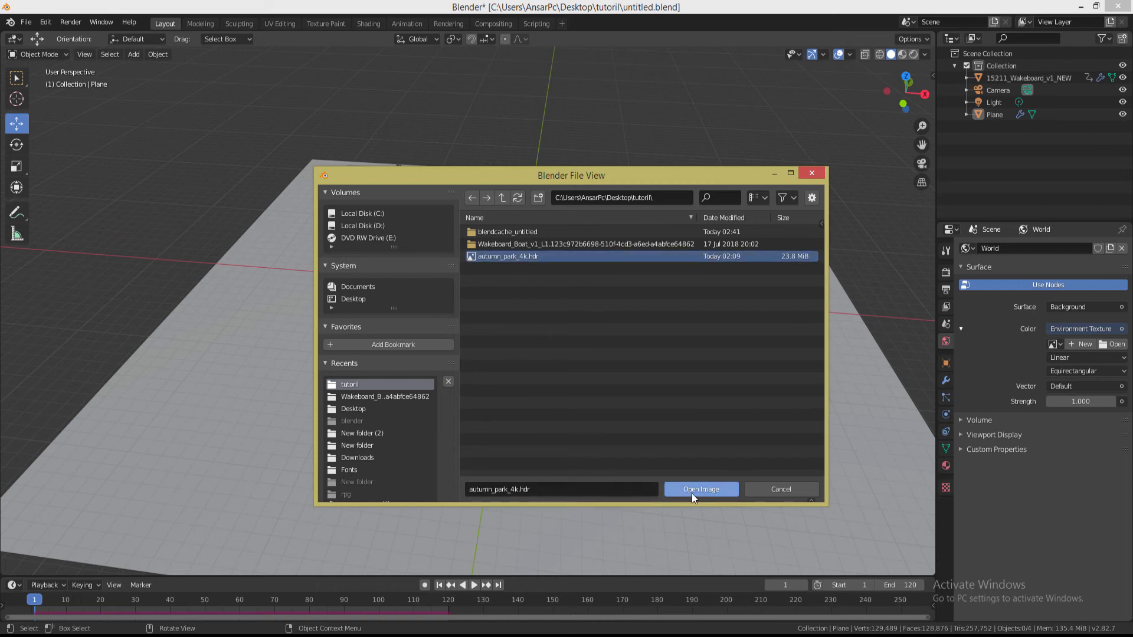
left_click(700, 489)
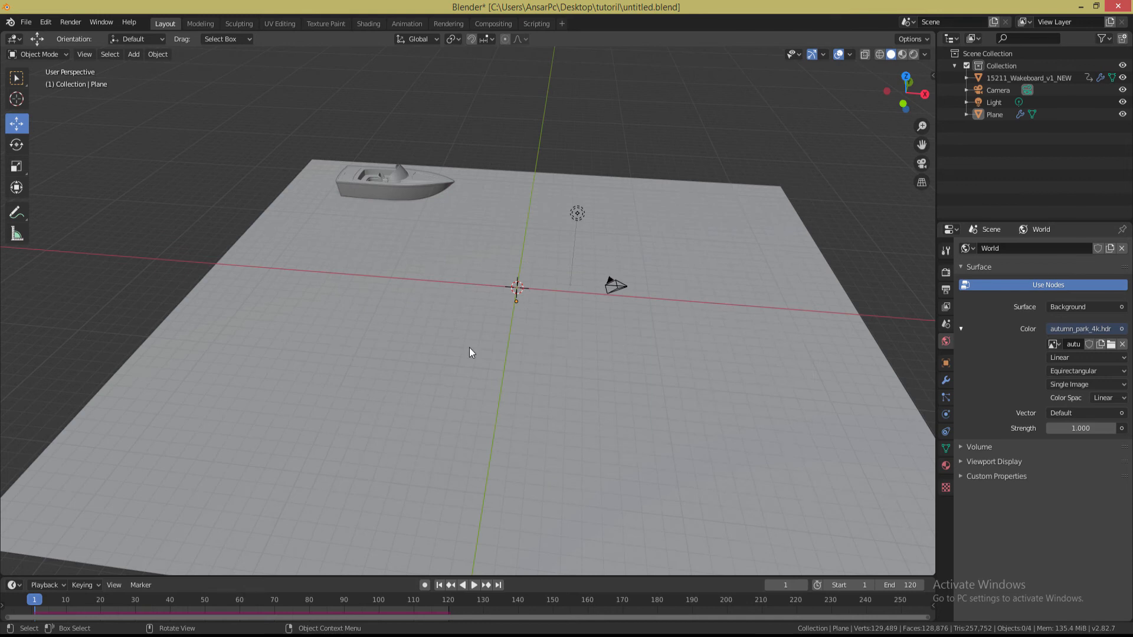
Switch the viewport to Rendered shading and orbit to see the park reflected in the water
key("z")
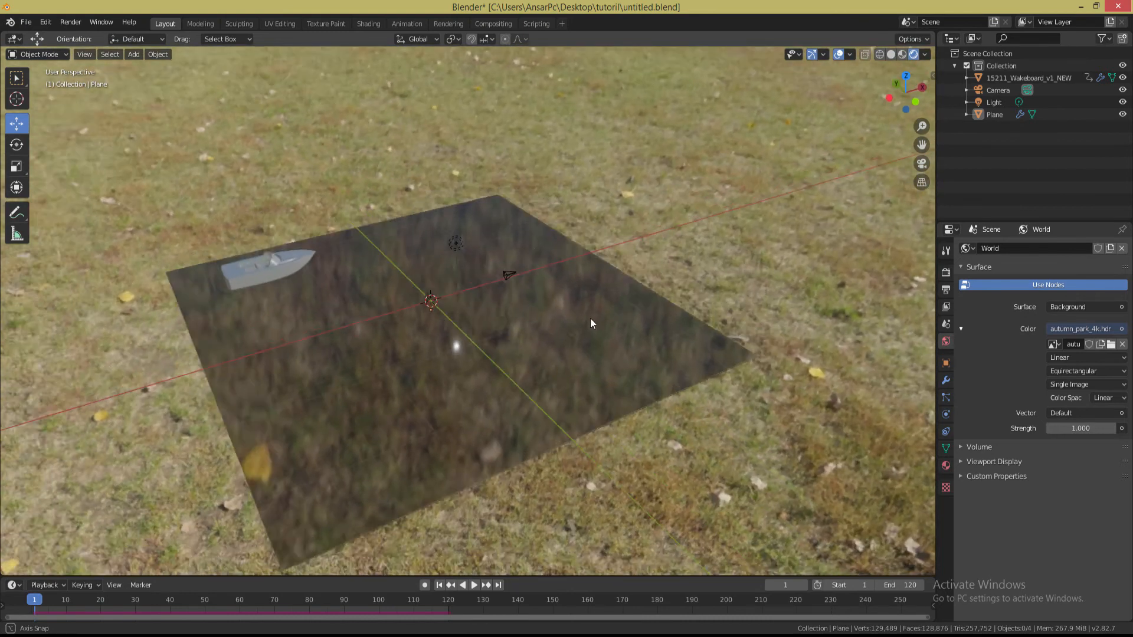
left_click_drag(591, 323, 731, 367)
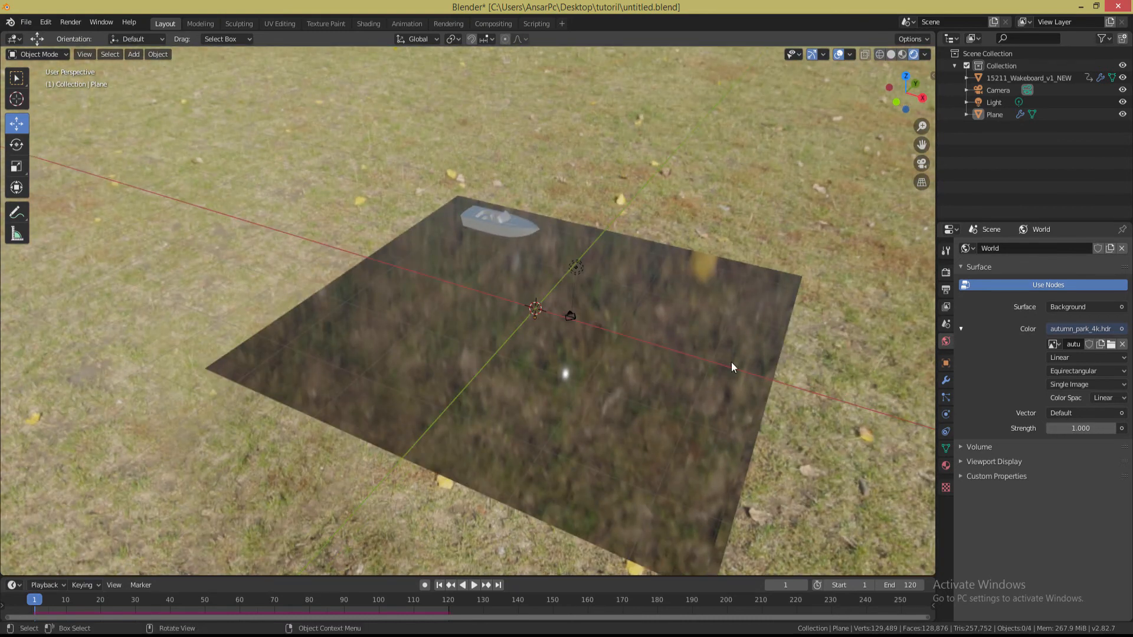
mouse_move(623, 183)
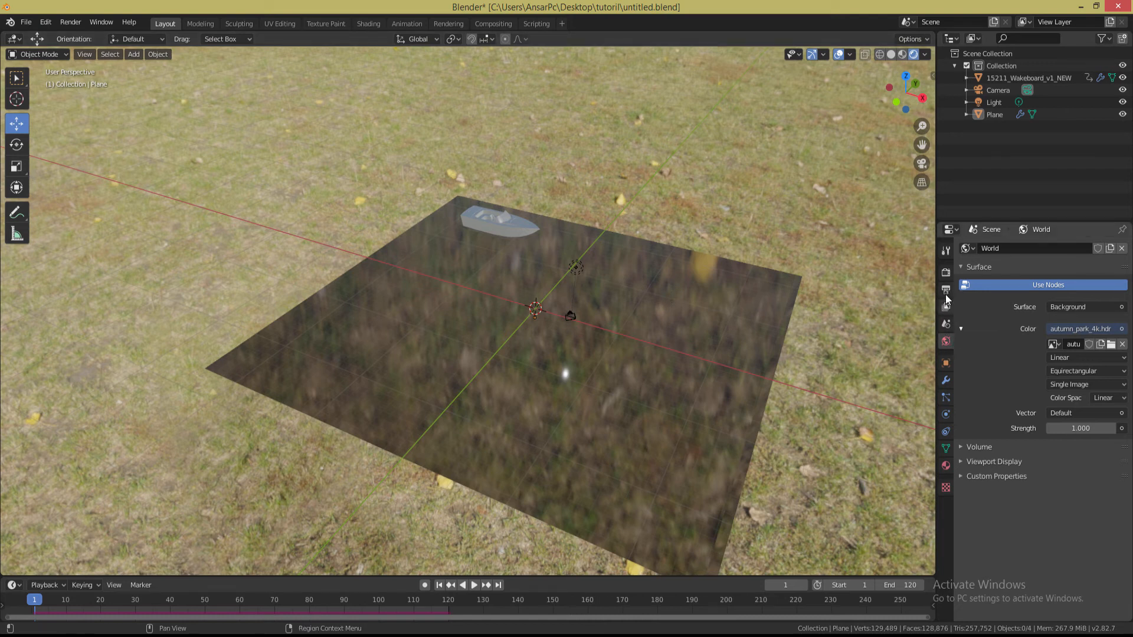
mouse_move(944, 273)
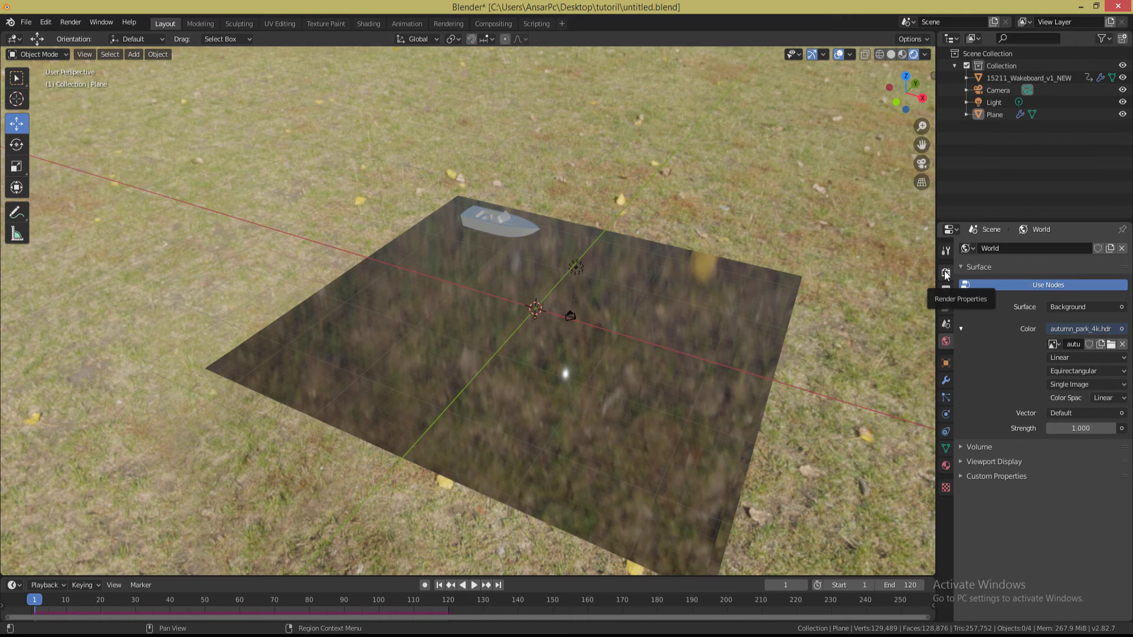
Enable Film > Transparent in Render Properties so the world background renders transparent
left_click(945, 273)
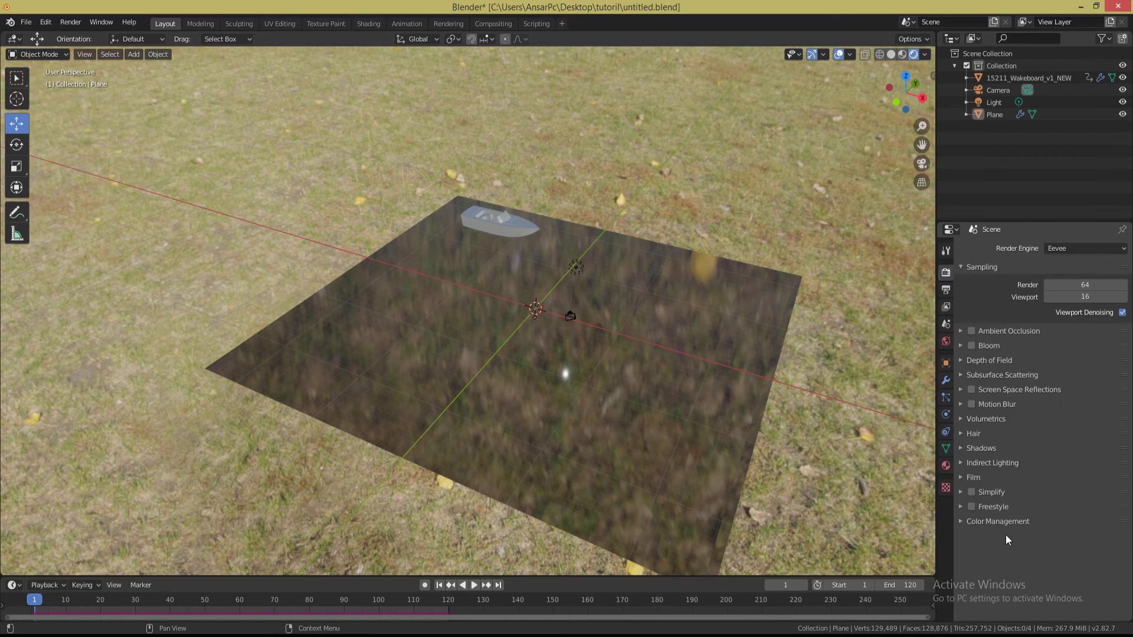
left_click(974, 477)
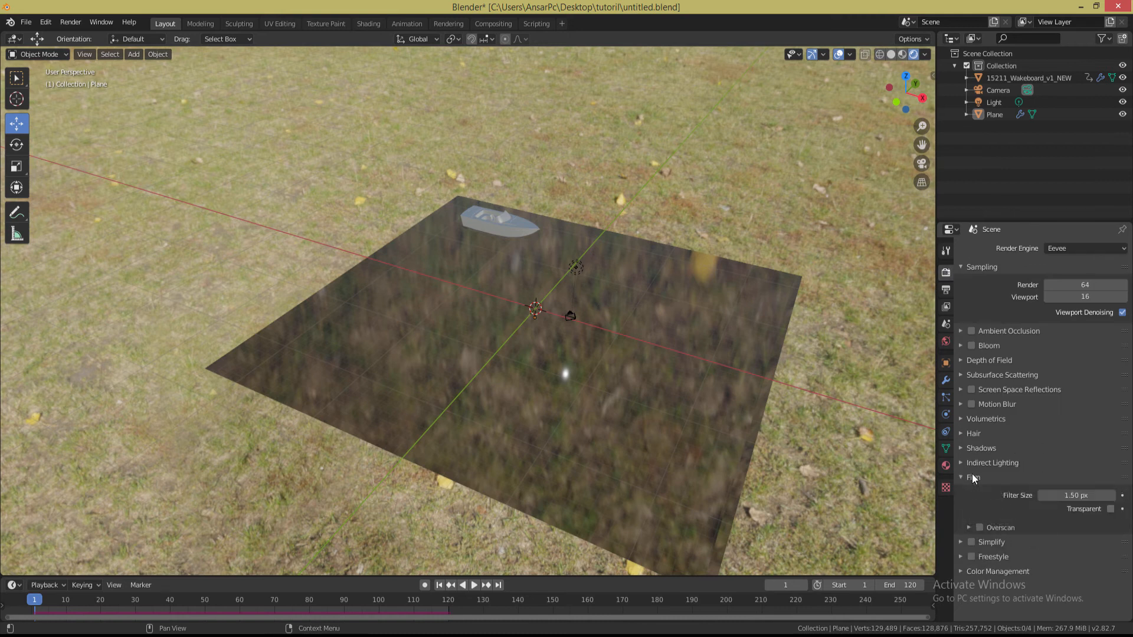
mouse_move(1110, 509)
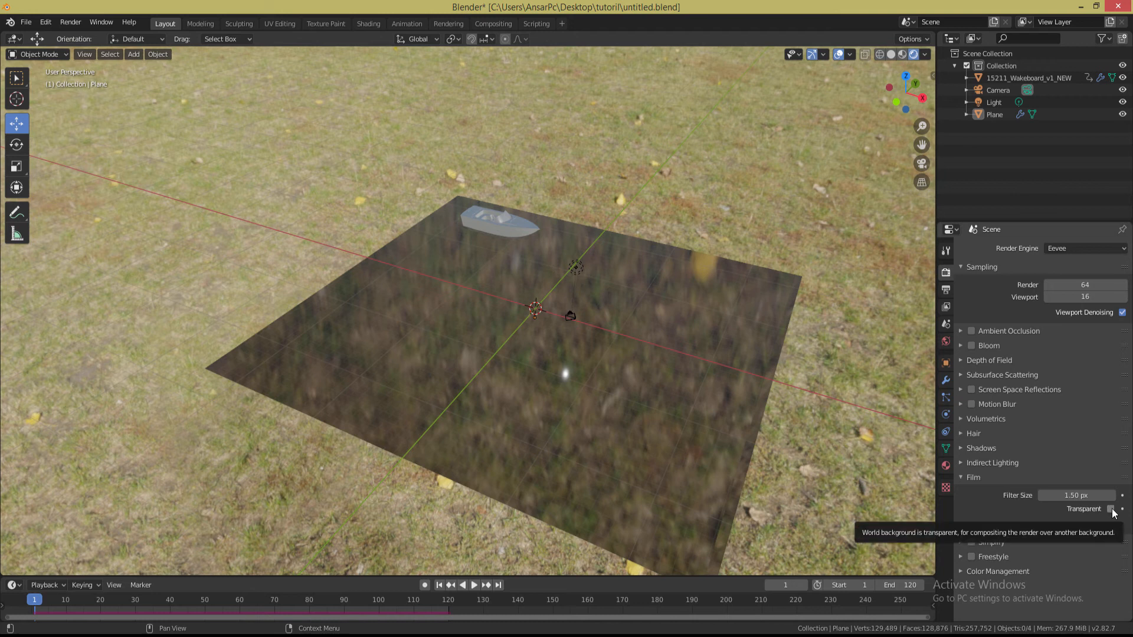
left_click(1108, 509)
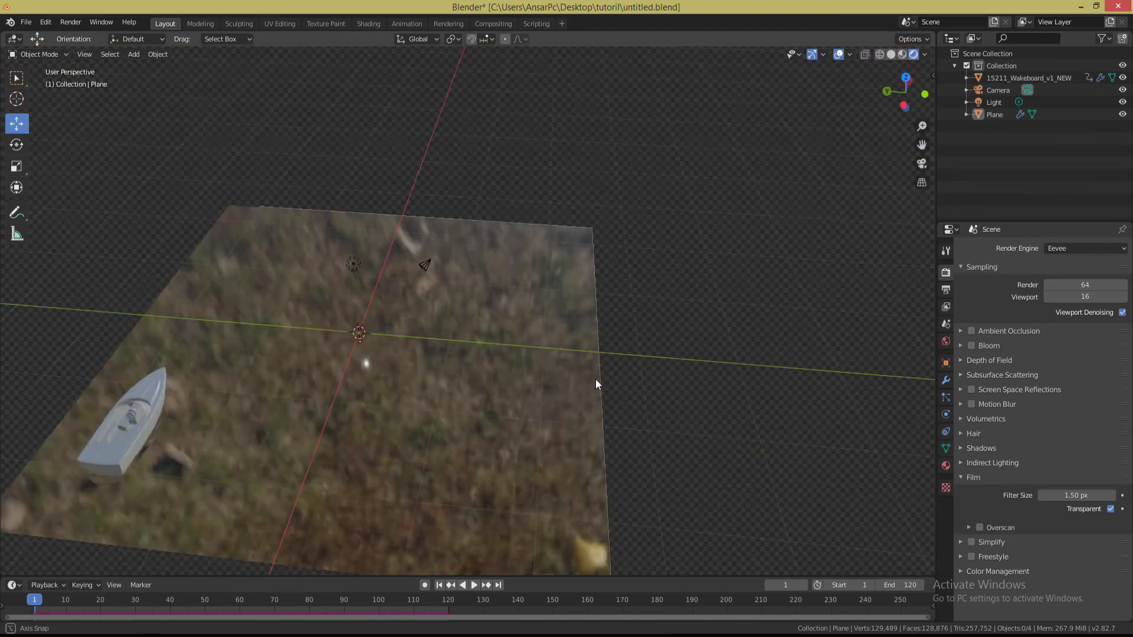
left_click_drag(596, 384, 466, 364)
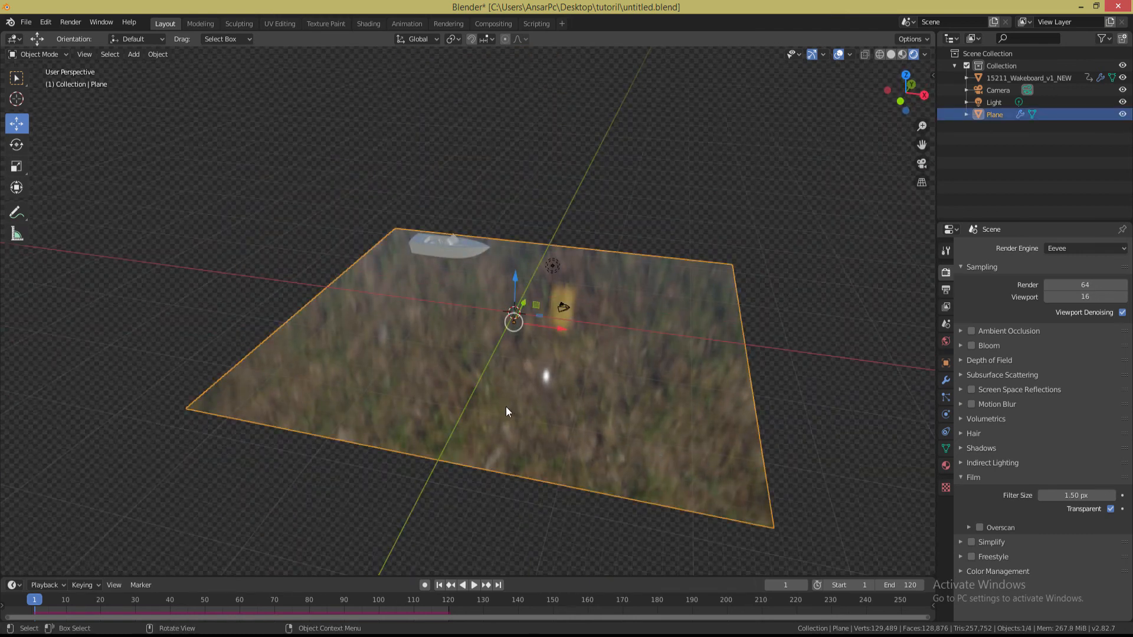
left_click_drag(507, 411, 565, 482)
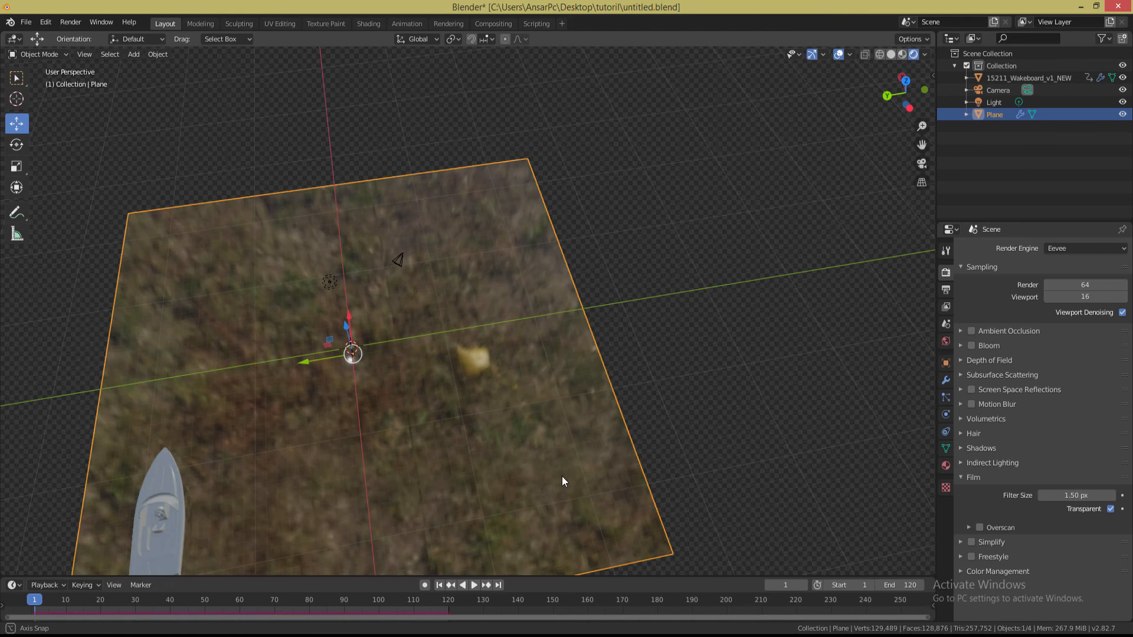
left_click_drag(564, 481, 453, 446)
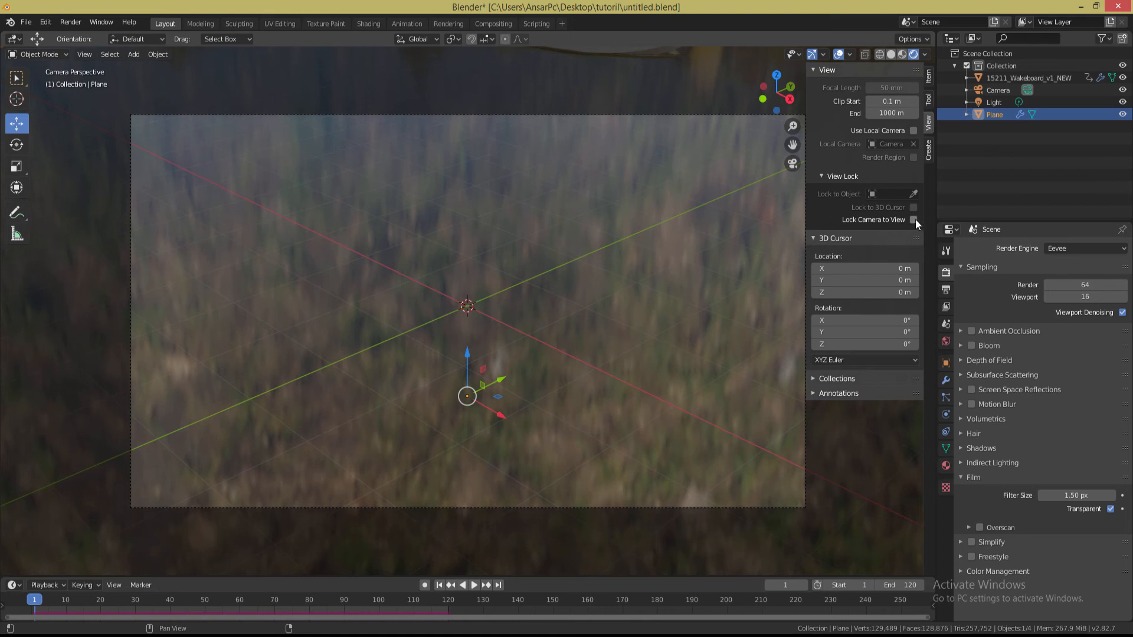
Enable Lock Camera to View so navigating reframes the camera on the boat and plane
left_click(913, 220)
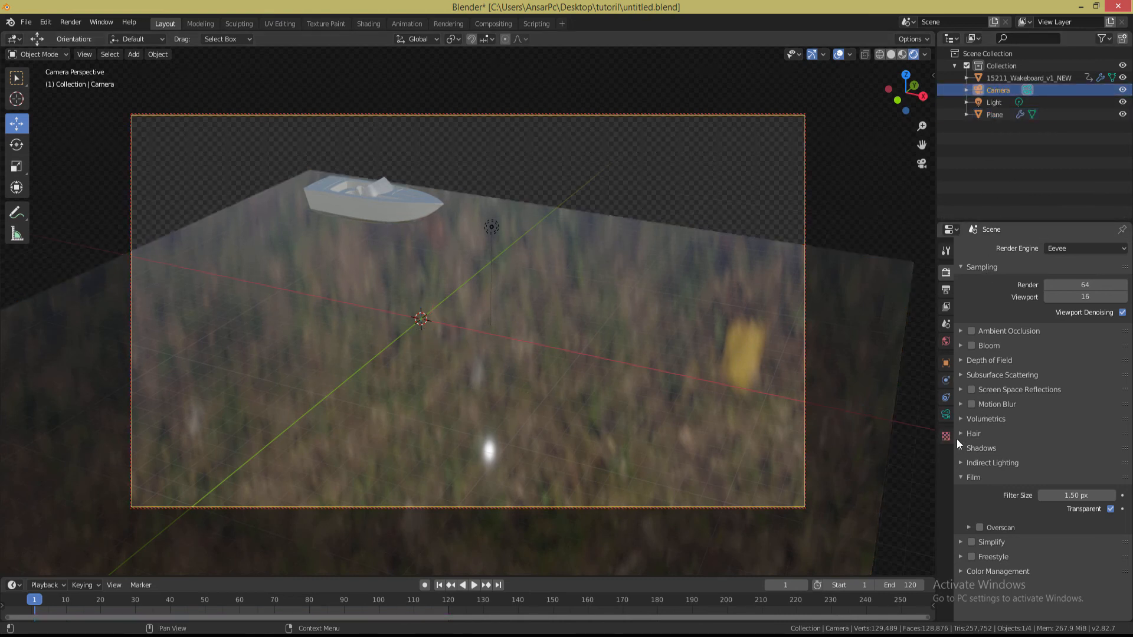
Show the camera's lens settings and reframe the shot with the boat near top centre
left_click(945, 414)
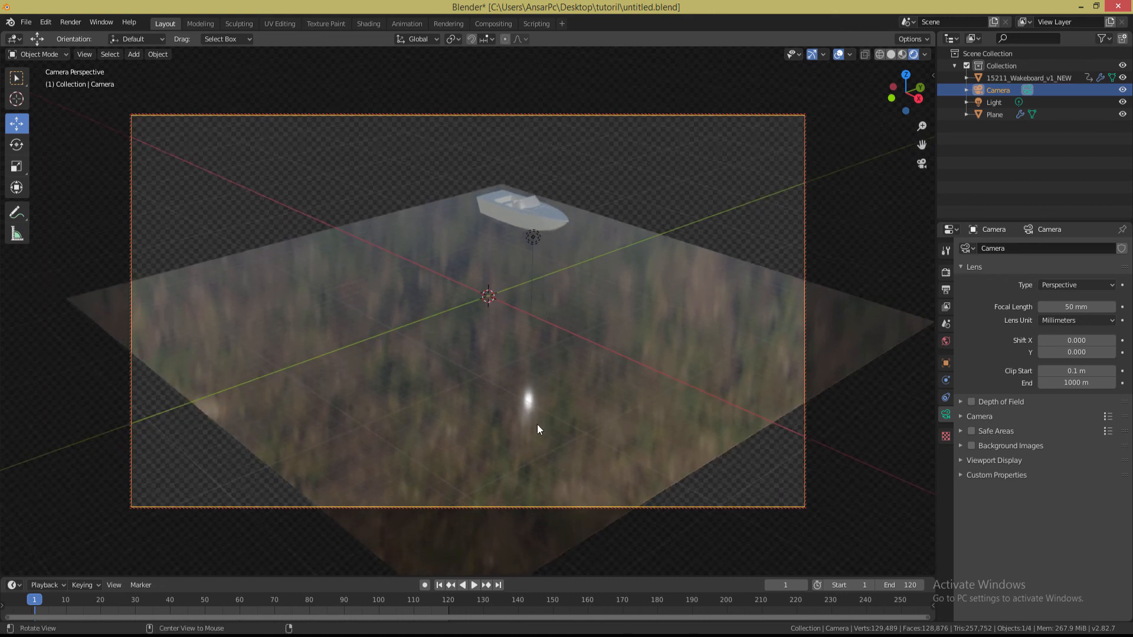
left_click(473, 585)
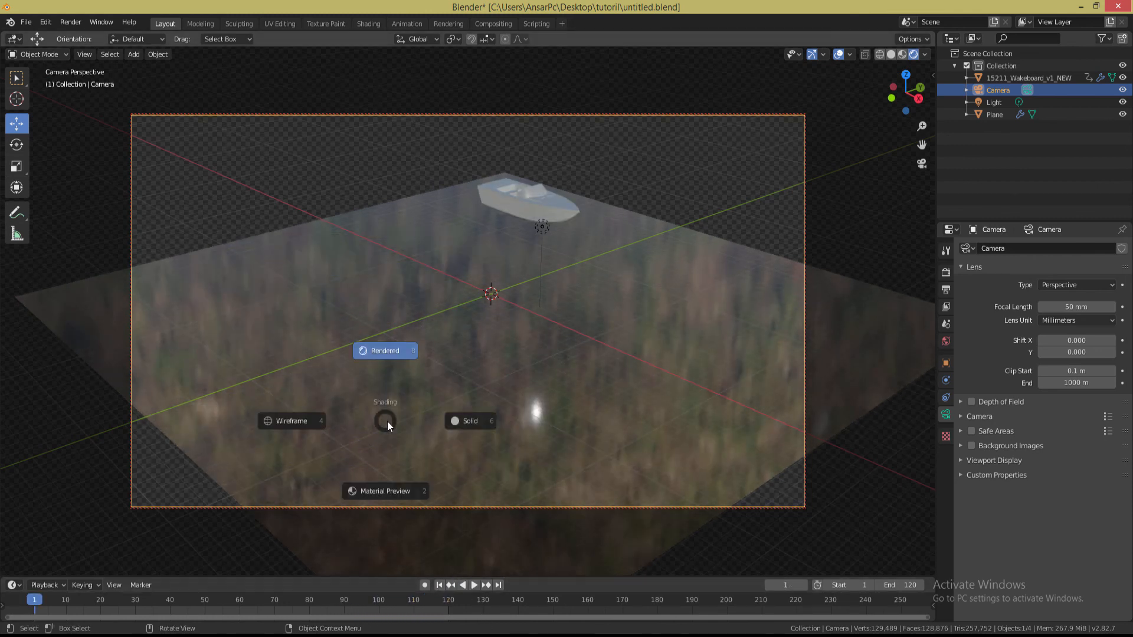
Return the viewport to Solid shading, save the file, and show the render sampling settings
left_click(471, 421)
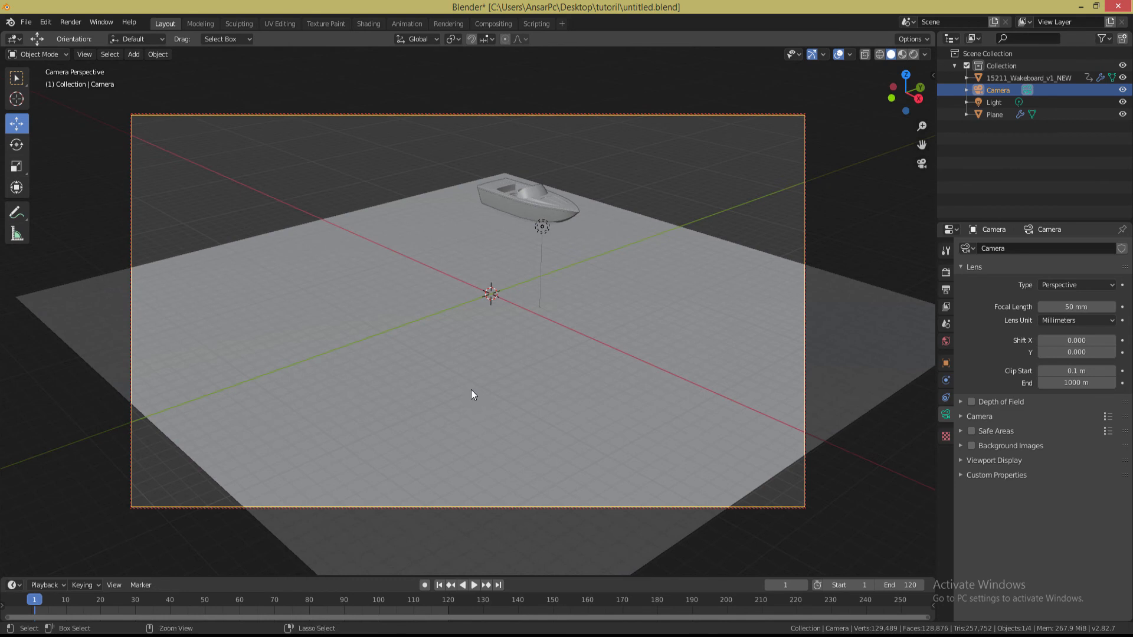
key("ctrl+s")
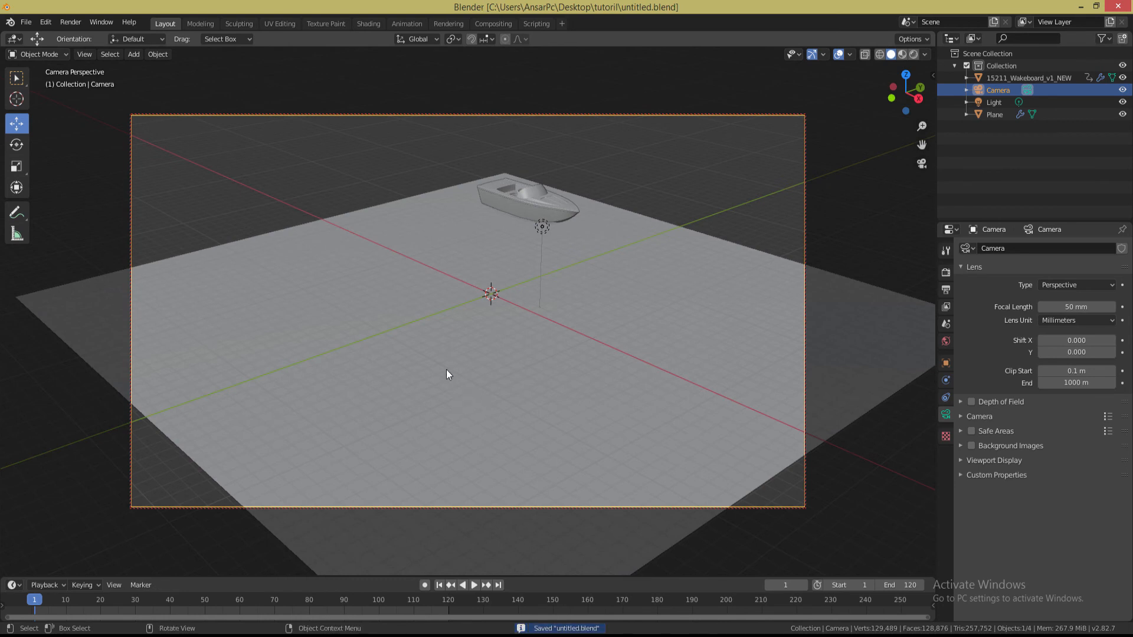
mouse_move(947, 302)
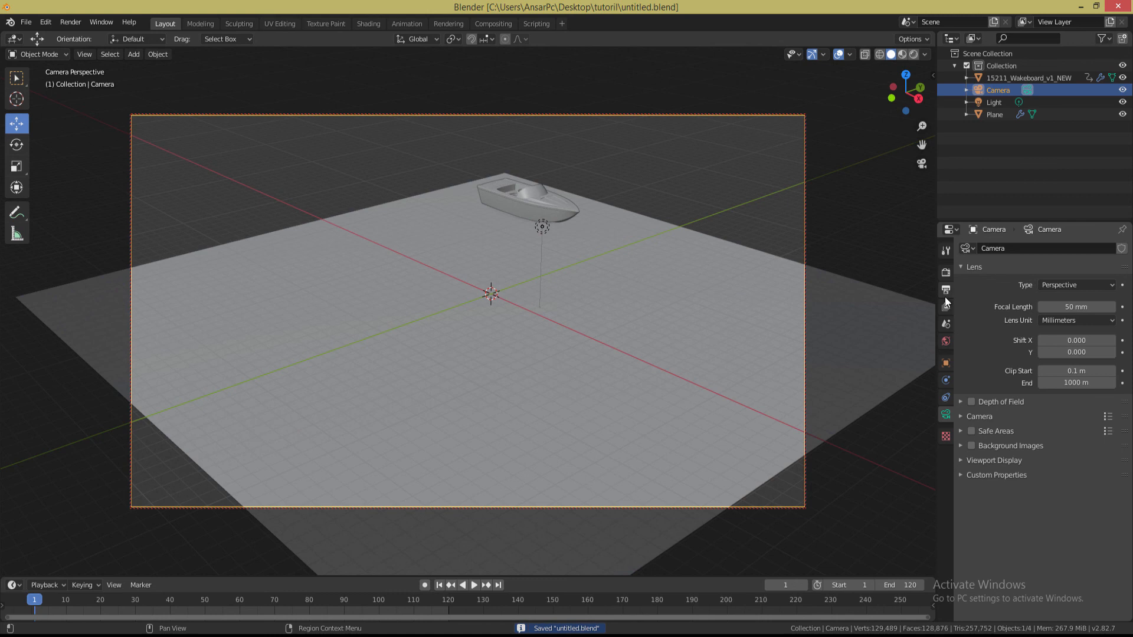
left_click(945, 289)
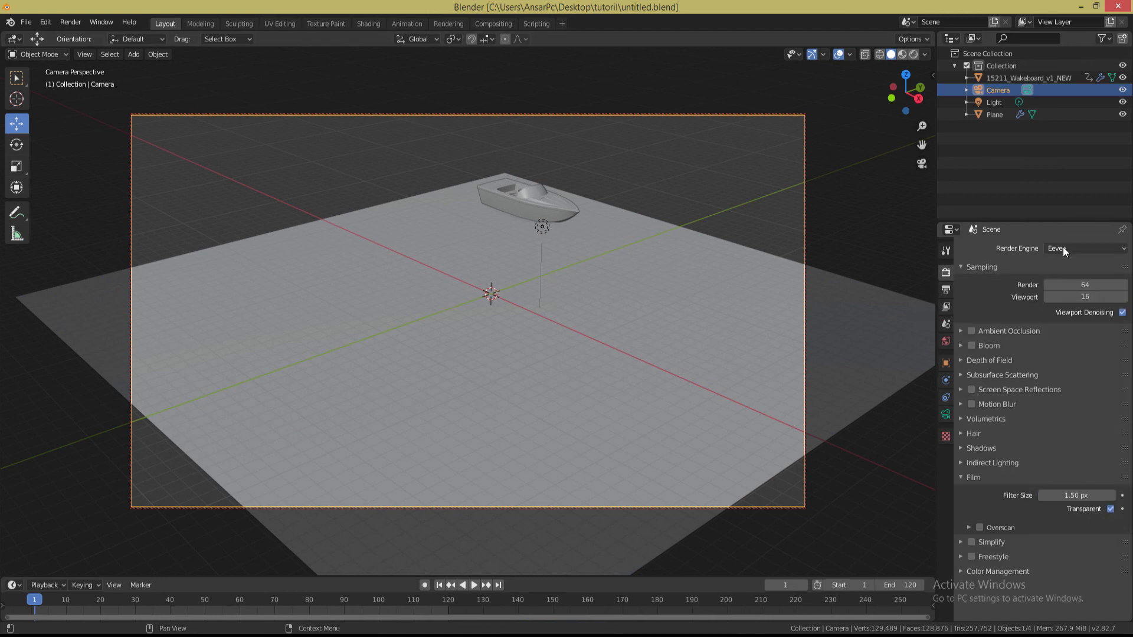
mouse_move(1062, 252)
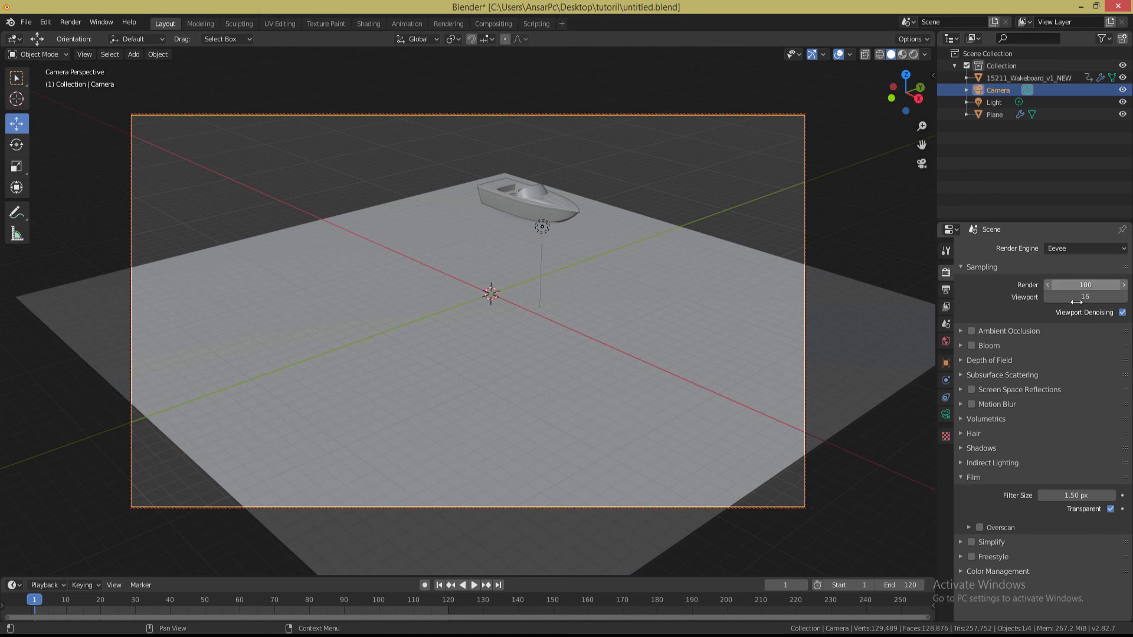
Set the output File Format to AVI JPEG, leaving the output folder unchanged
left_click(945, 290)
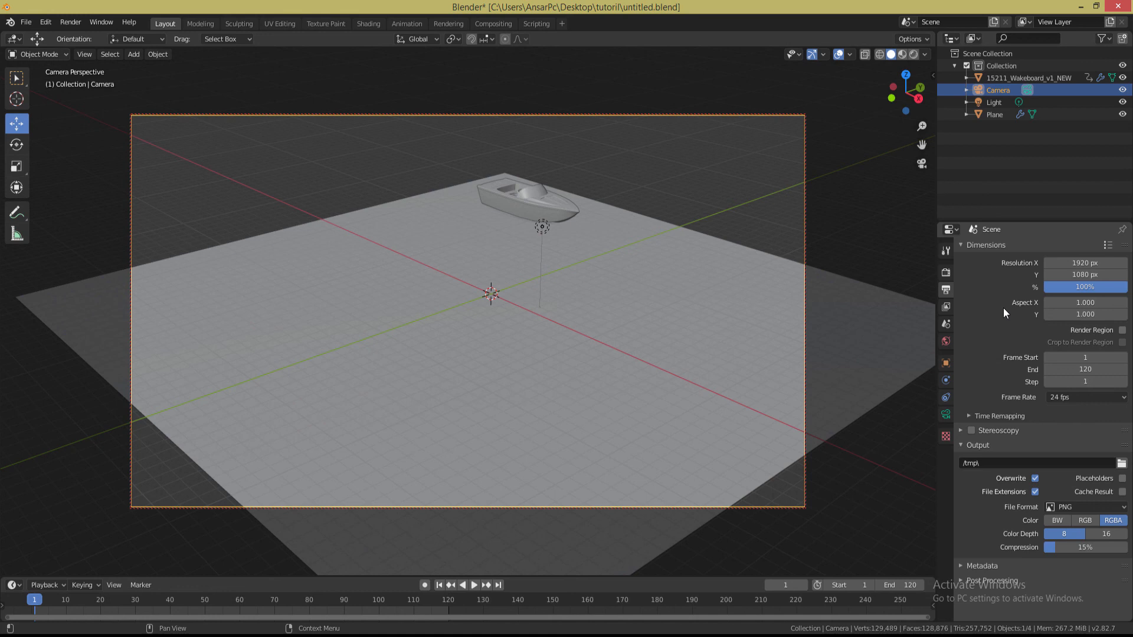
left_click(1076, 506)
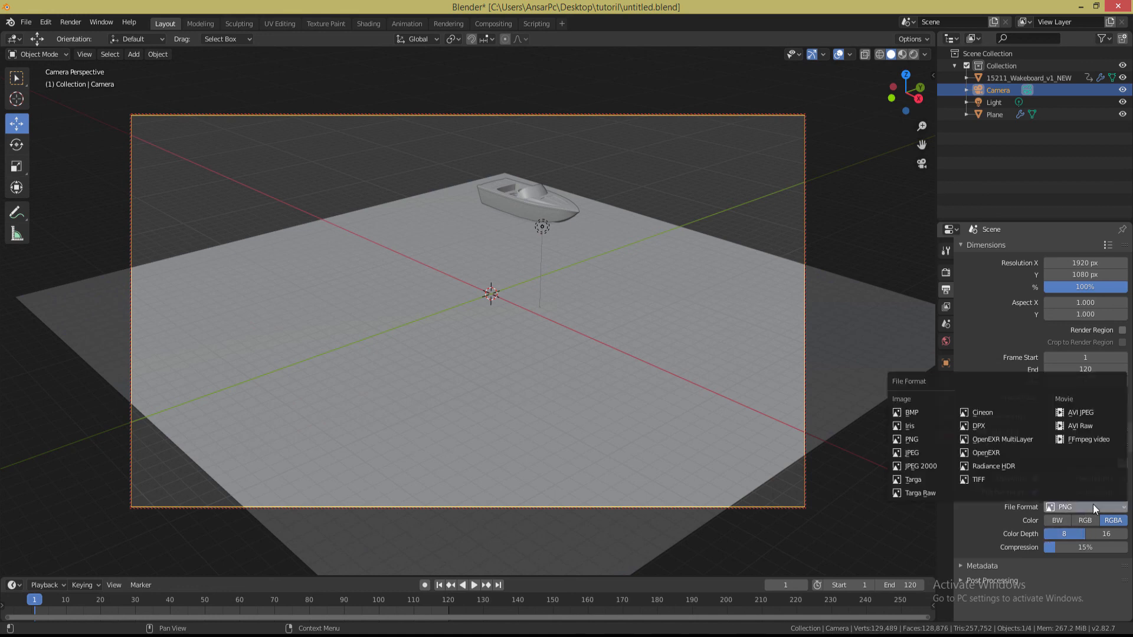
mouse_move(1078, 412)
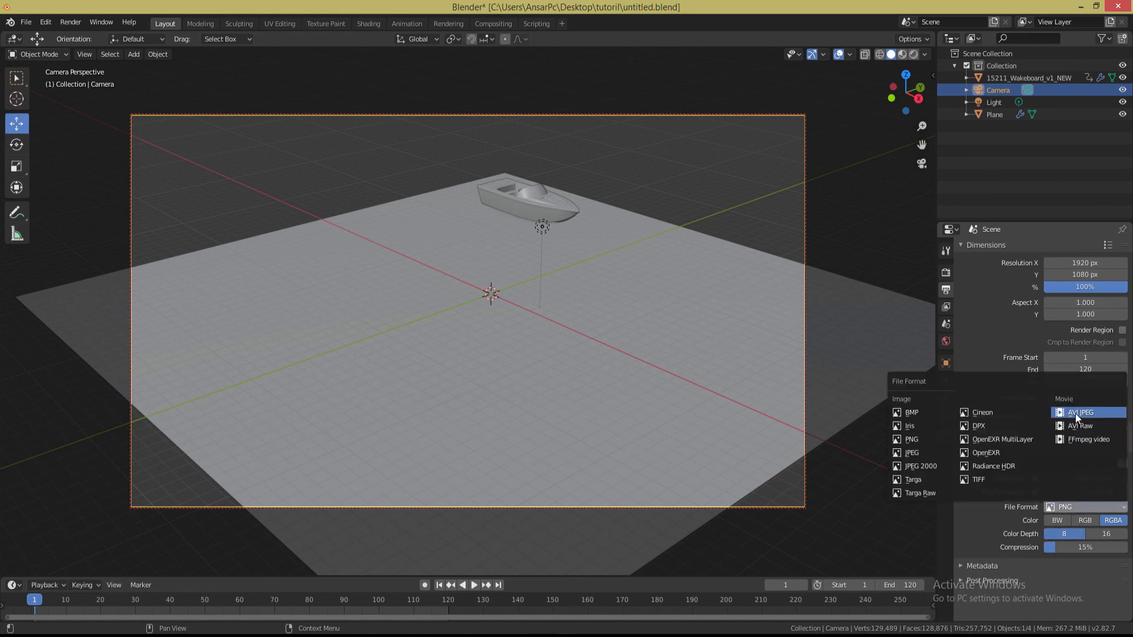
left_click(1080, 412)
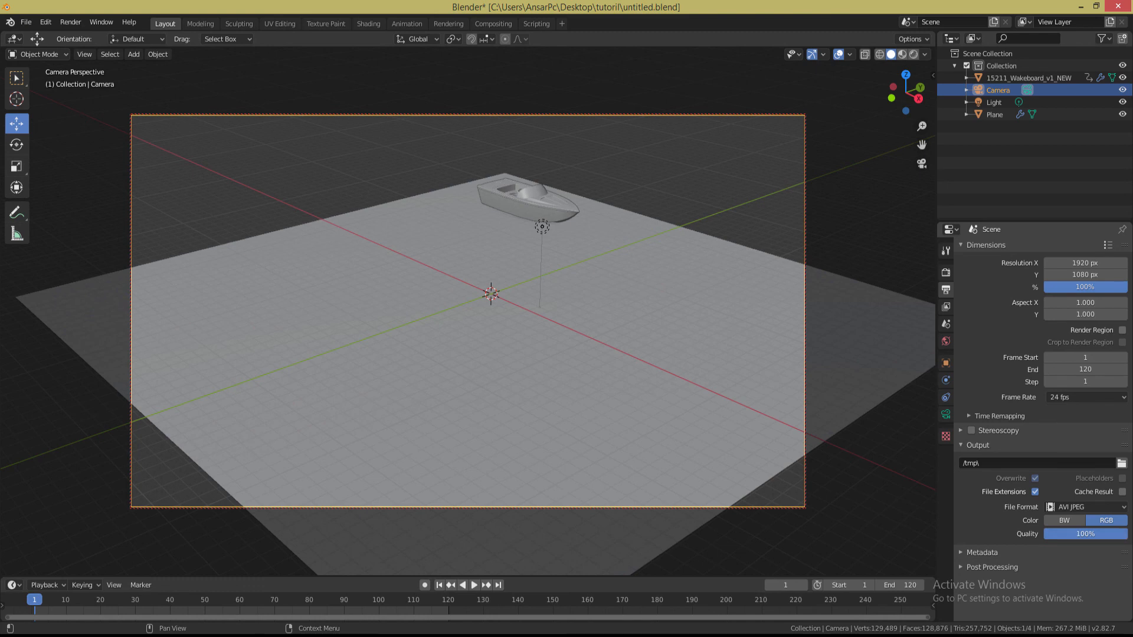
mouse_move(716, 422)
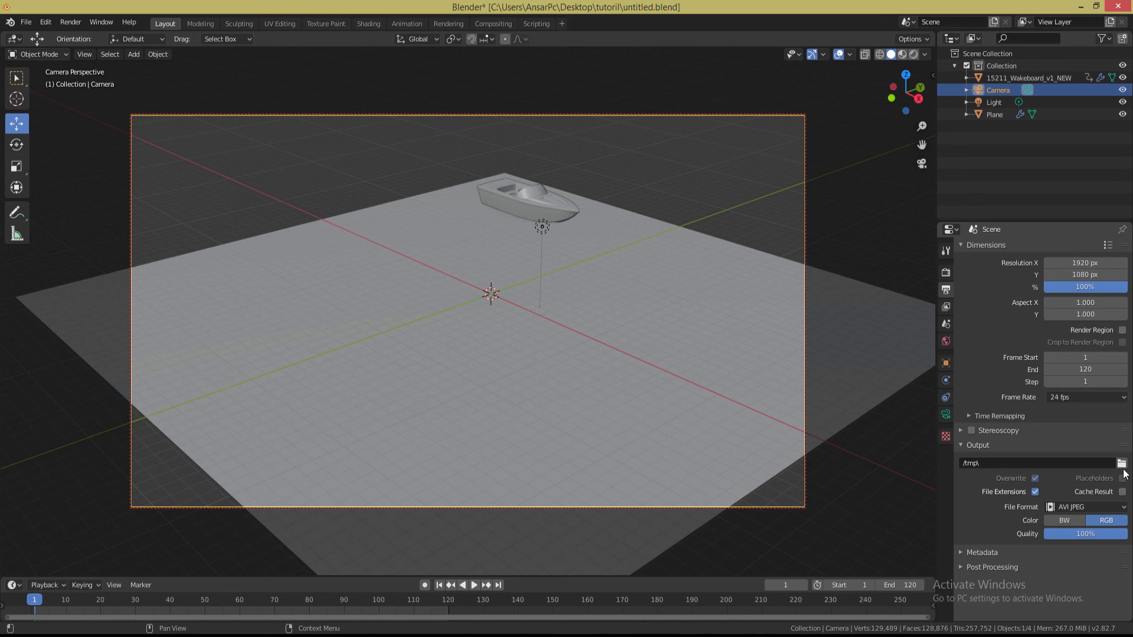
left_click(1123, 462)
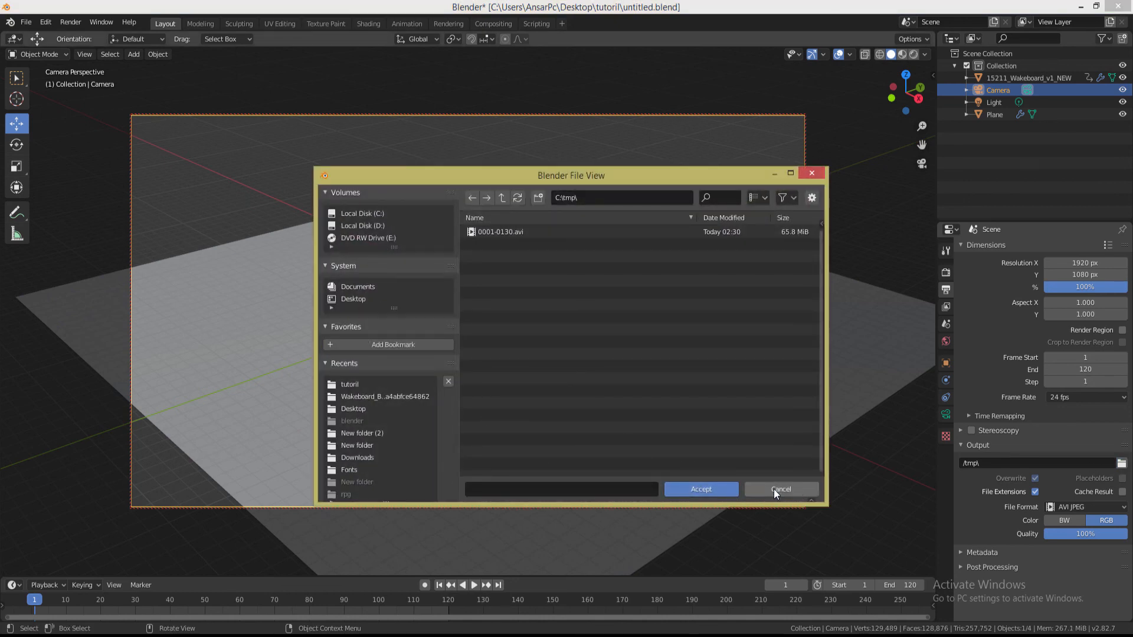
left_click(780, 489)
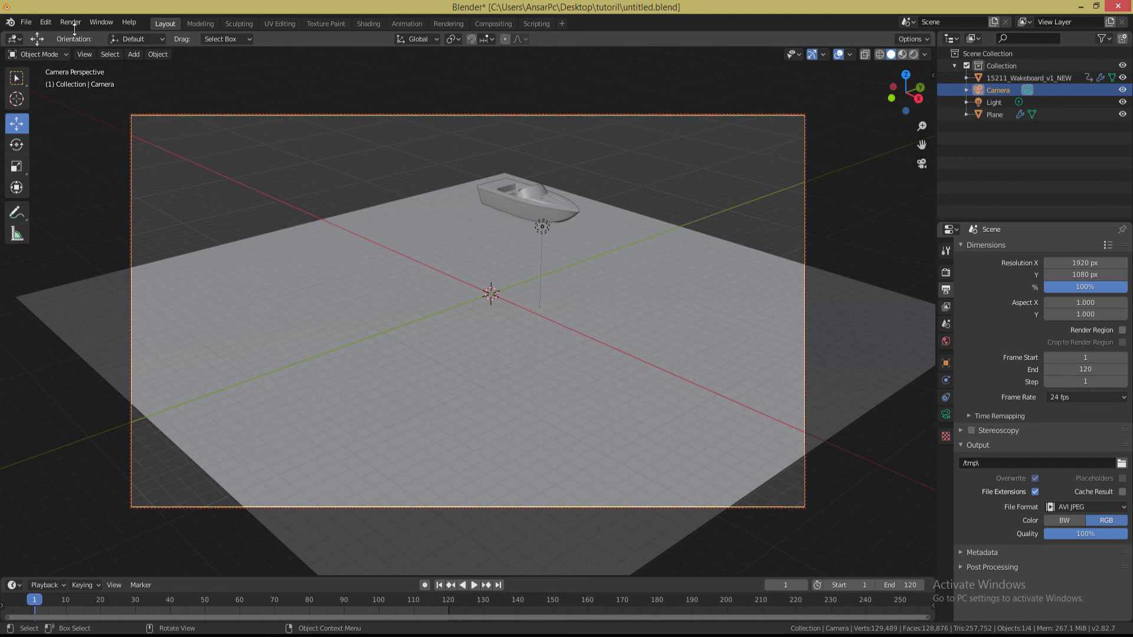
Start rendering the full animation via Render > Render Animation
left_click(69, 23)
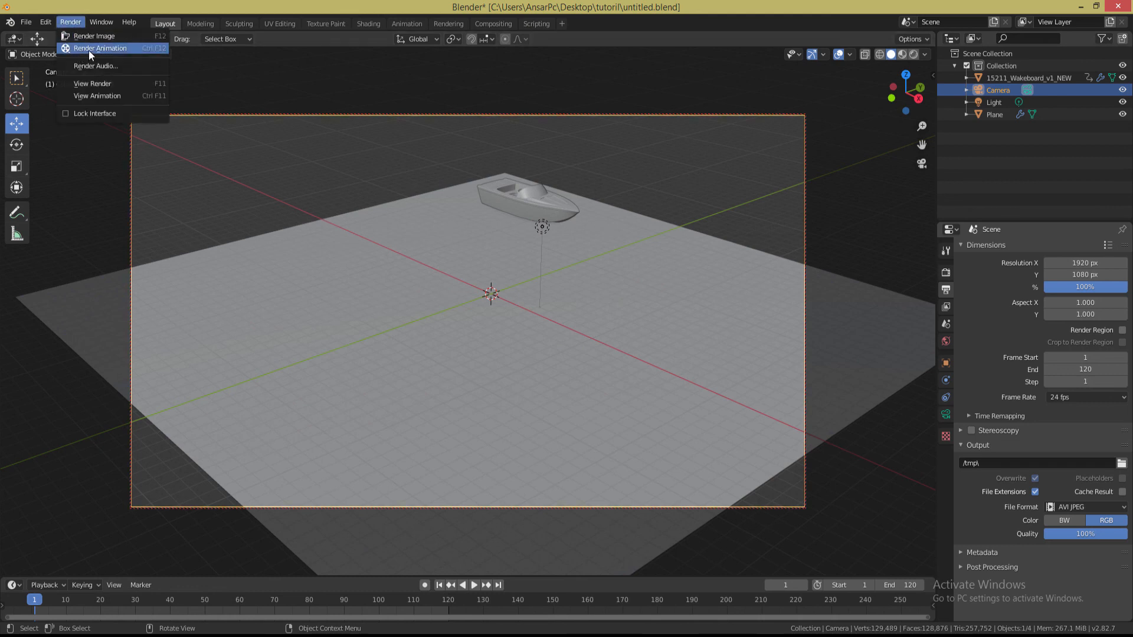
mouse_move(99, 47)
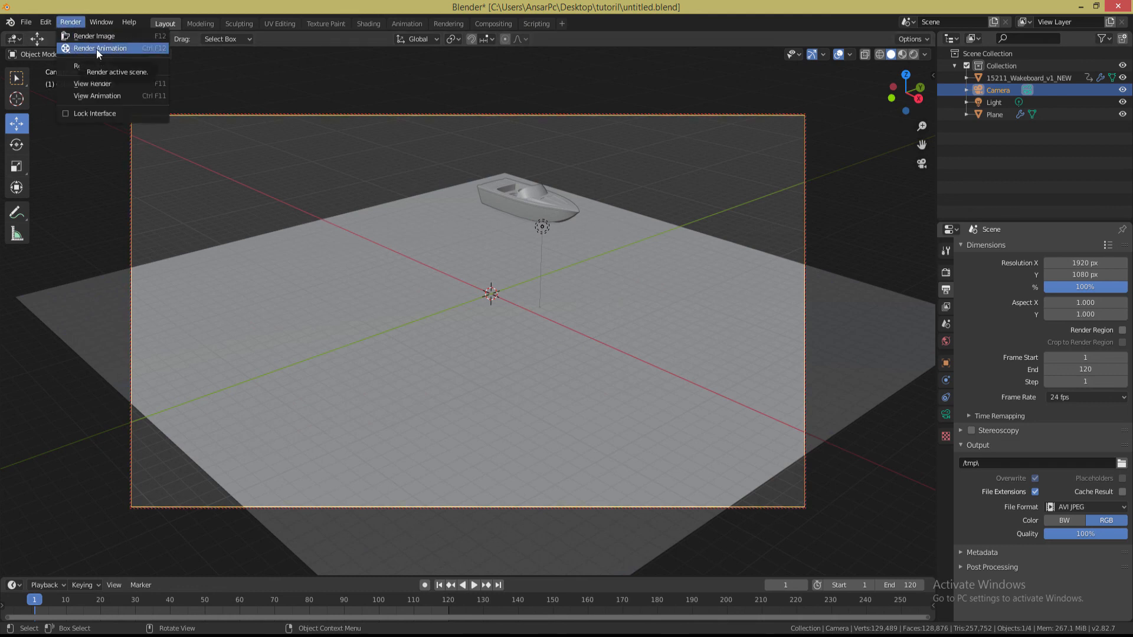
left_click(99, 47)
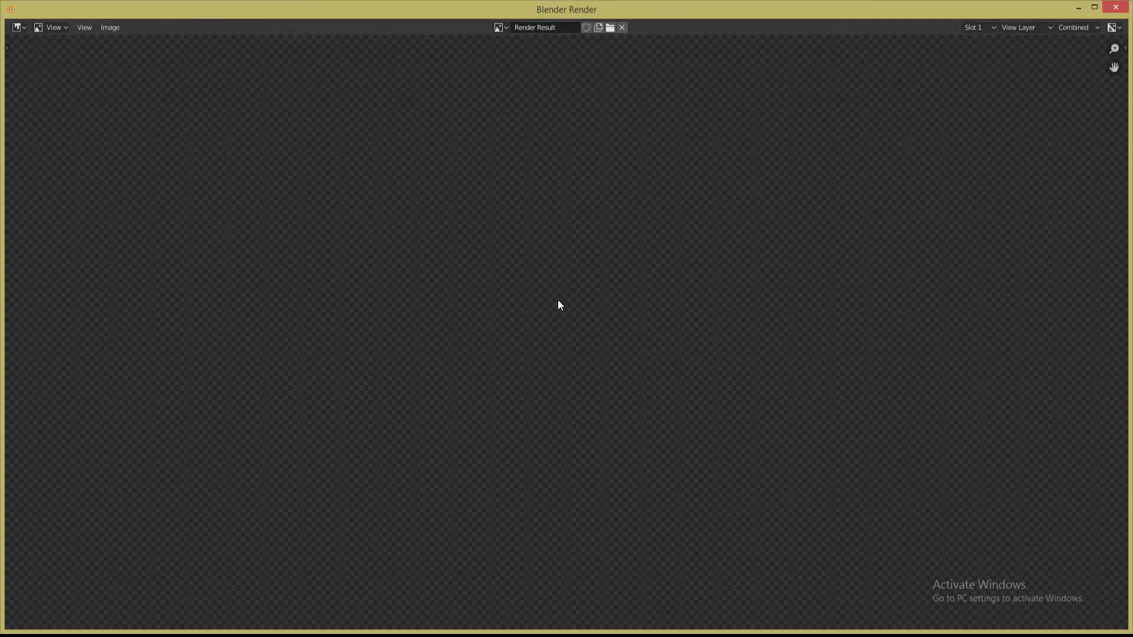